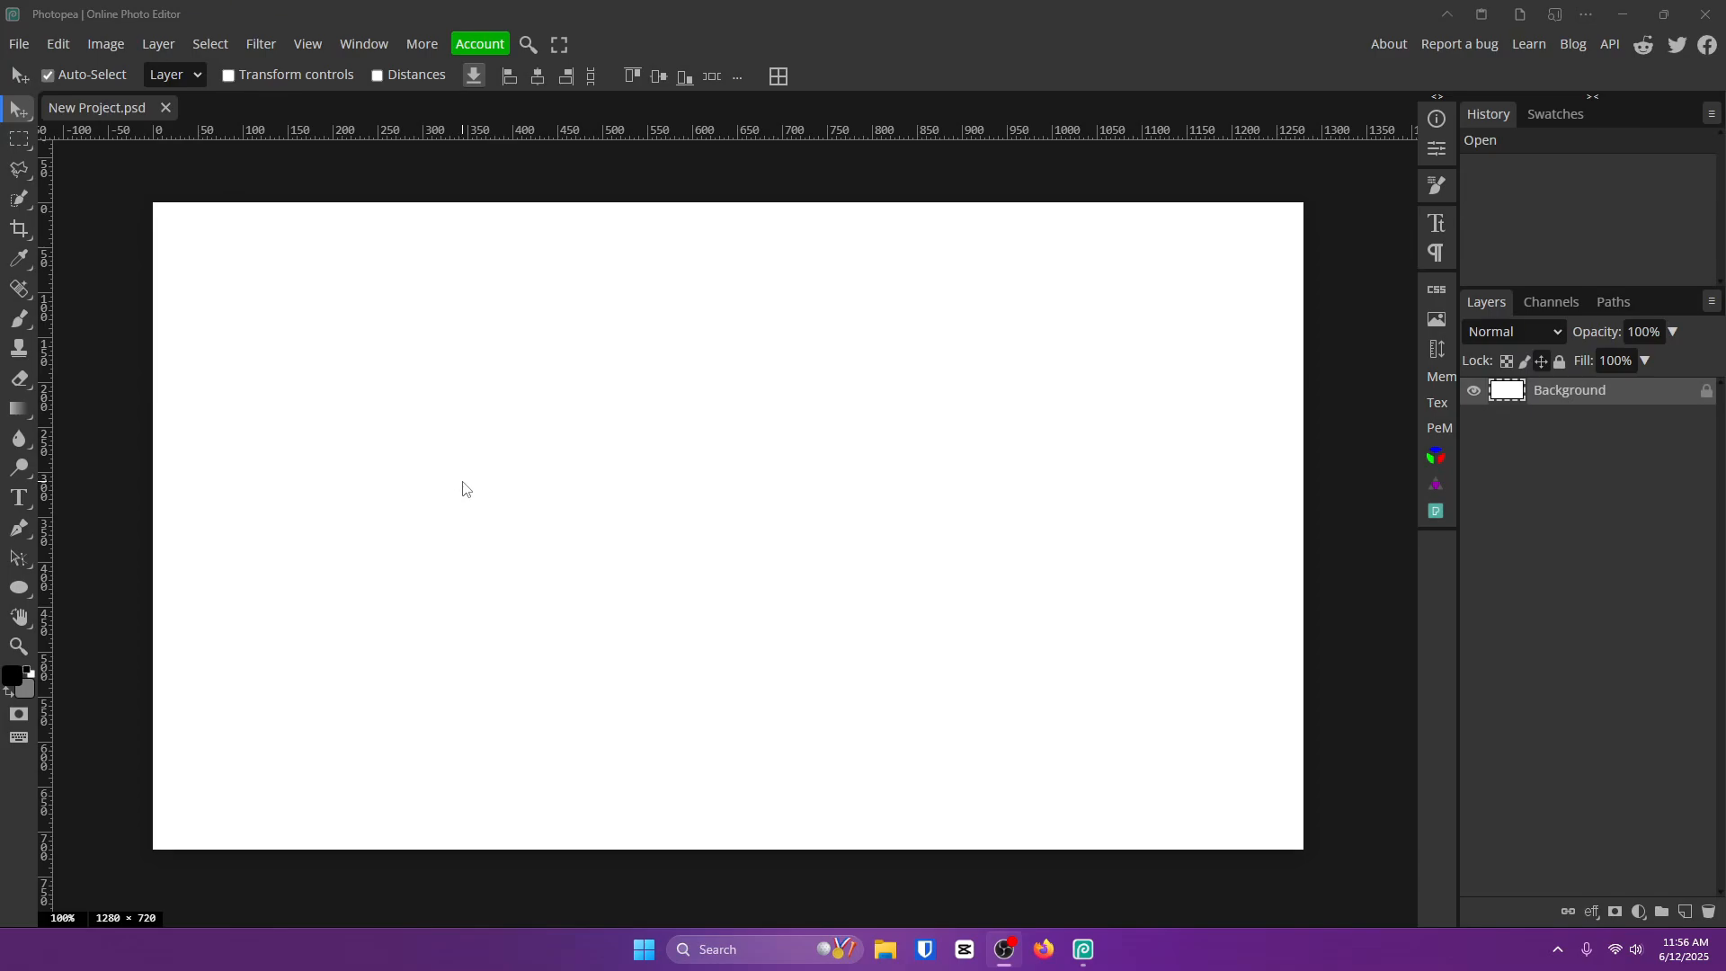
- Add single-letter text layers T, E, X and T scattered across the blank canvas
click(18, 497)
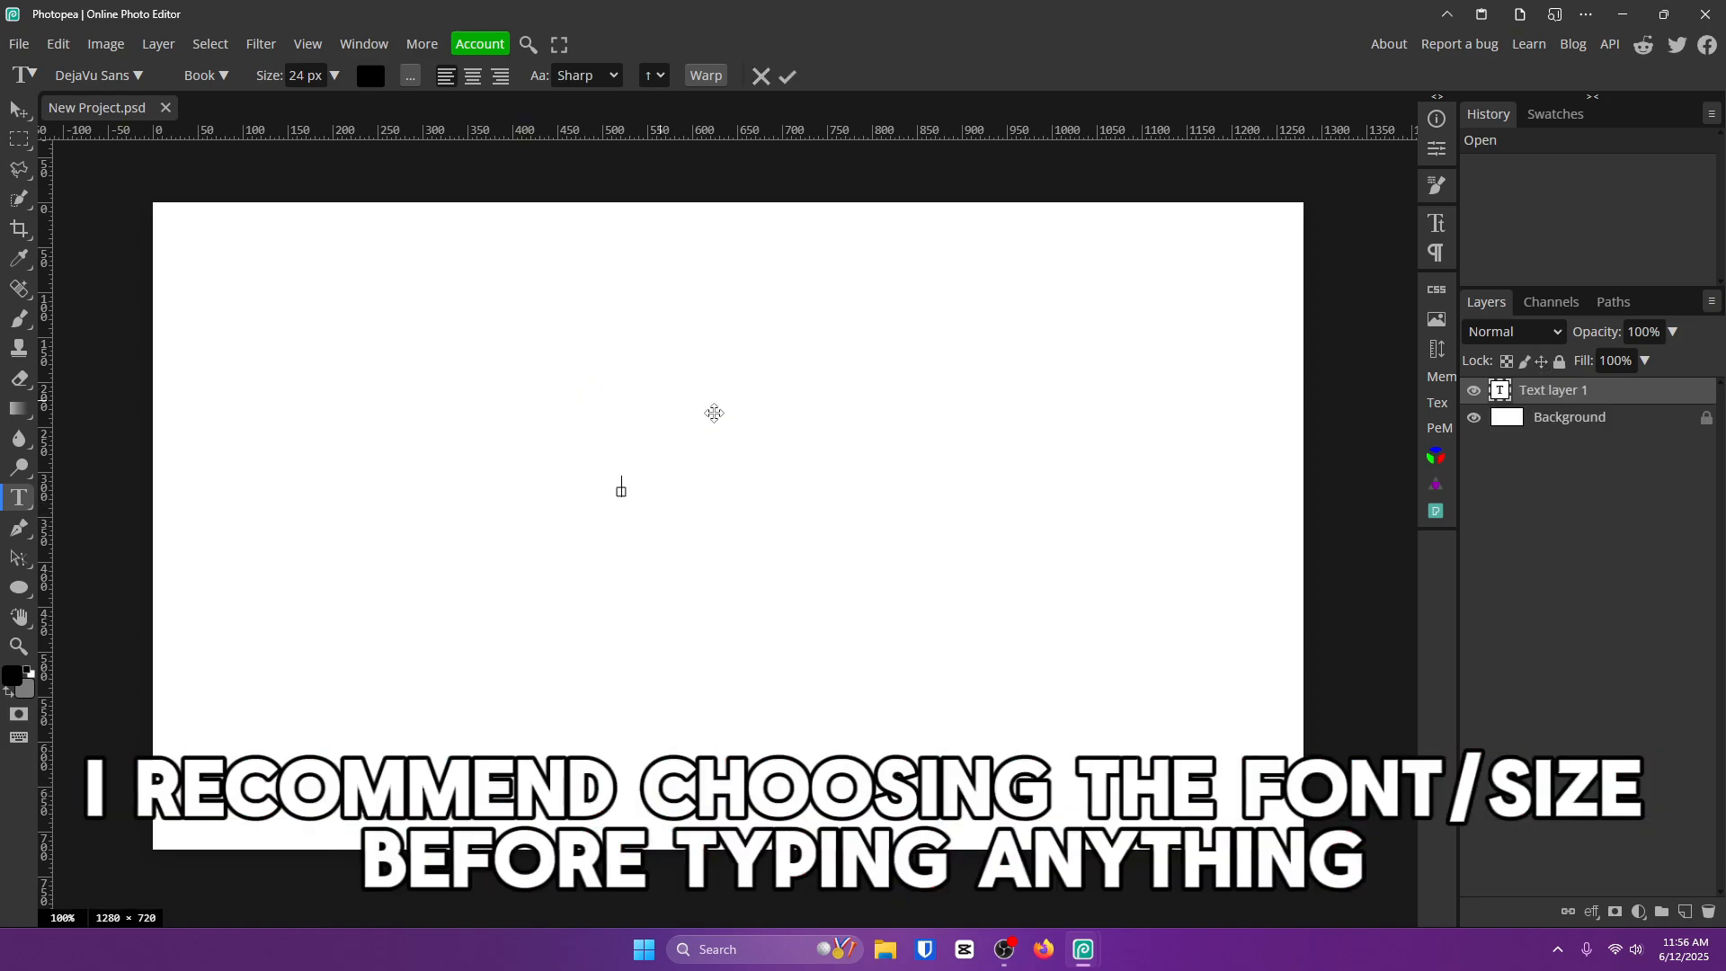
mouse_move(359, 390)
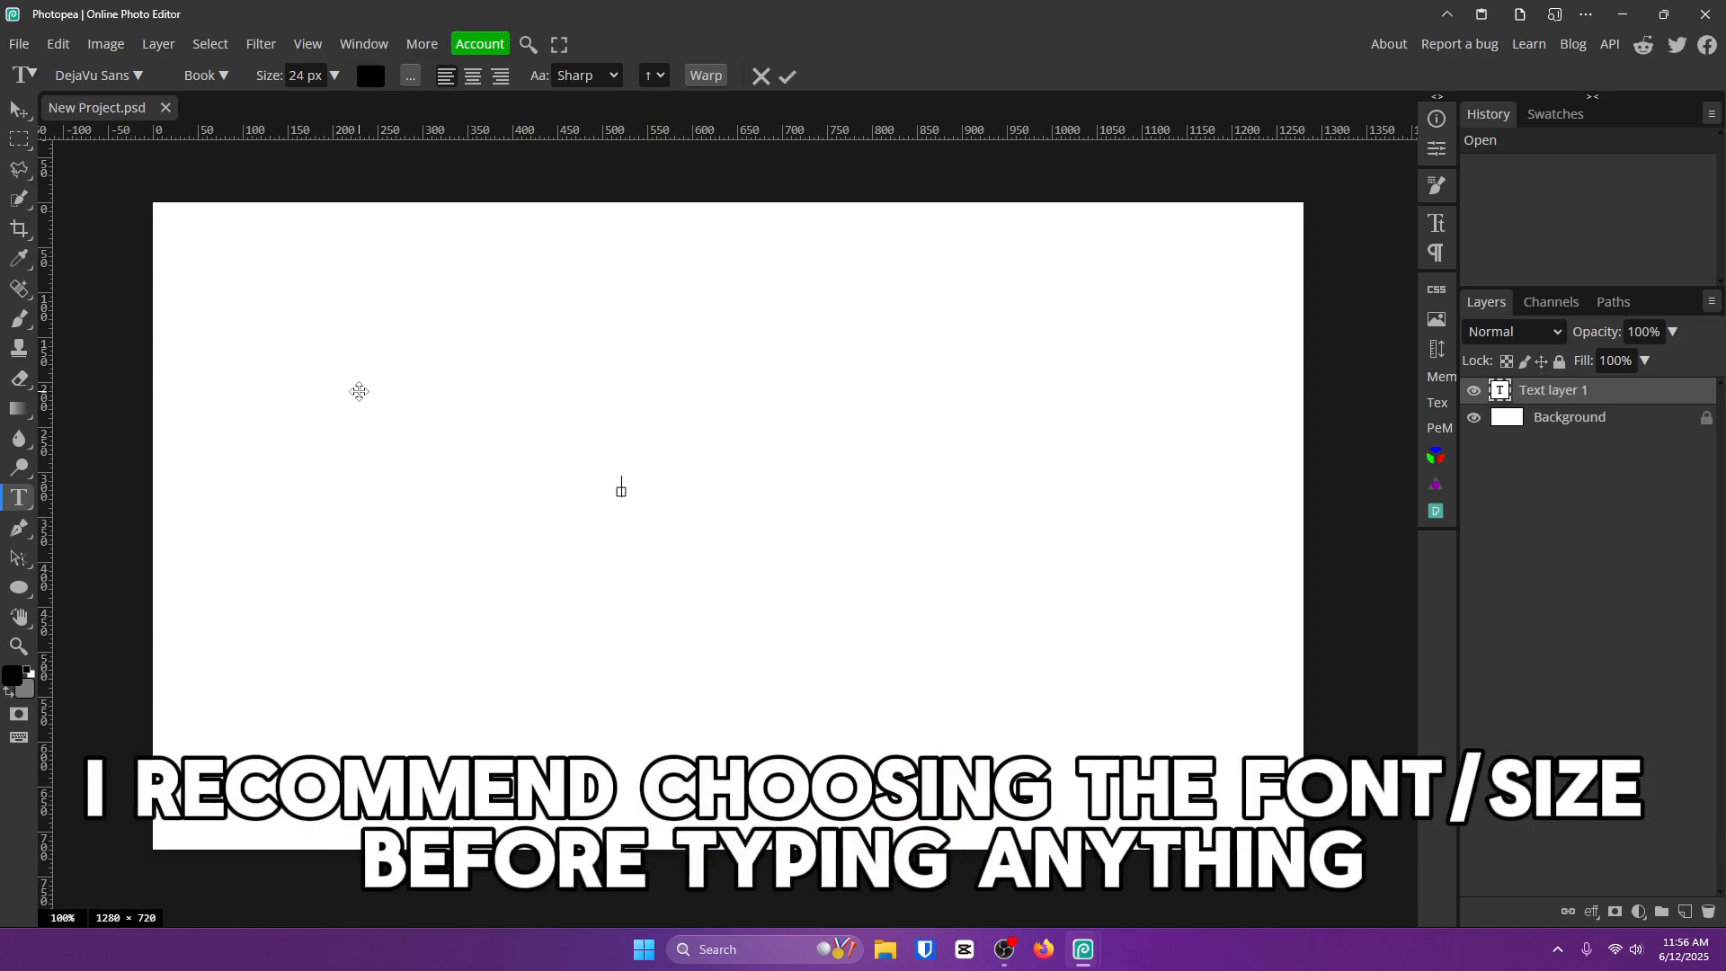
click(789, 76)
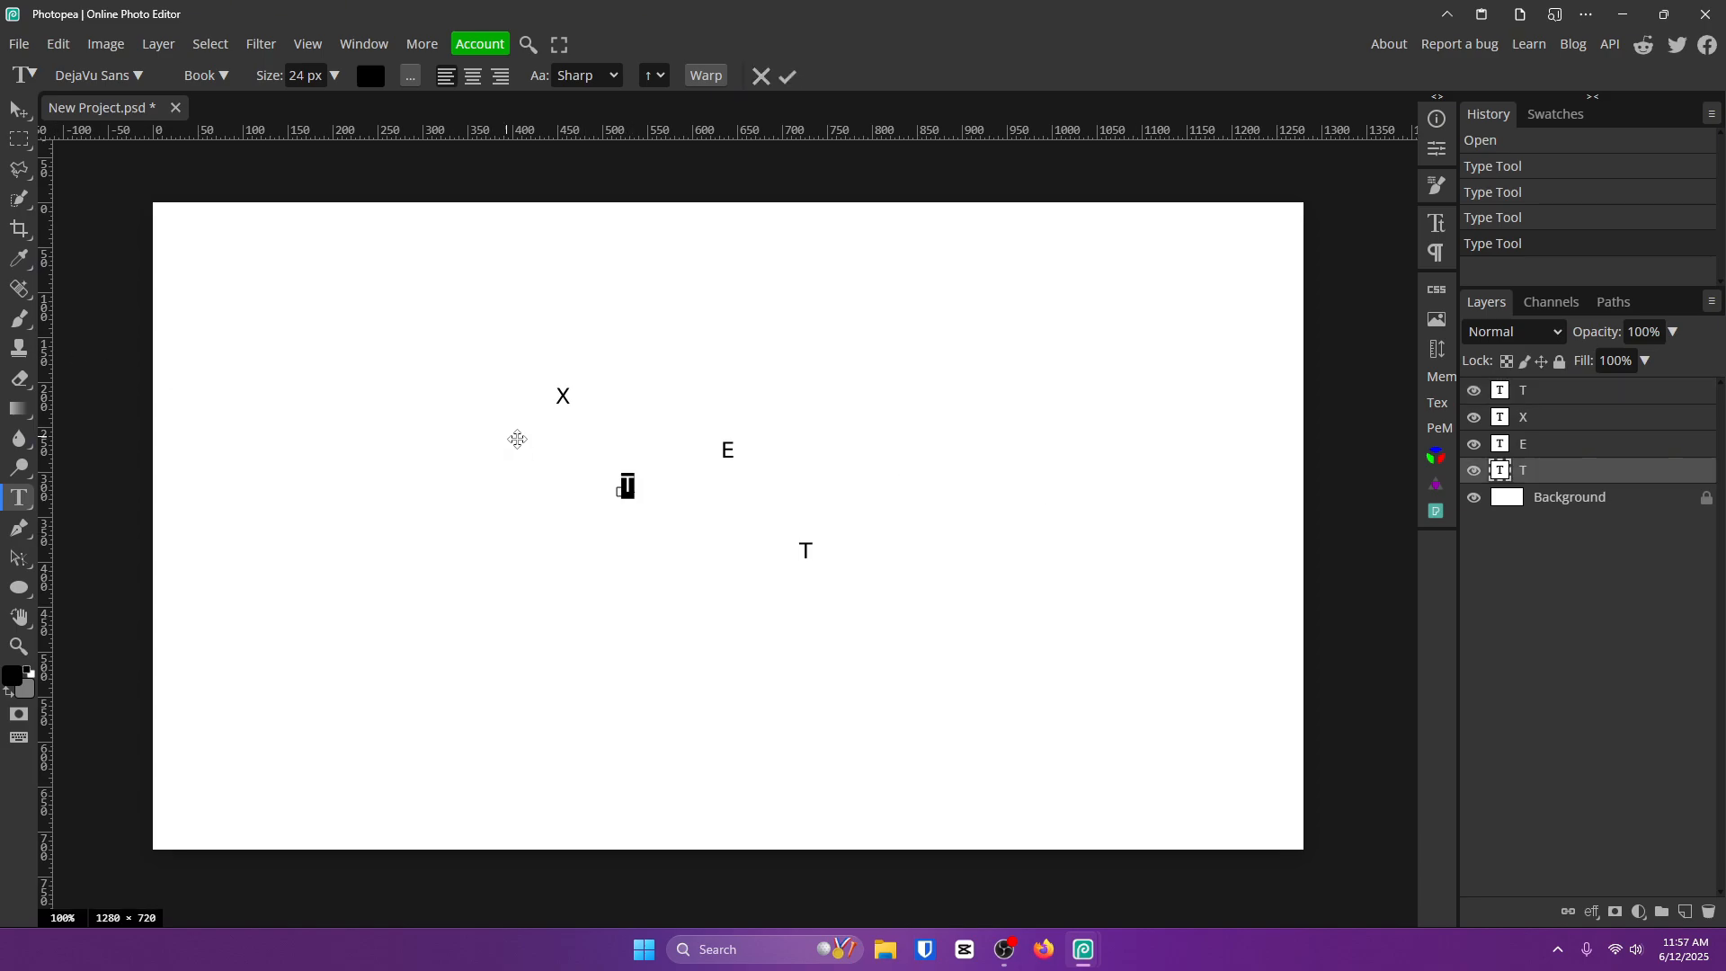
- Search the font list for 'anton' and 'indigo', closing it without choosing
click(94, 74)
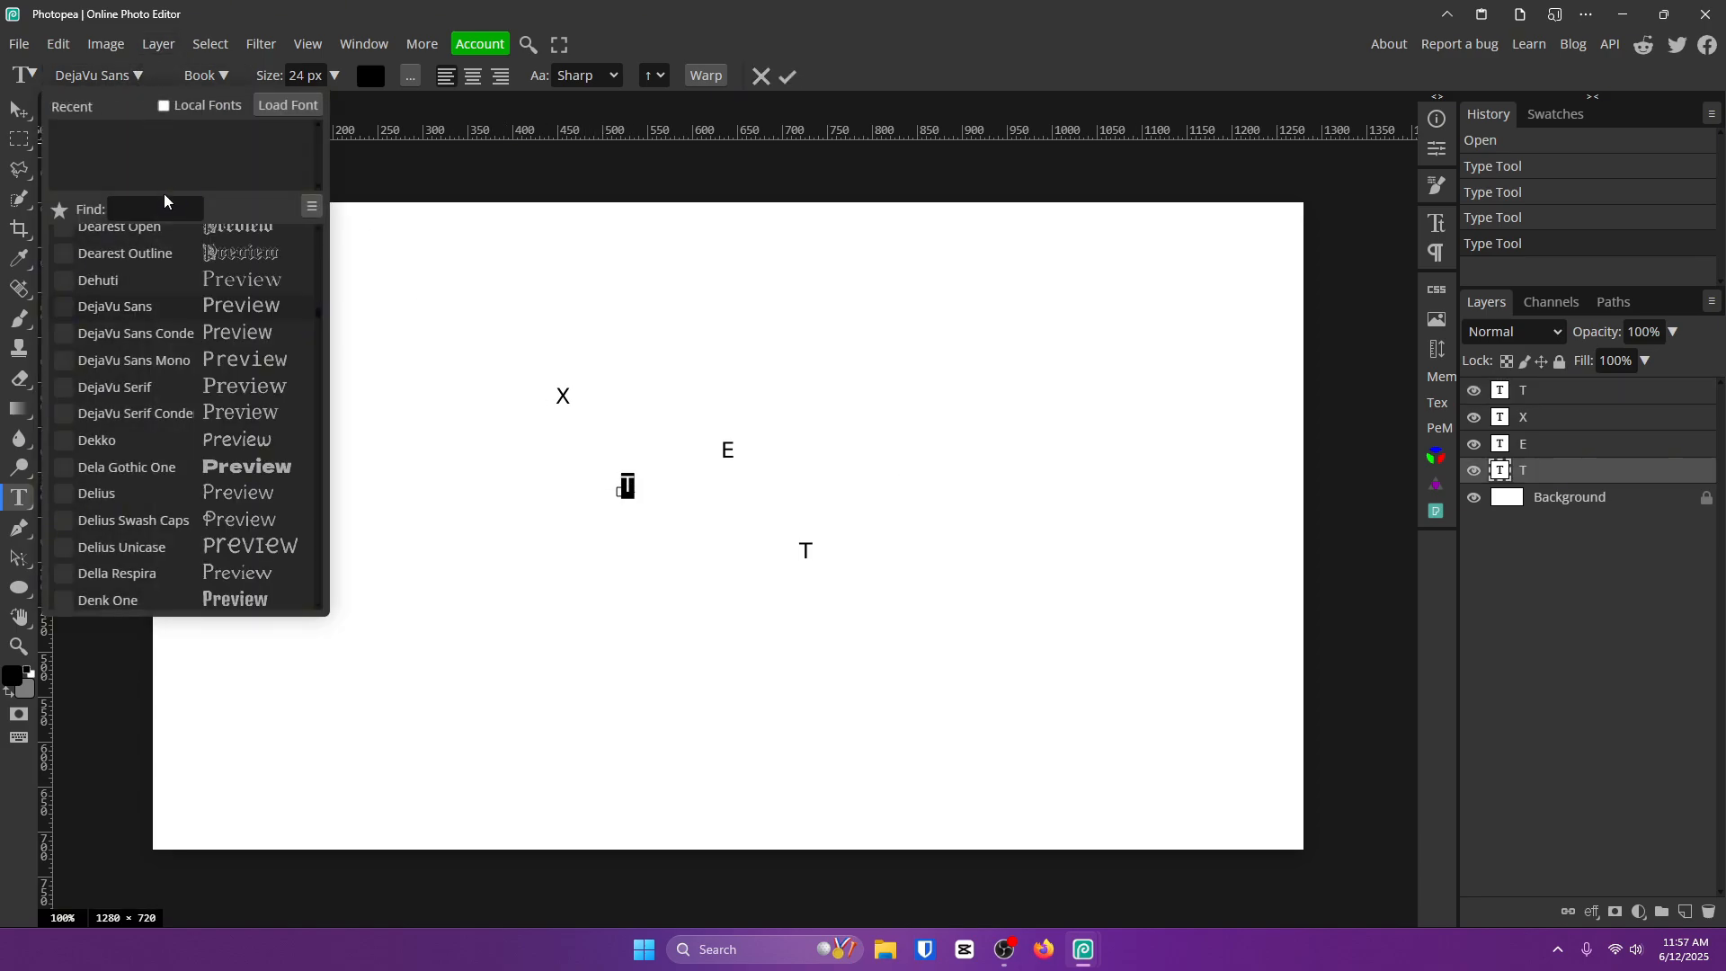
click(154, 209)
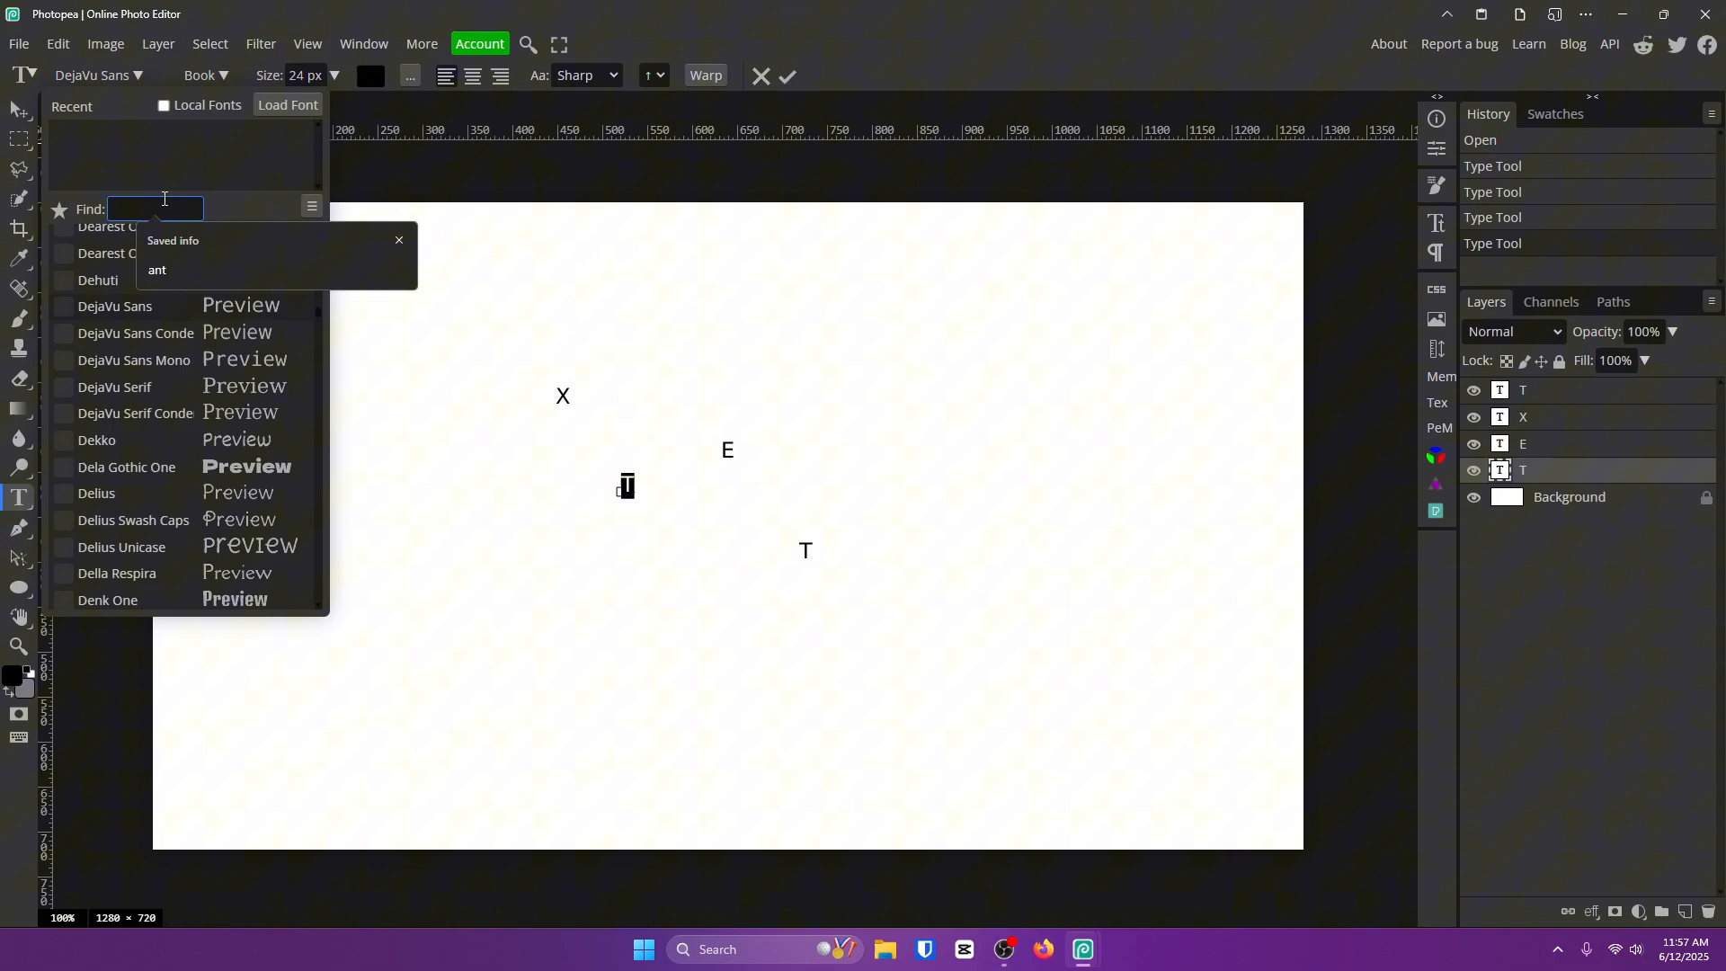
text(anton)
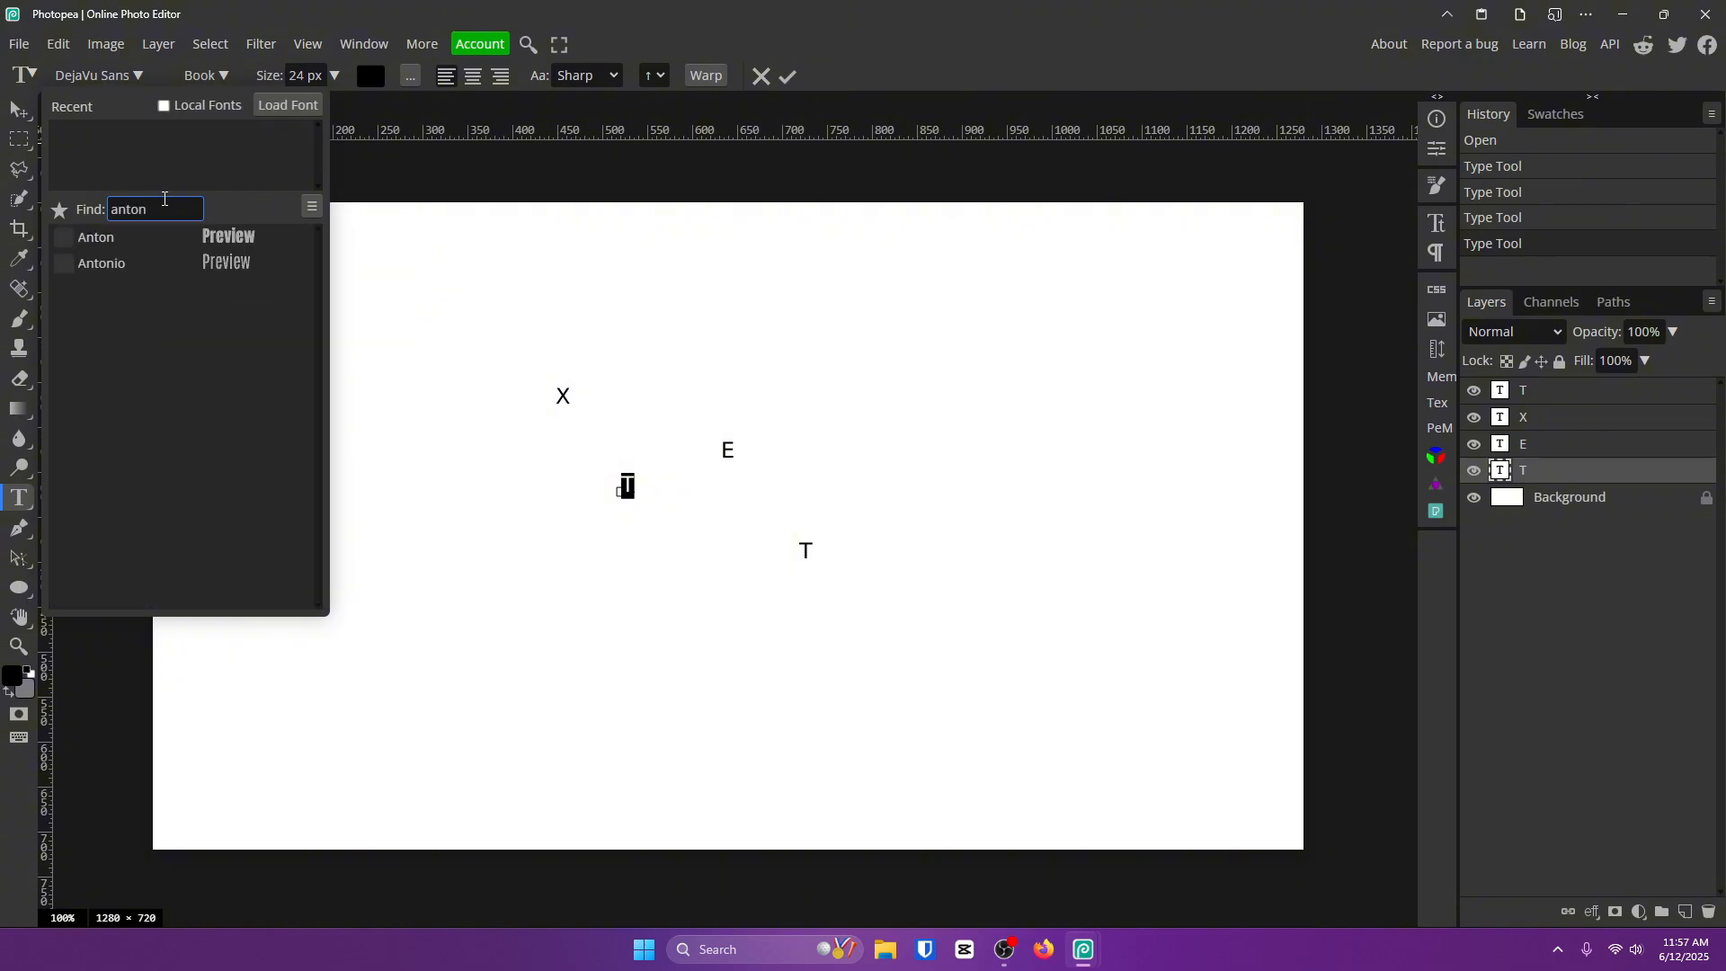
text(indig)
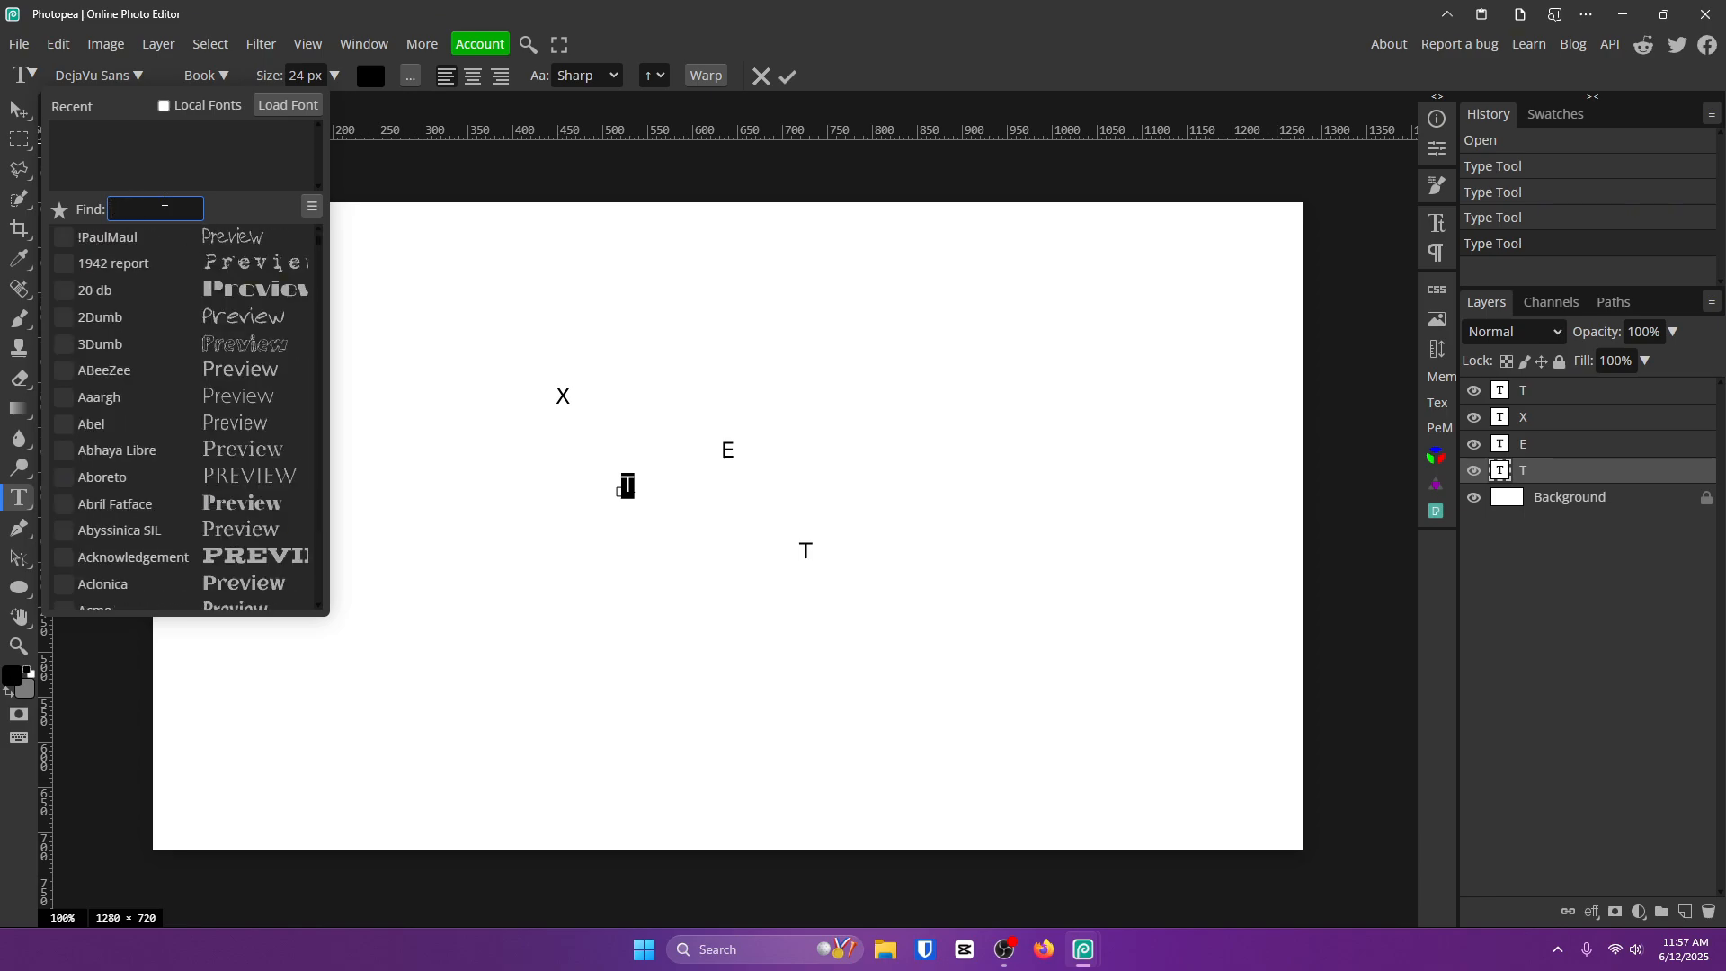
text(indigo)
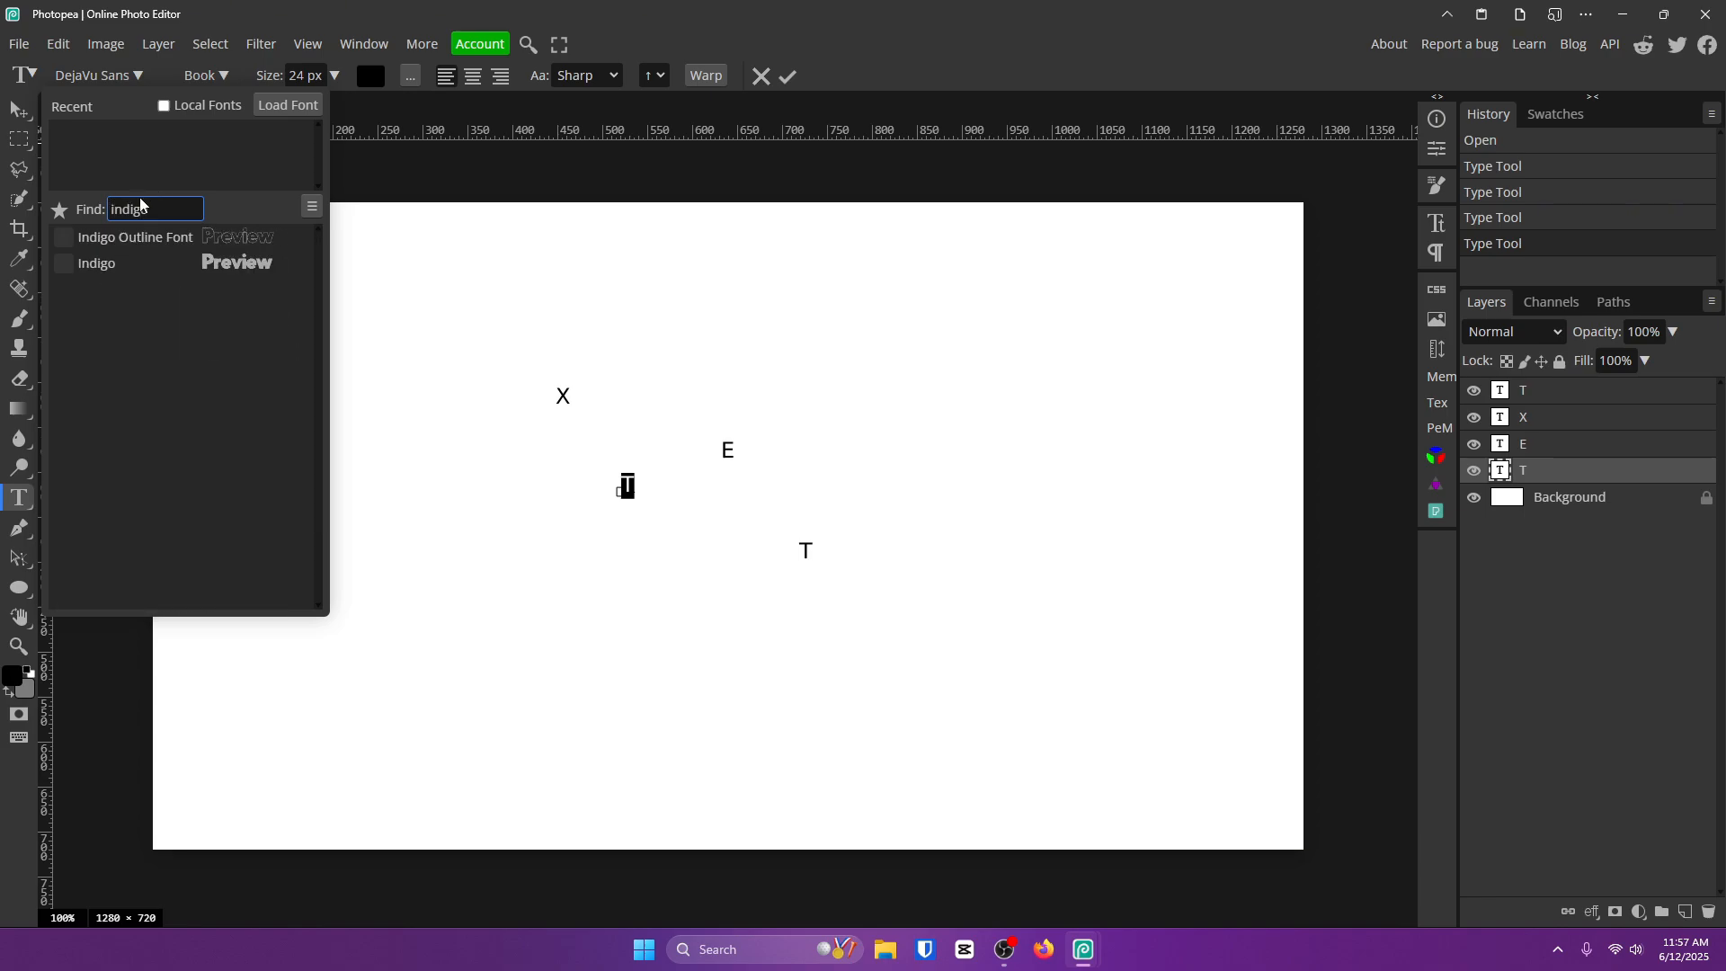
click(96, 263)
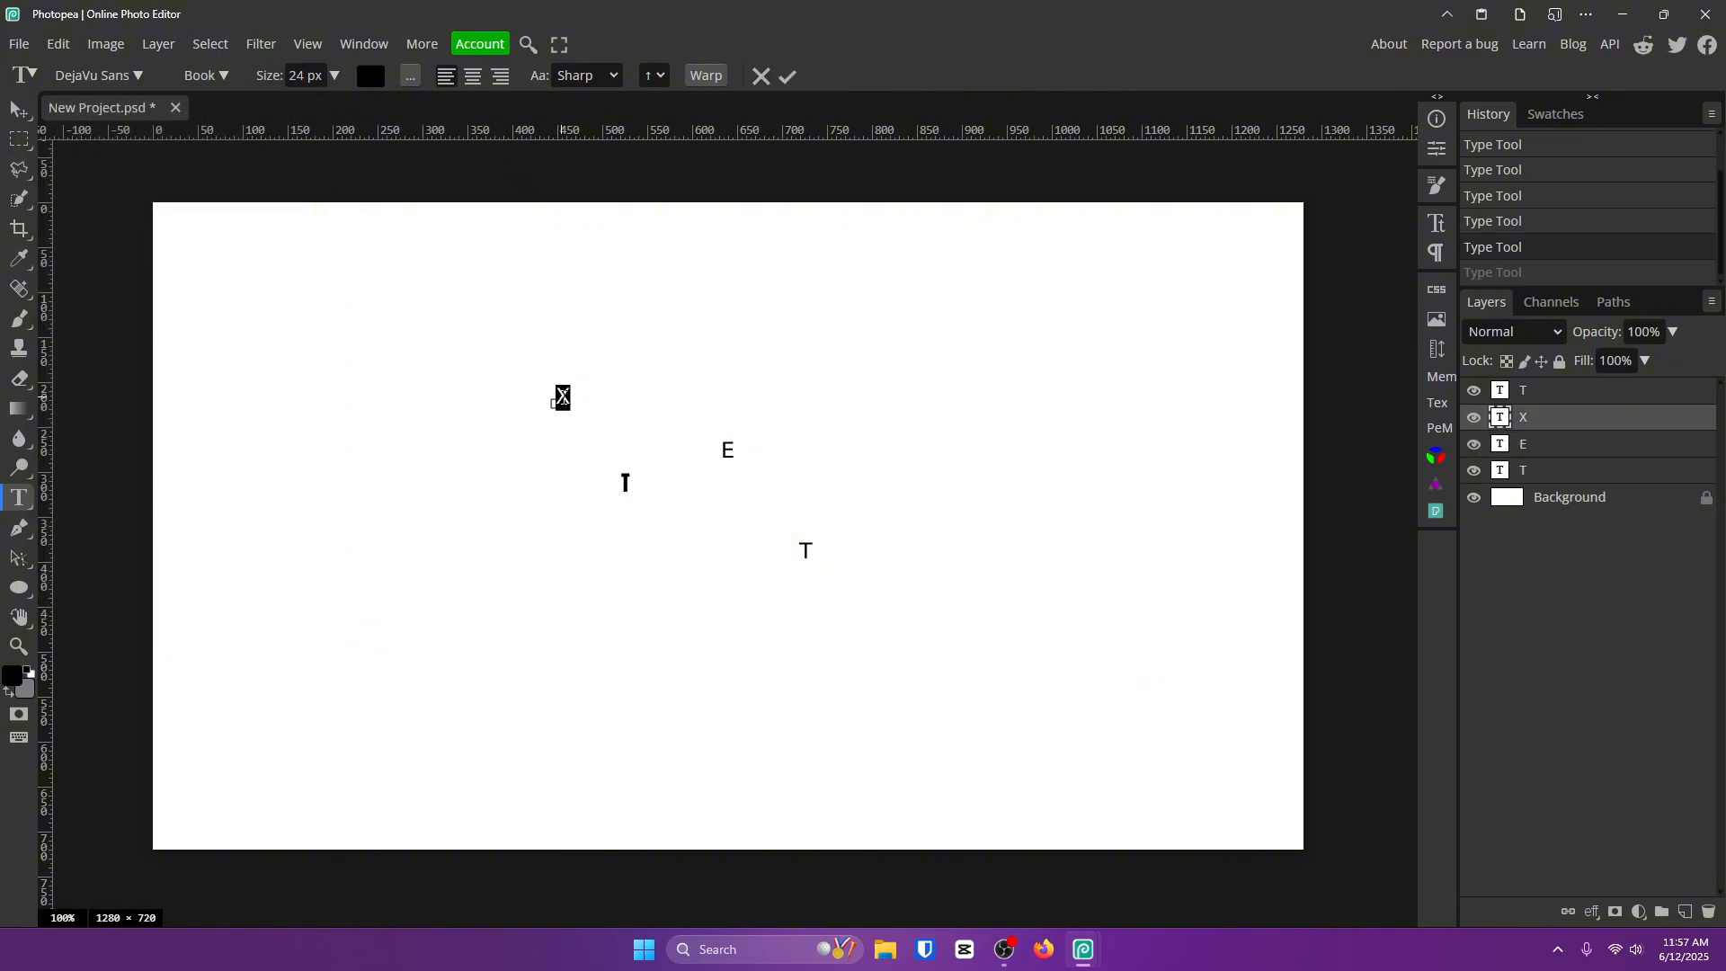
- Apply the Anton font to the X, E and final T letter layers
click(94, 74)
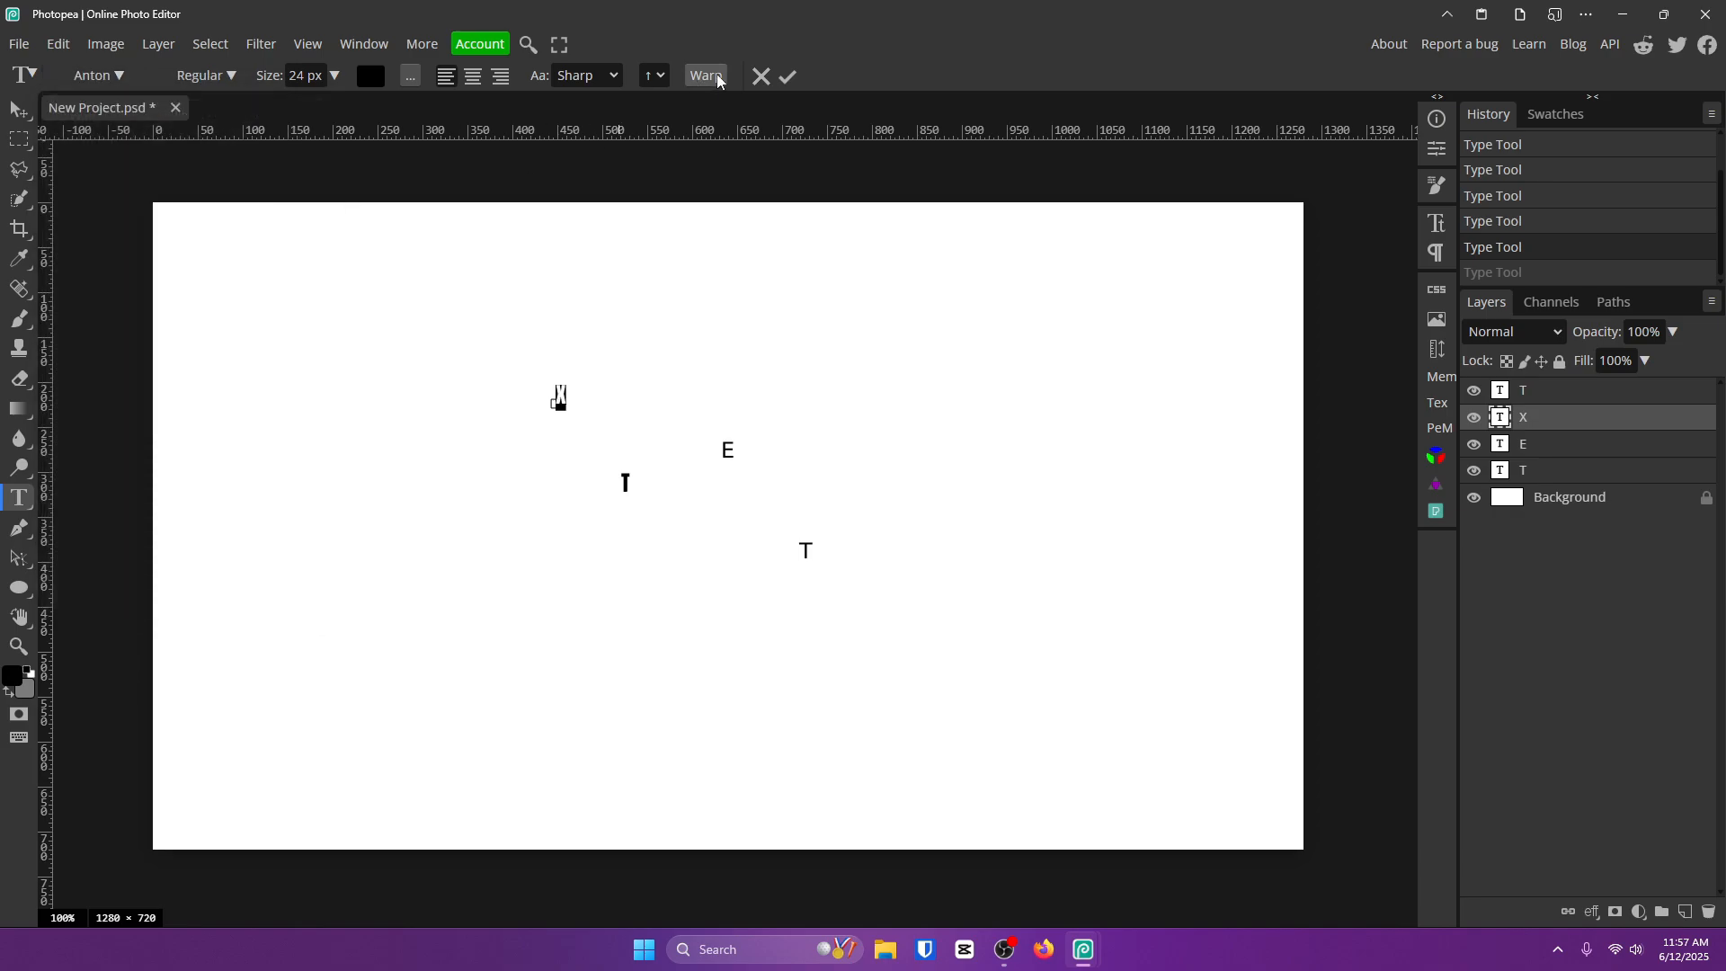
click(1523, 442)
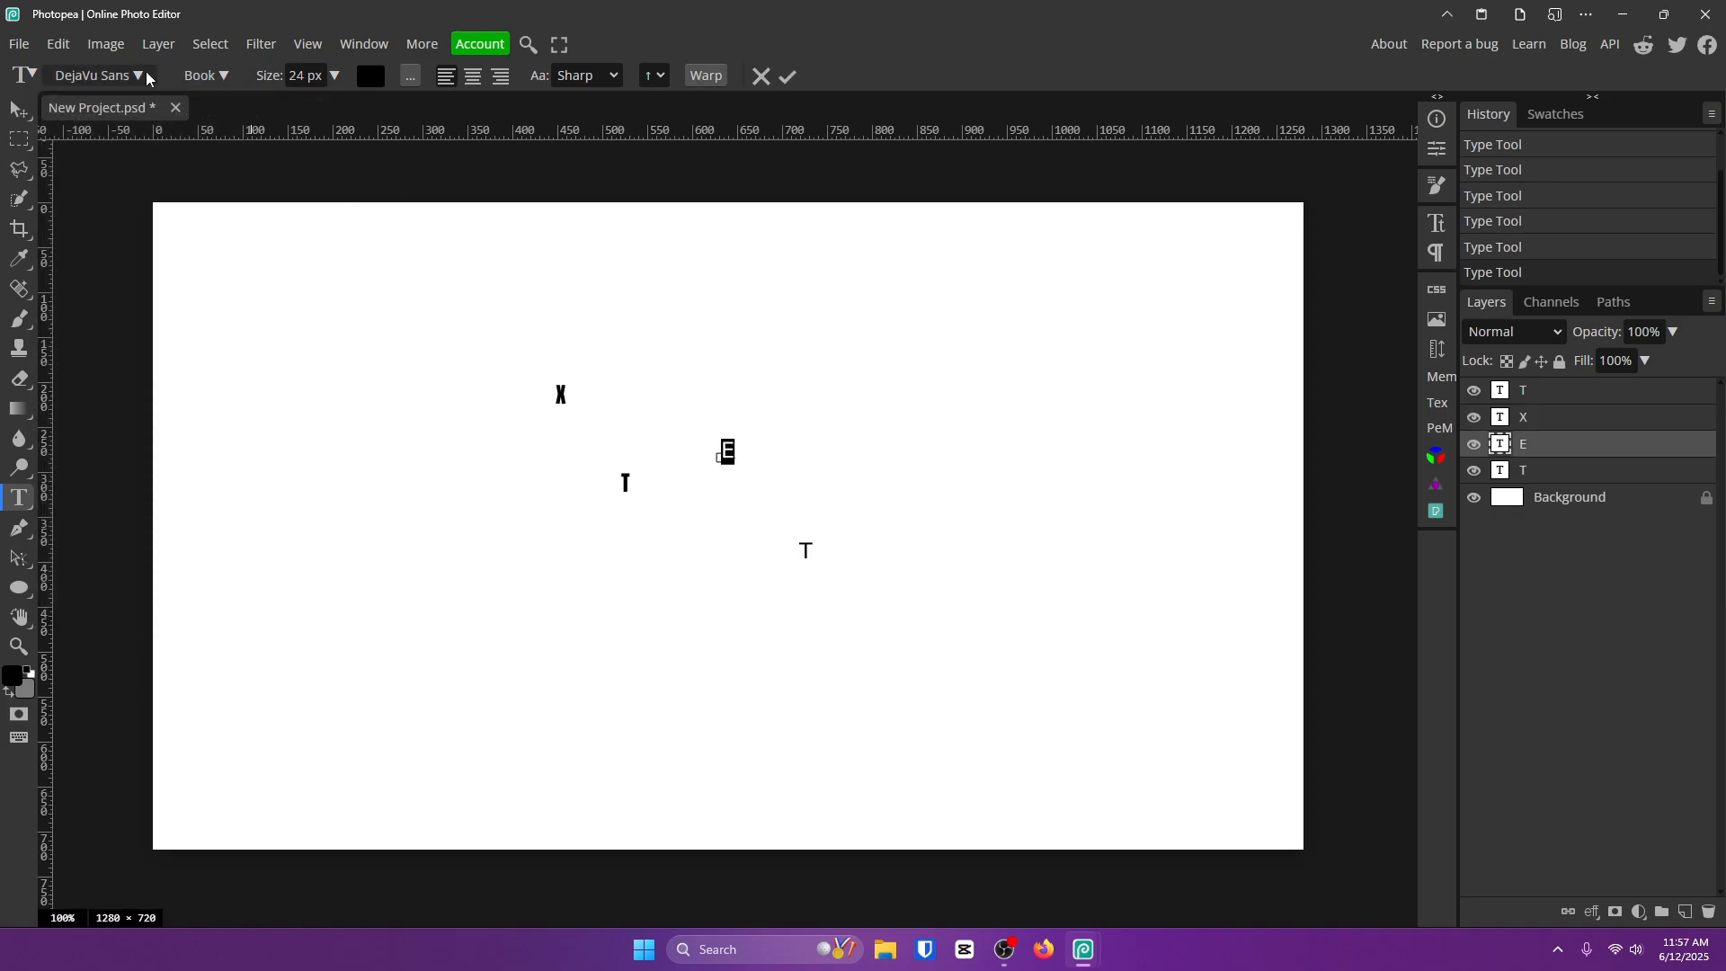
click(94, 75)
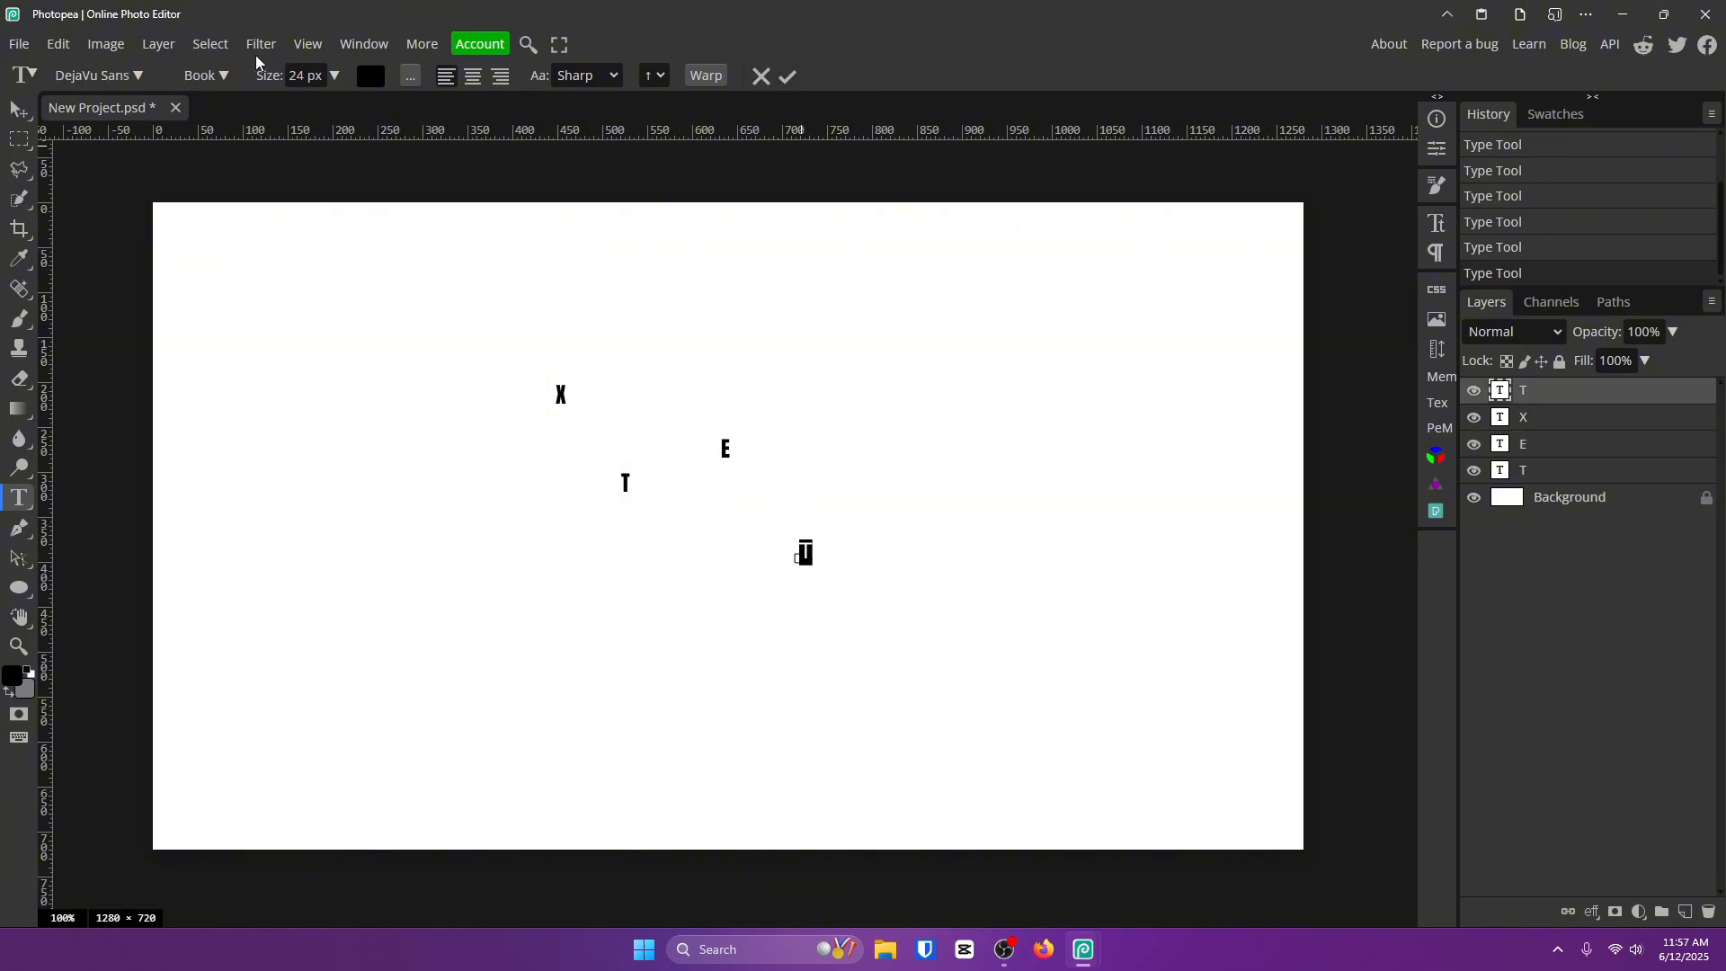
click(787, 76)
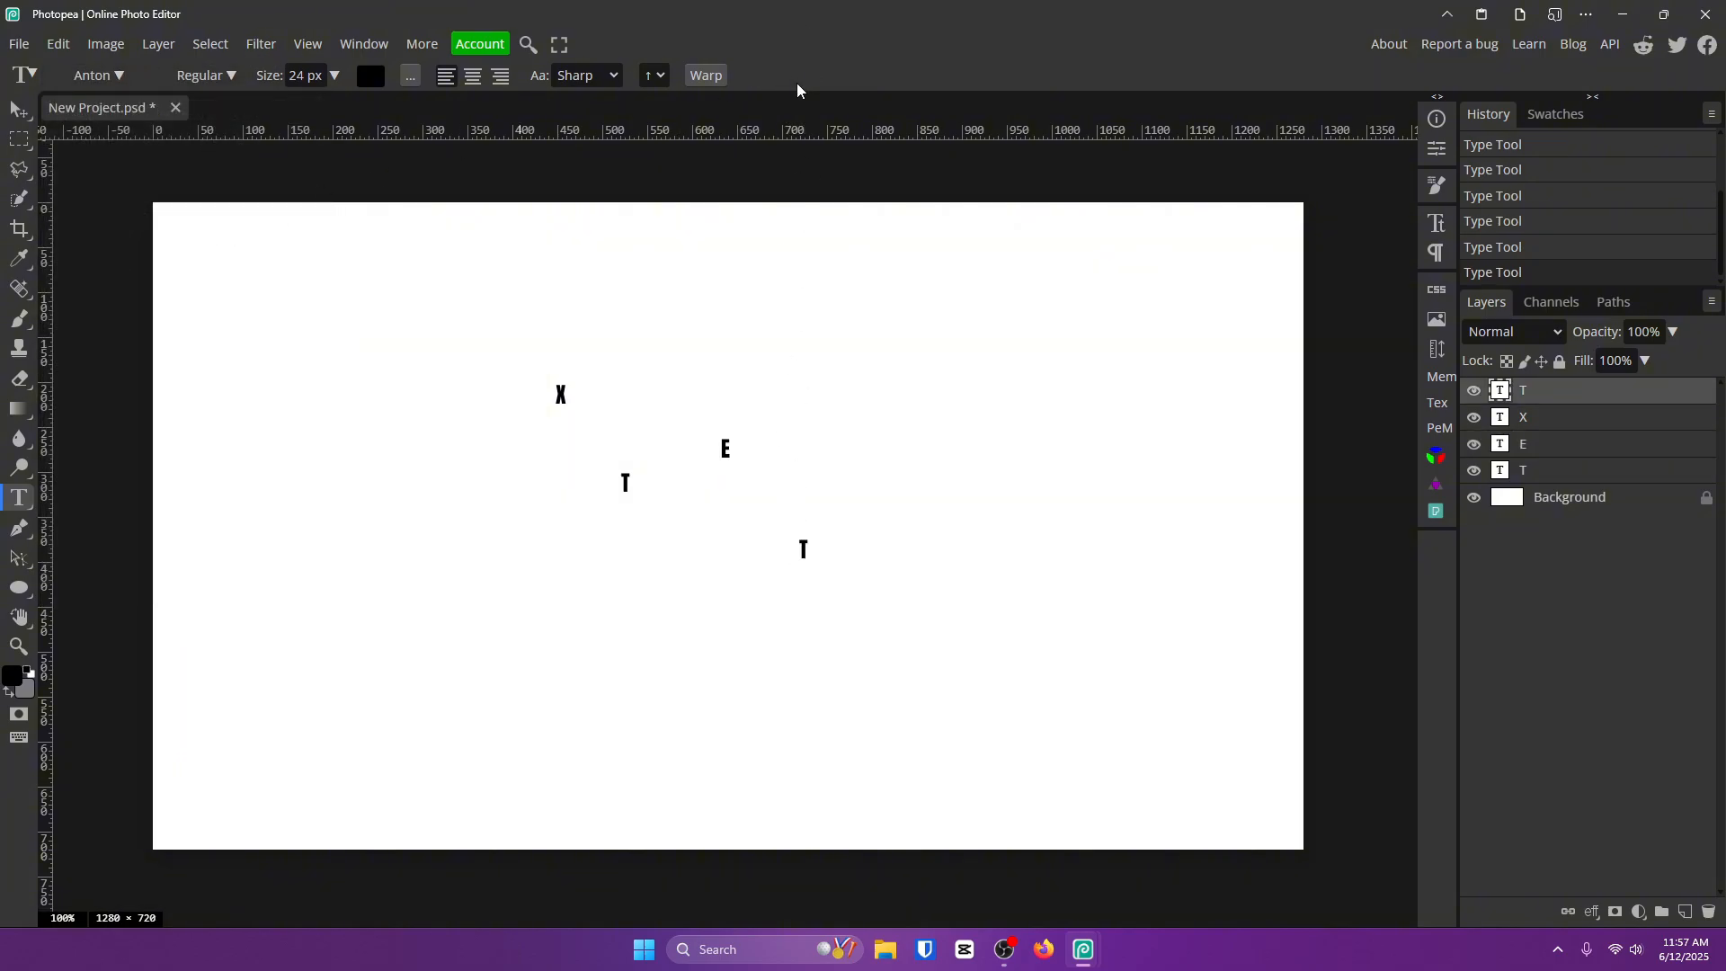
click(18, 108)
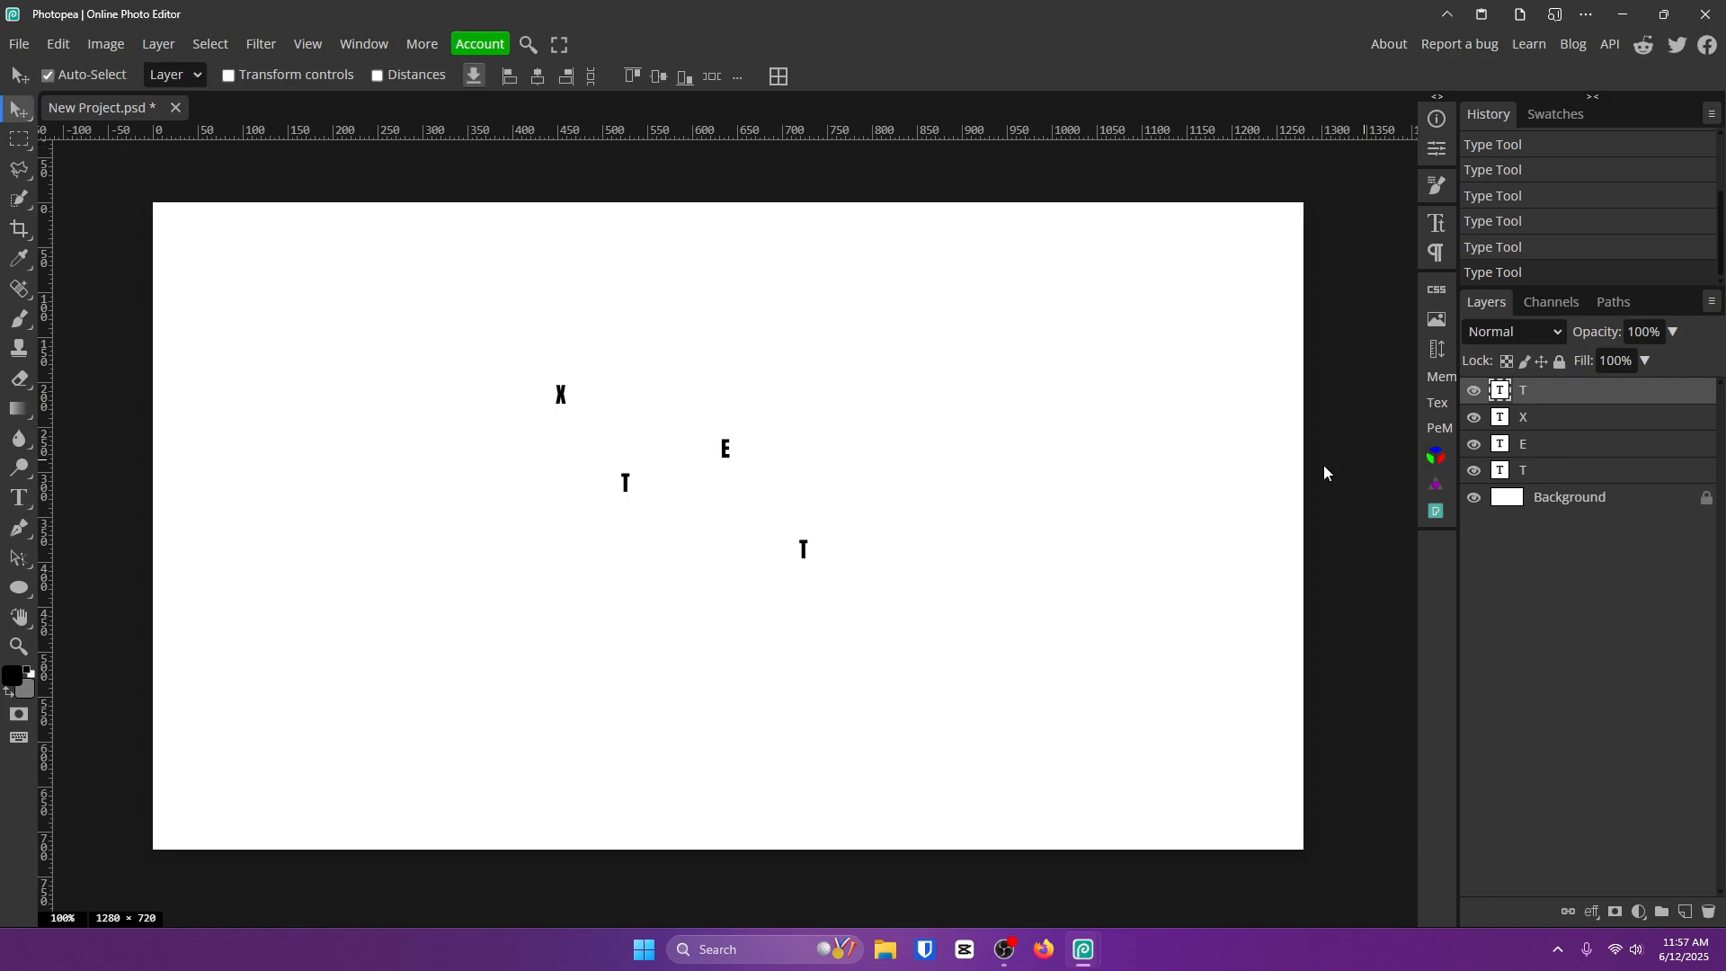
- Line the letters up in a row, enlarging and tilting the T and E, then select the last T
drag(560, 393, 755, 471)
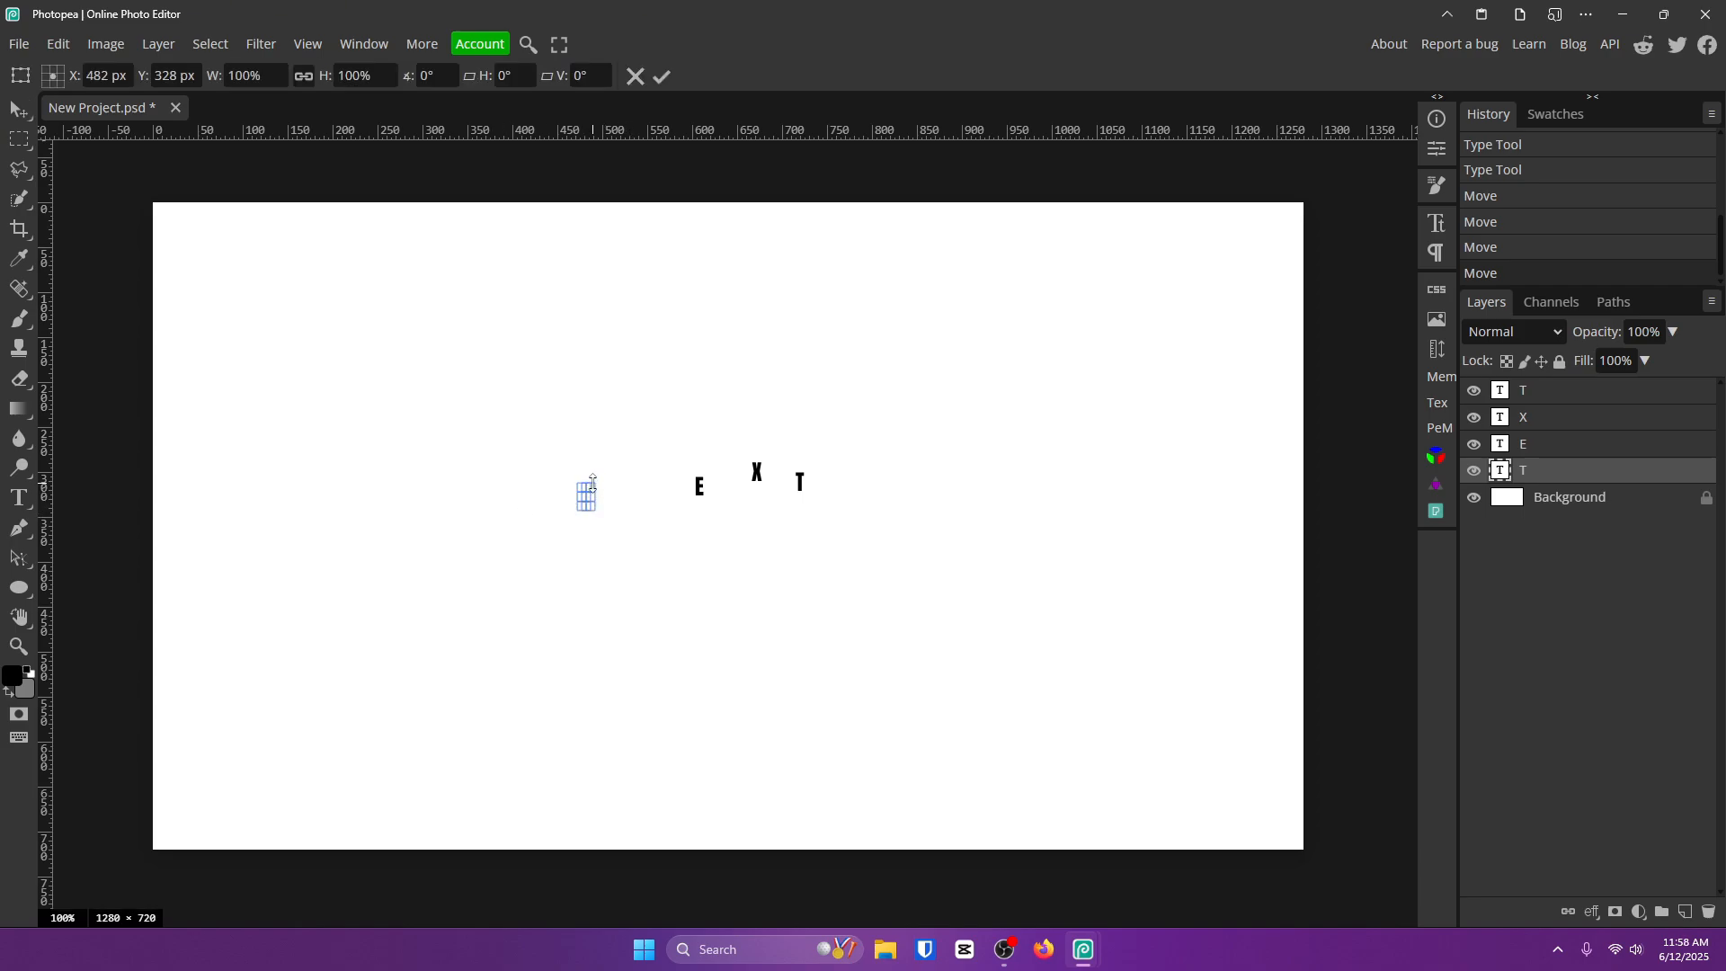
drag(594, 494, 642, 283)
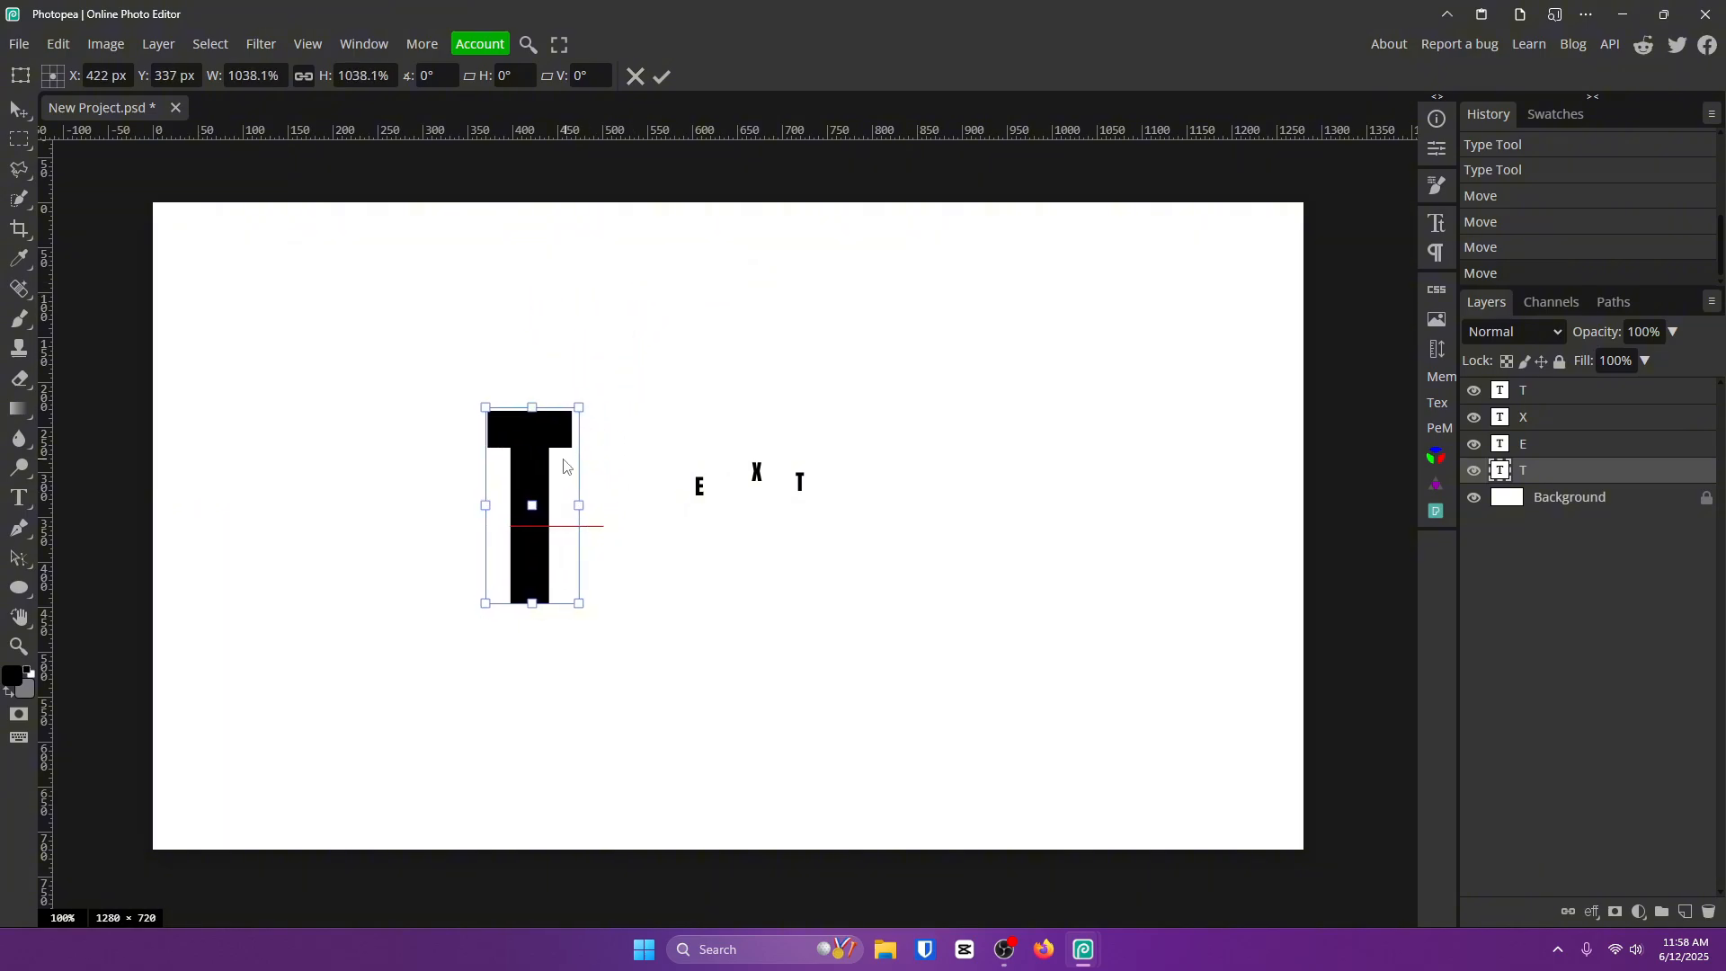
drag(530, 504, 583, 514)
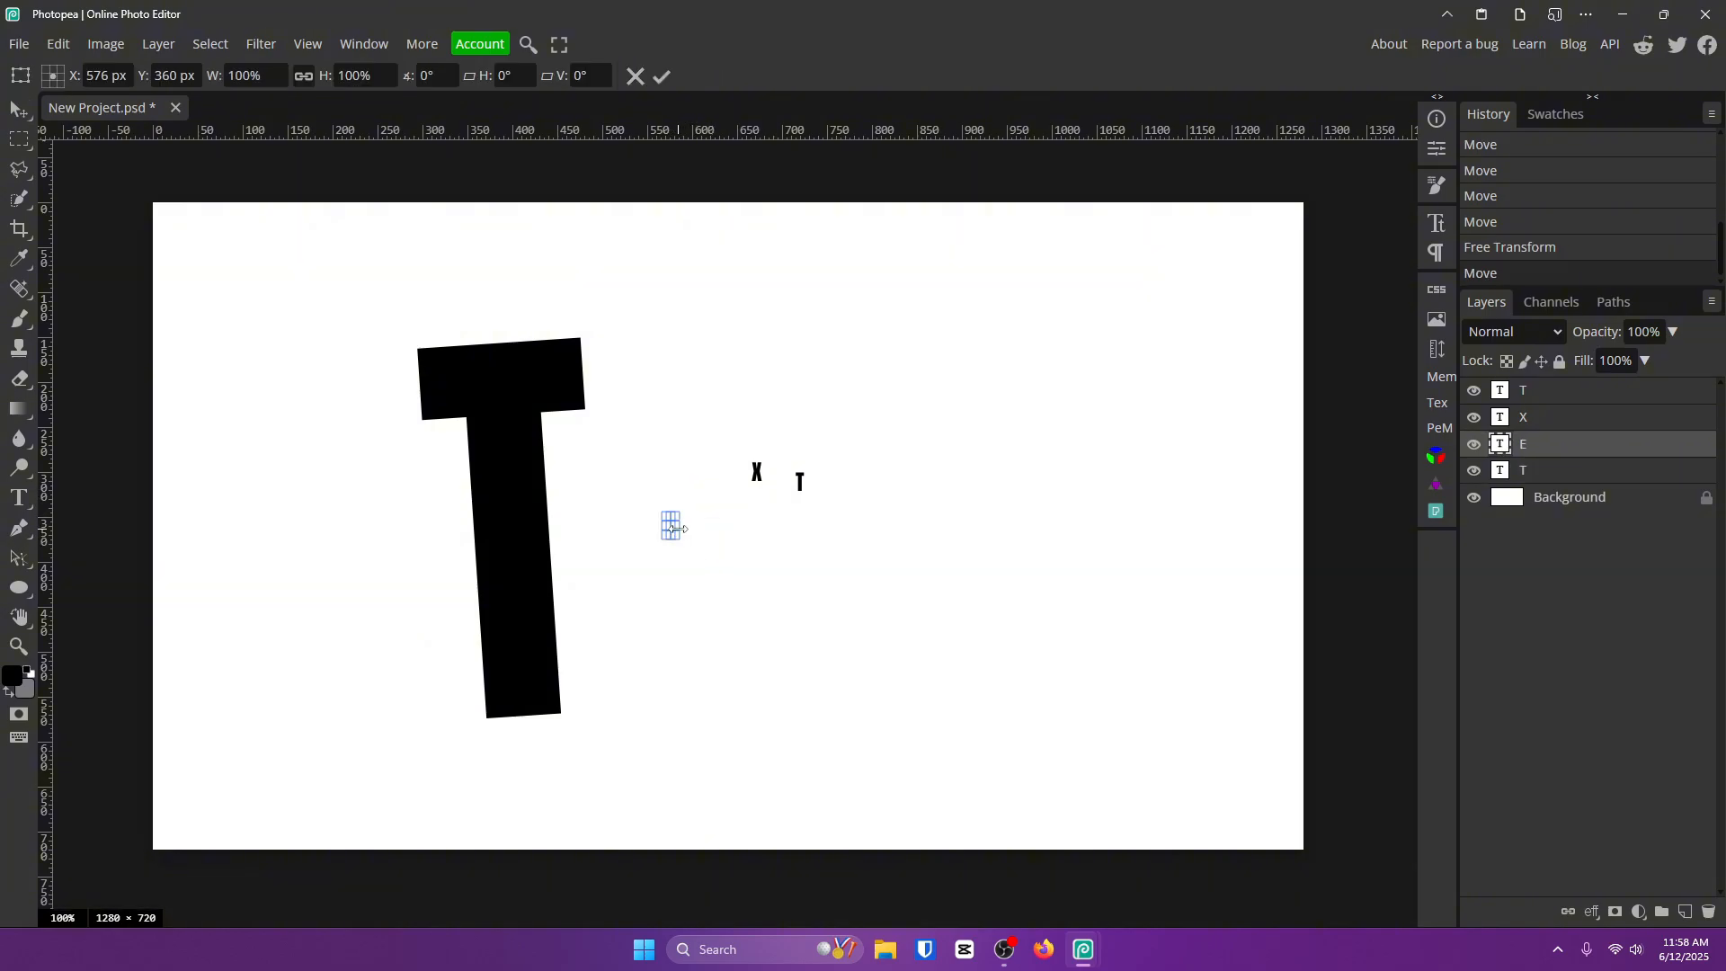
drag(671, 525, 829, 706)
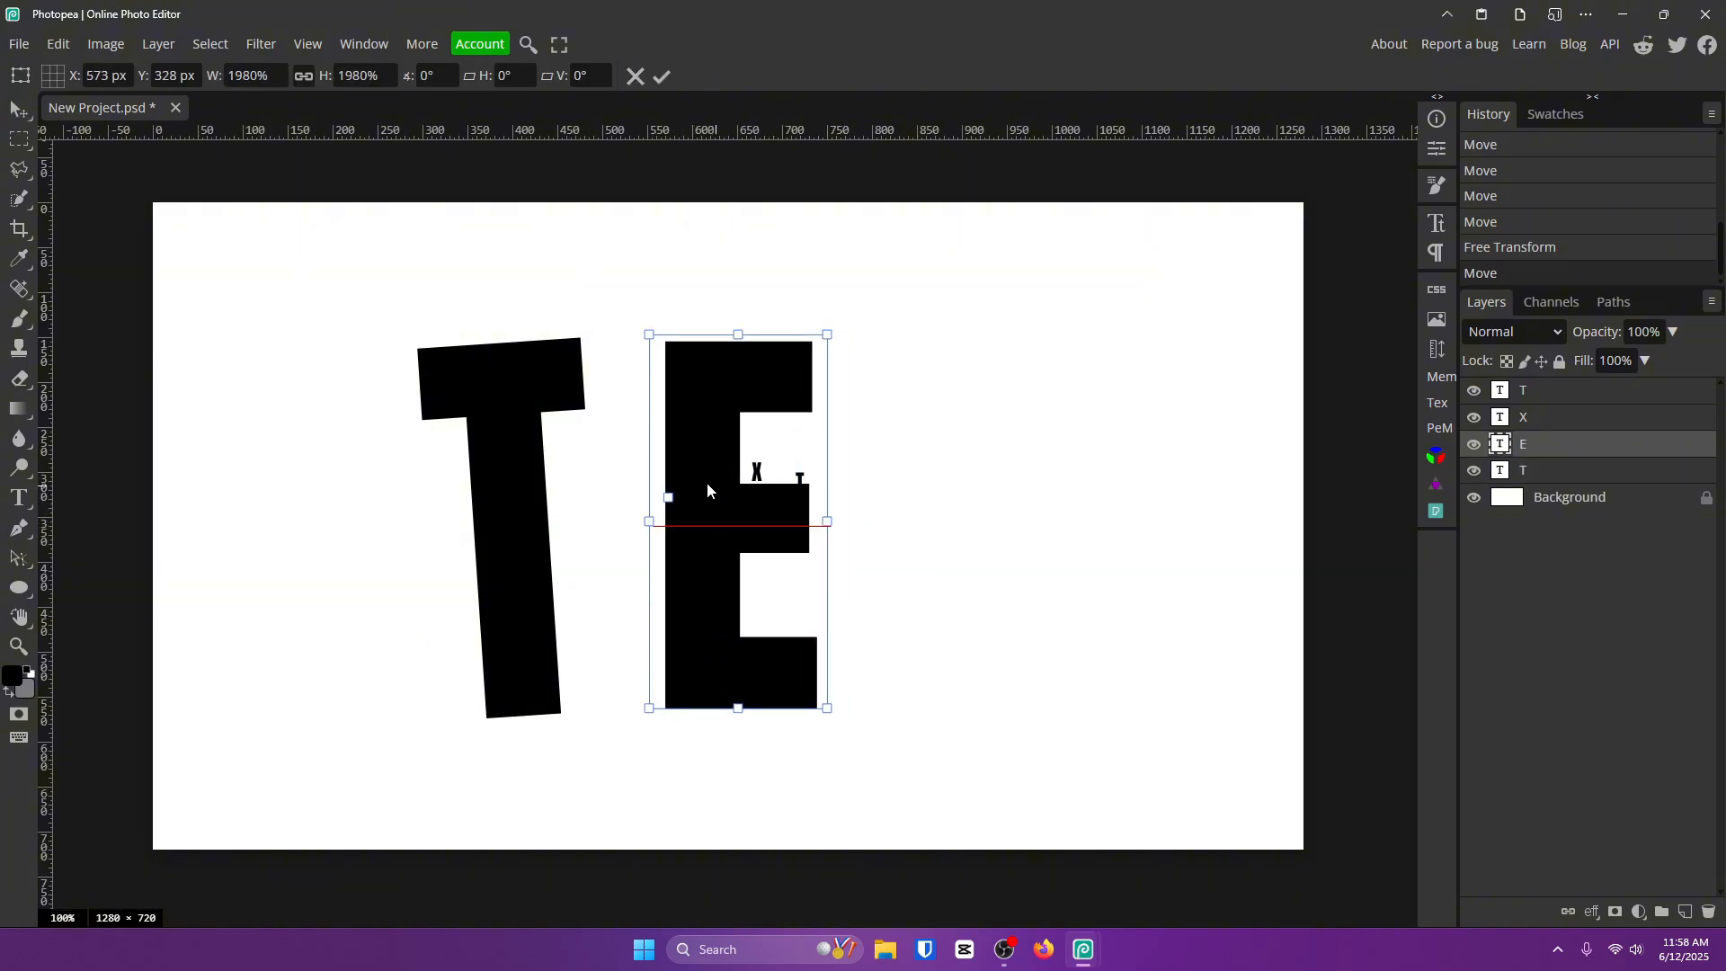
drag(737, 495, 668, 496)
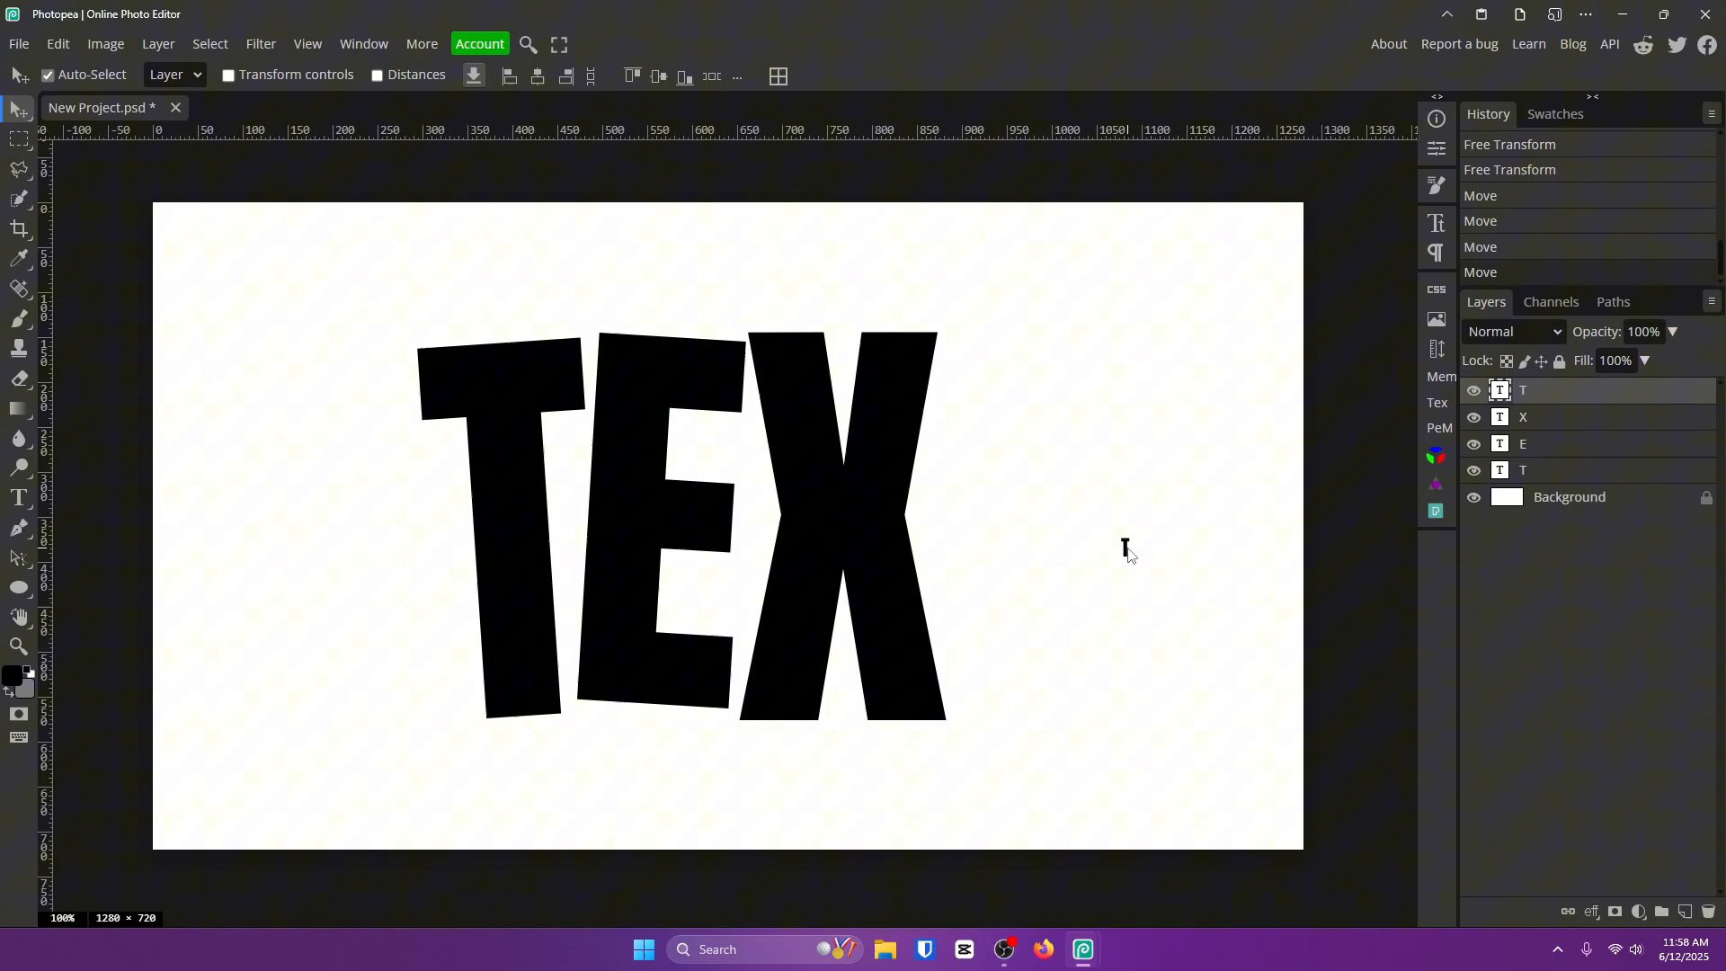
click(1124, 548)
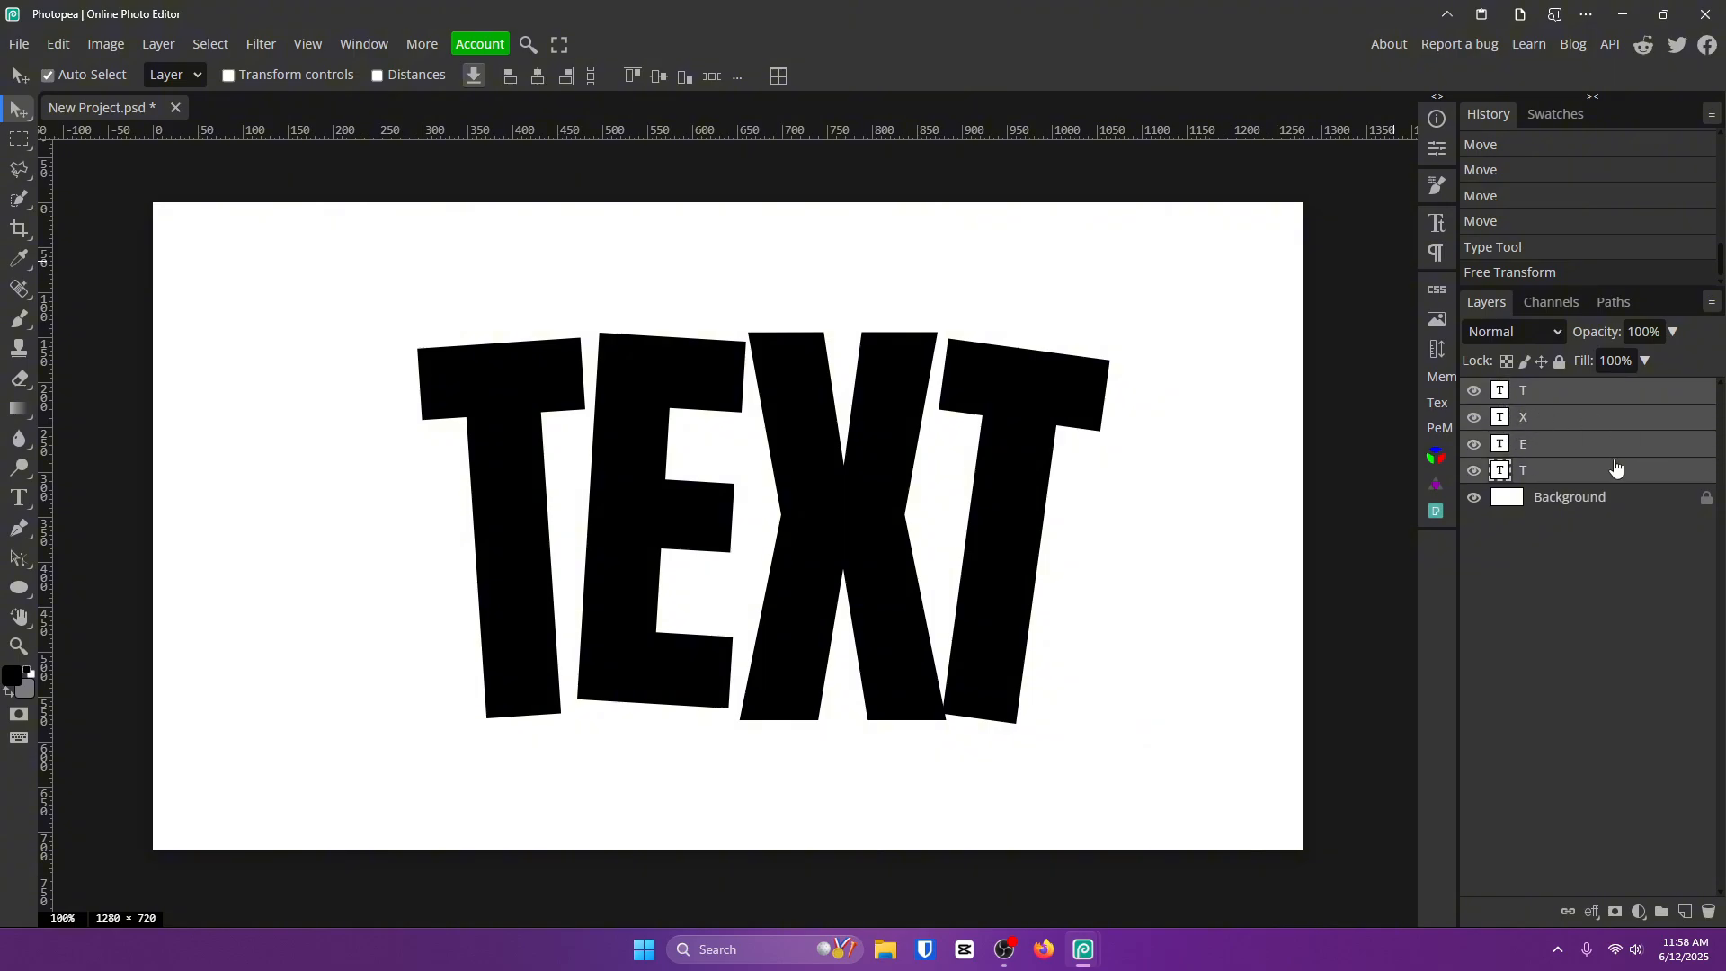
- Merge the letter layers into a smart object, then place and hide a gold texture layer above
right_click(1613, 470)
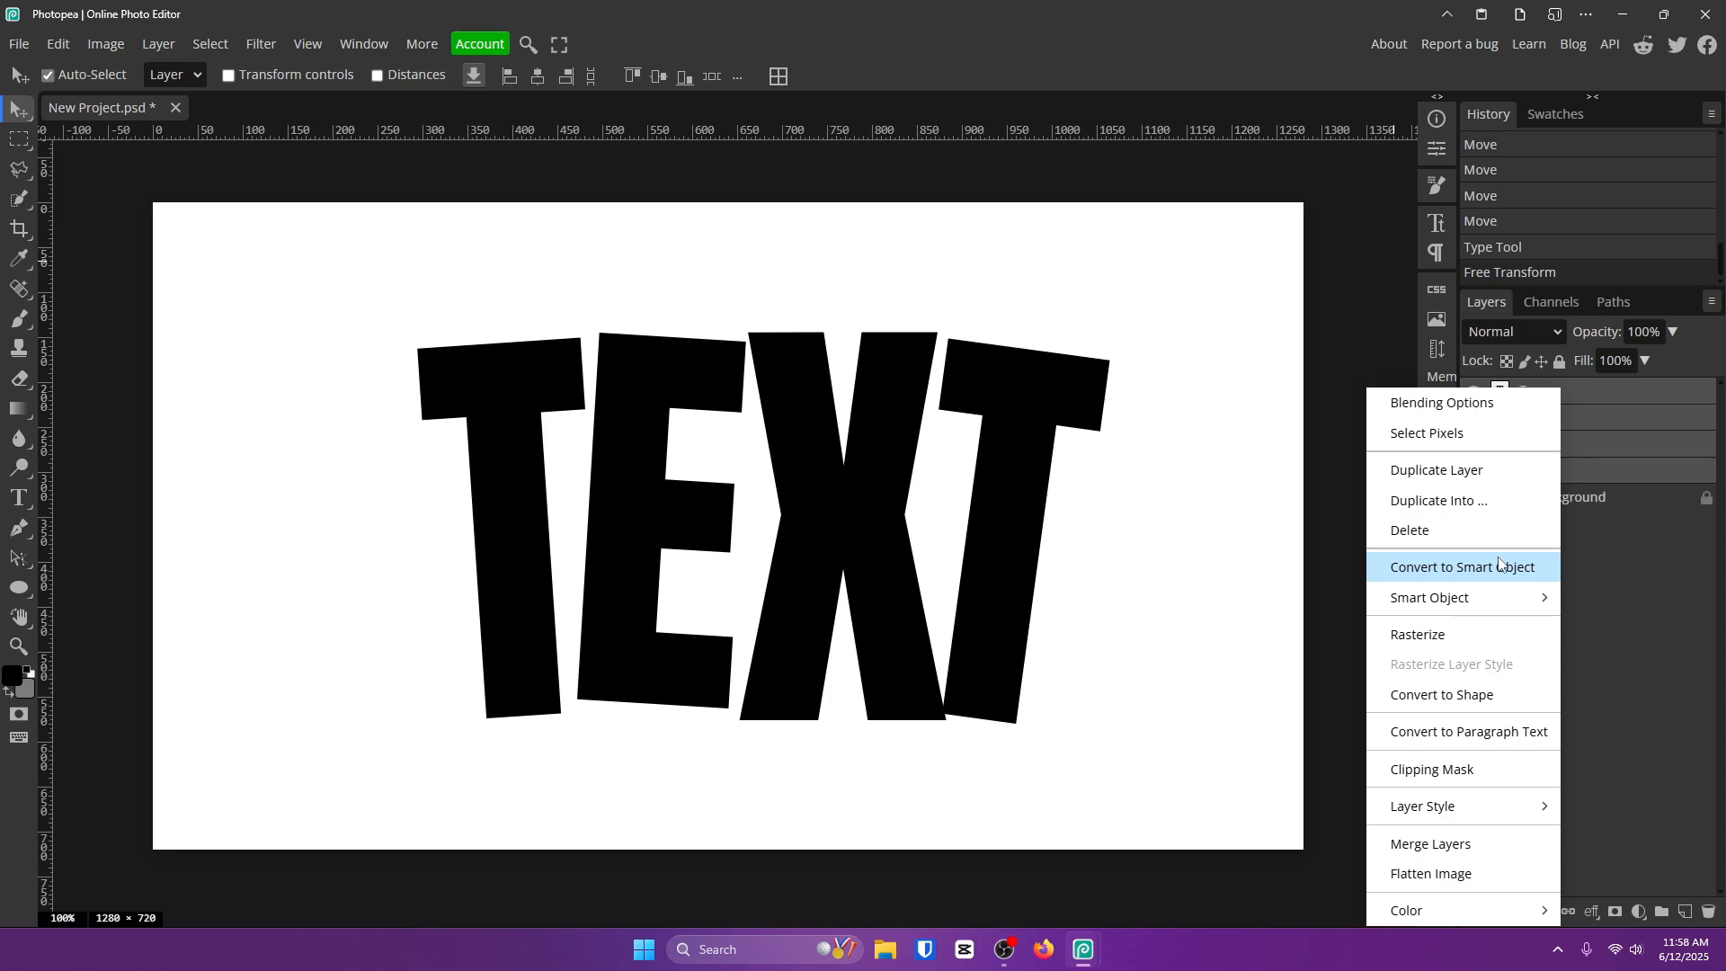
click(1461, 565)
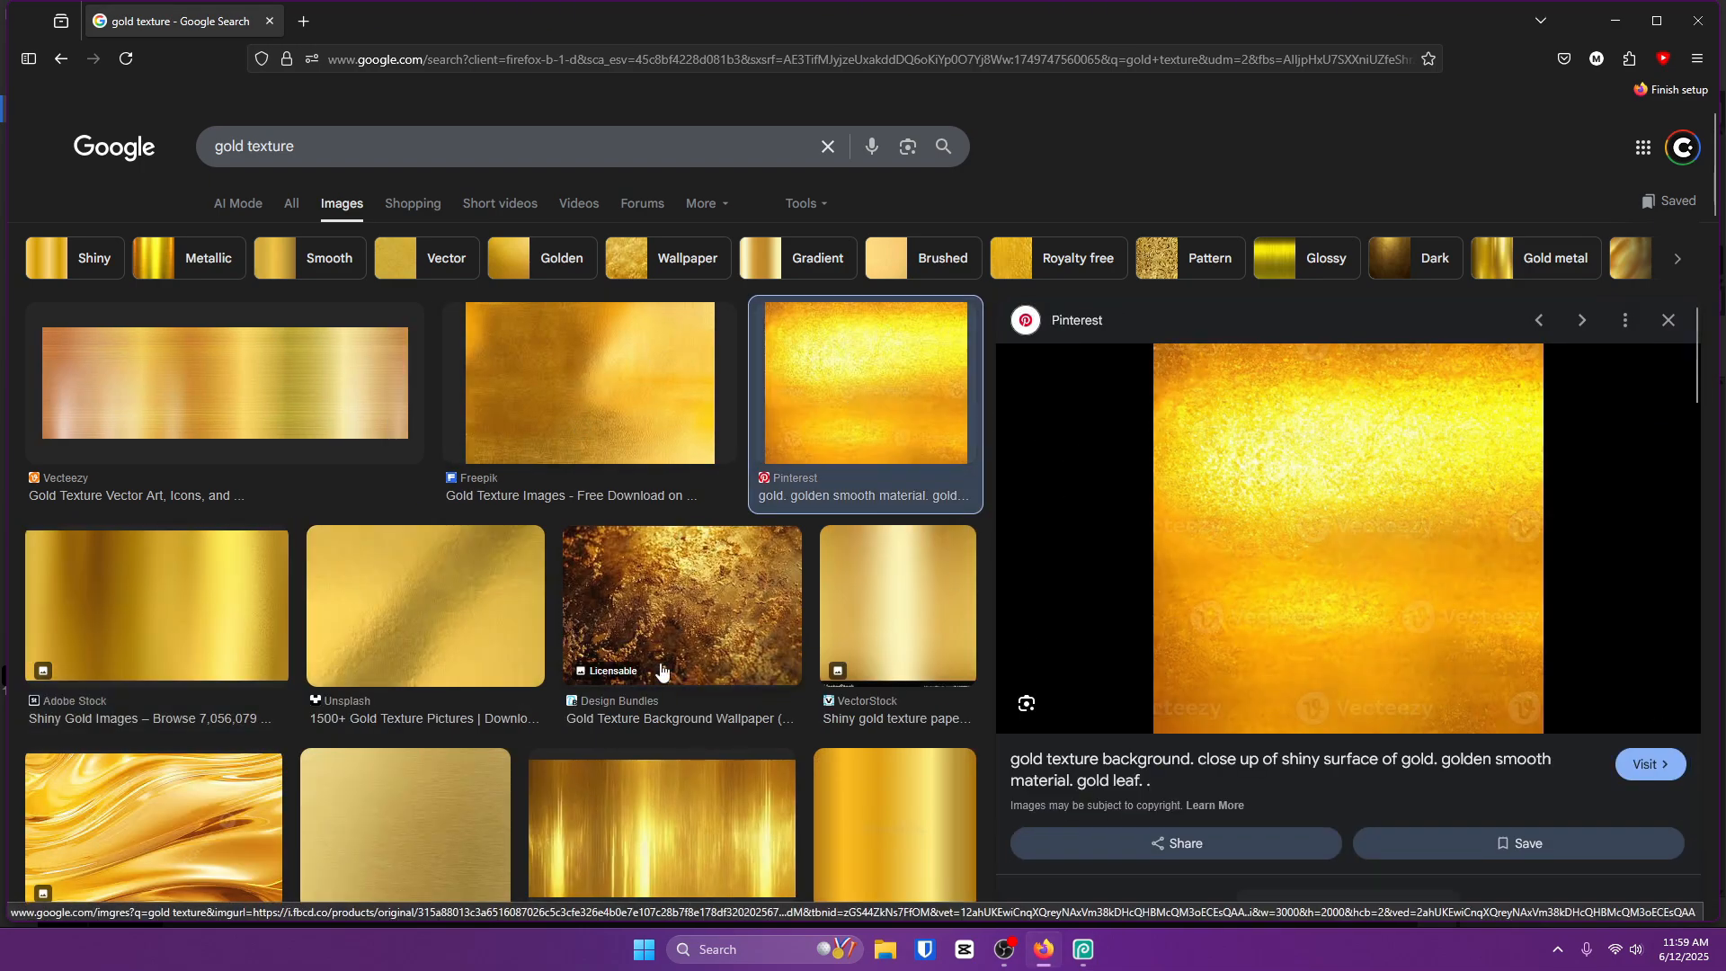
click(589, 382)
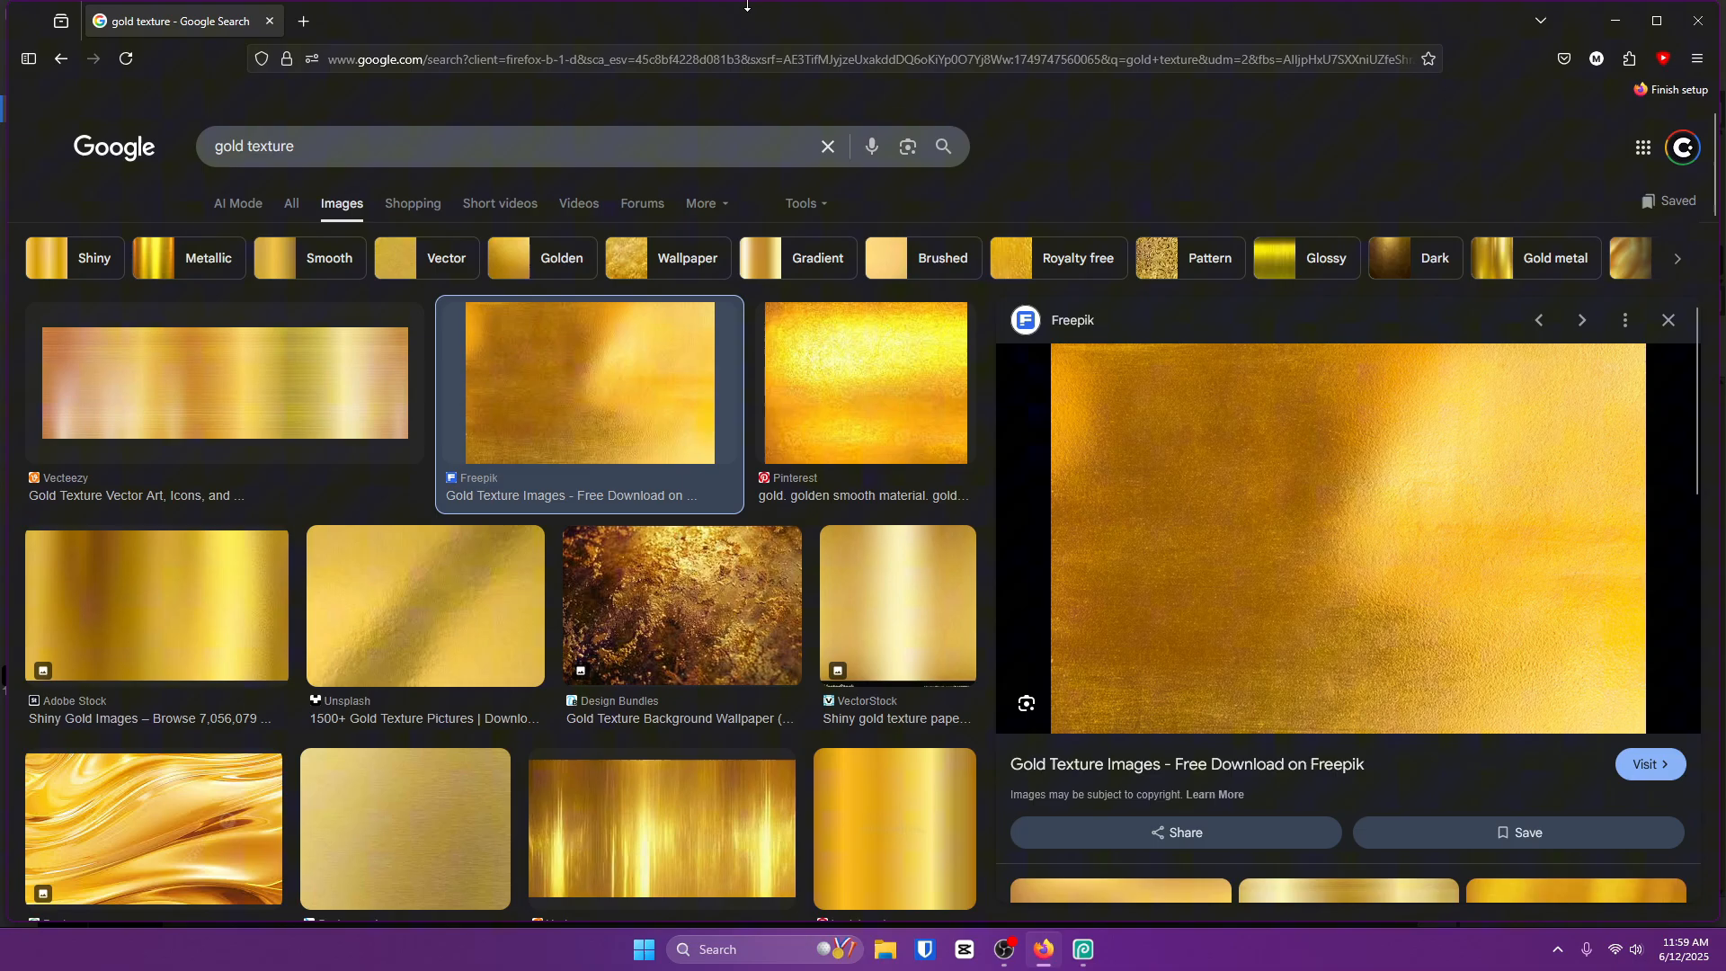
click(1083, 950)
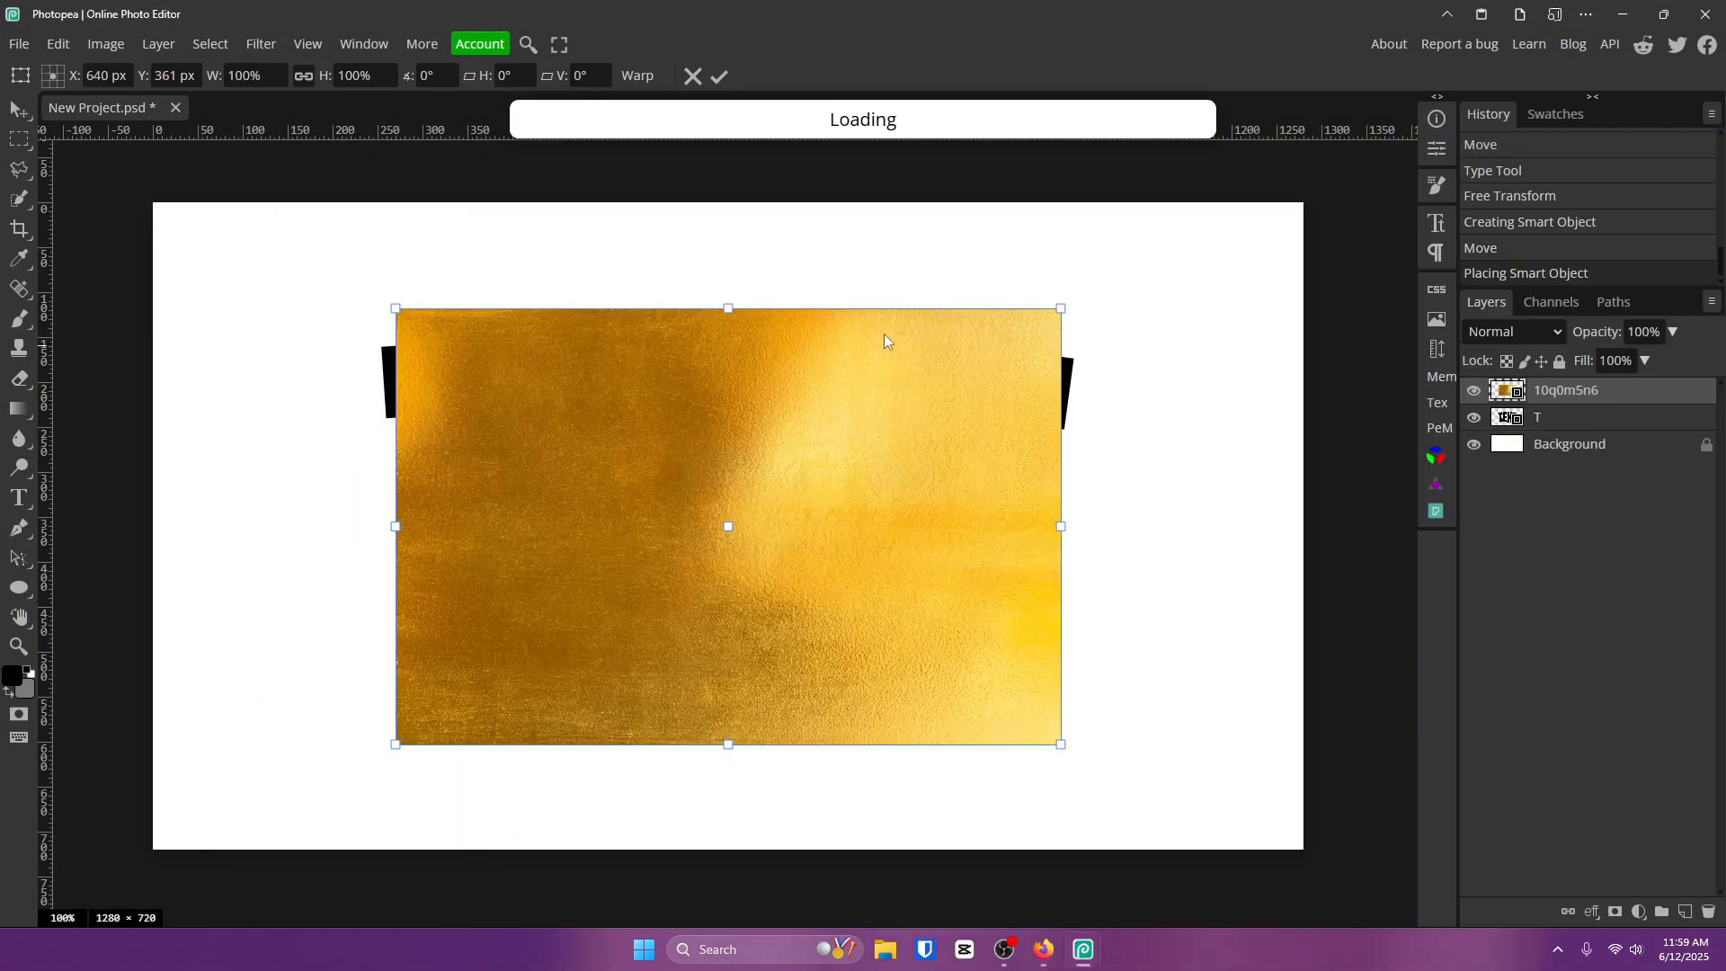
click(1473, 389)
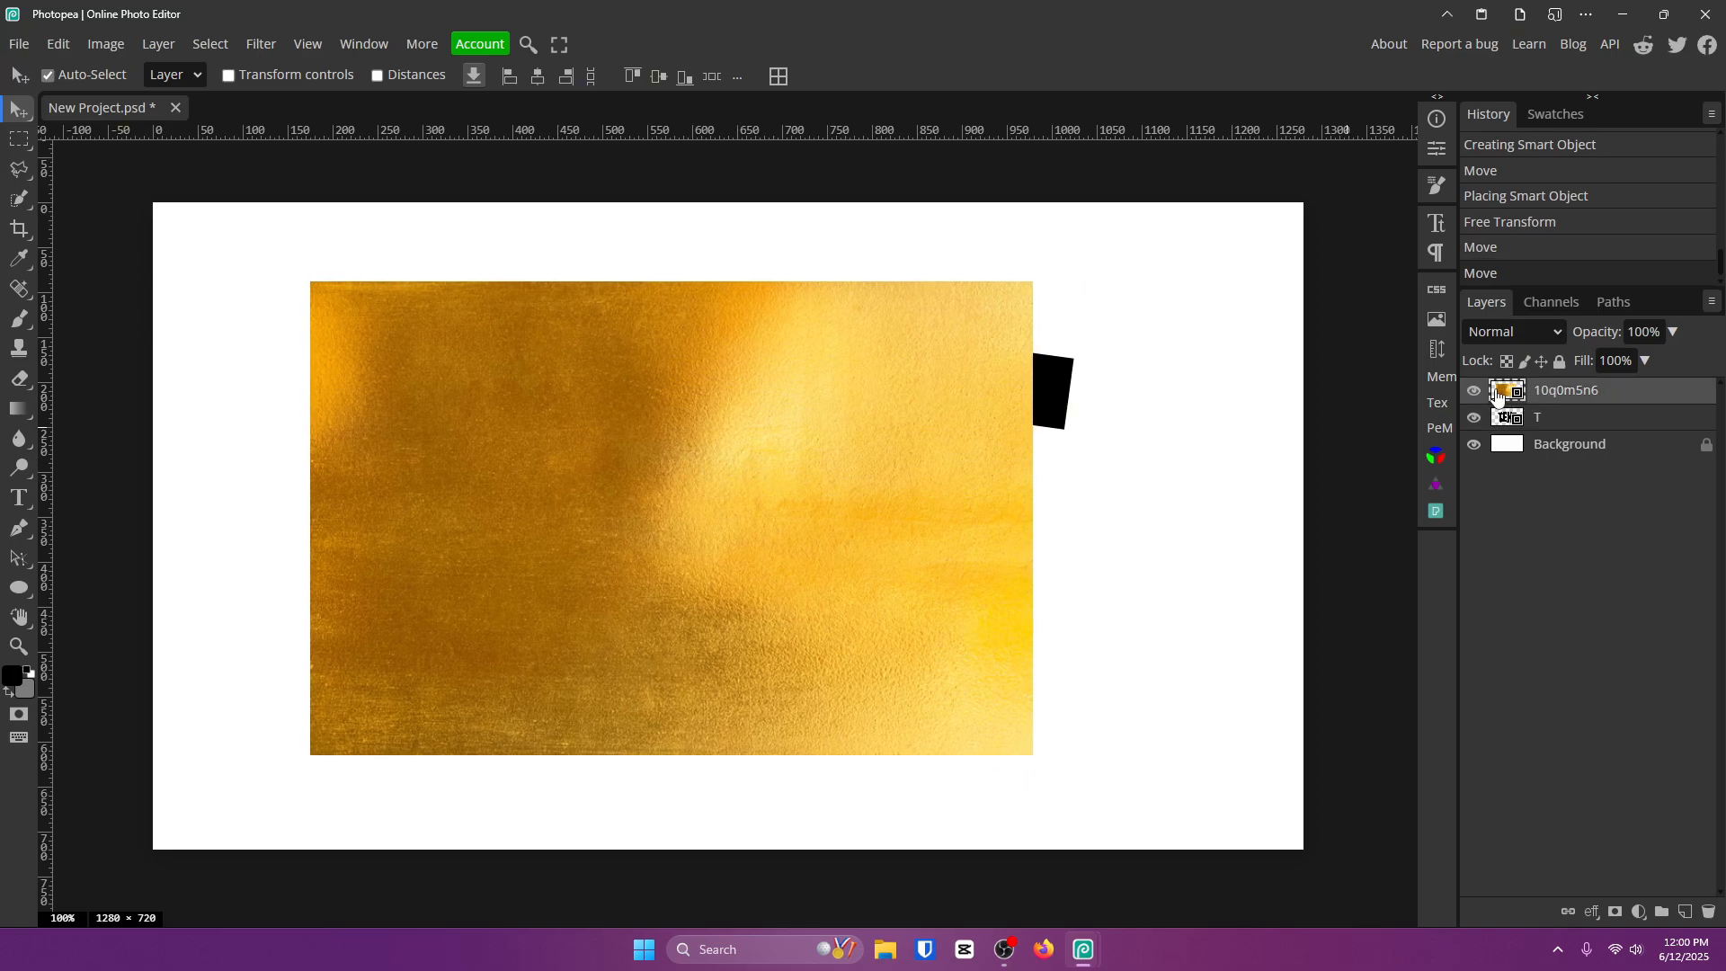
click(1473, 389)
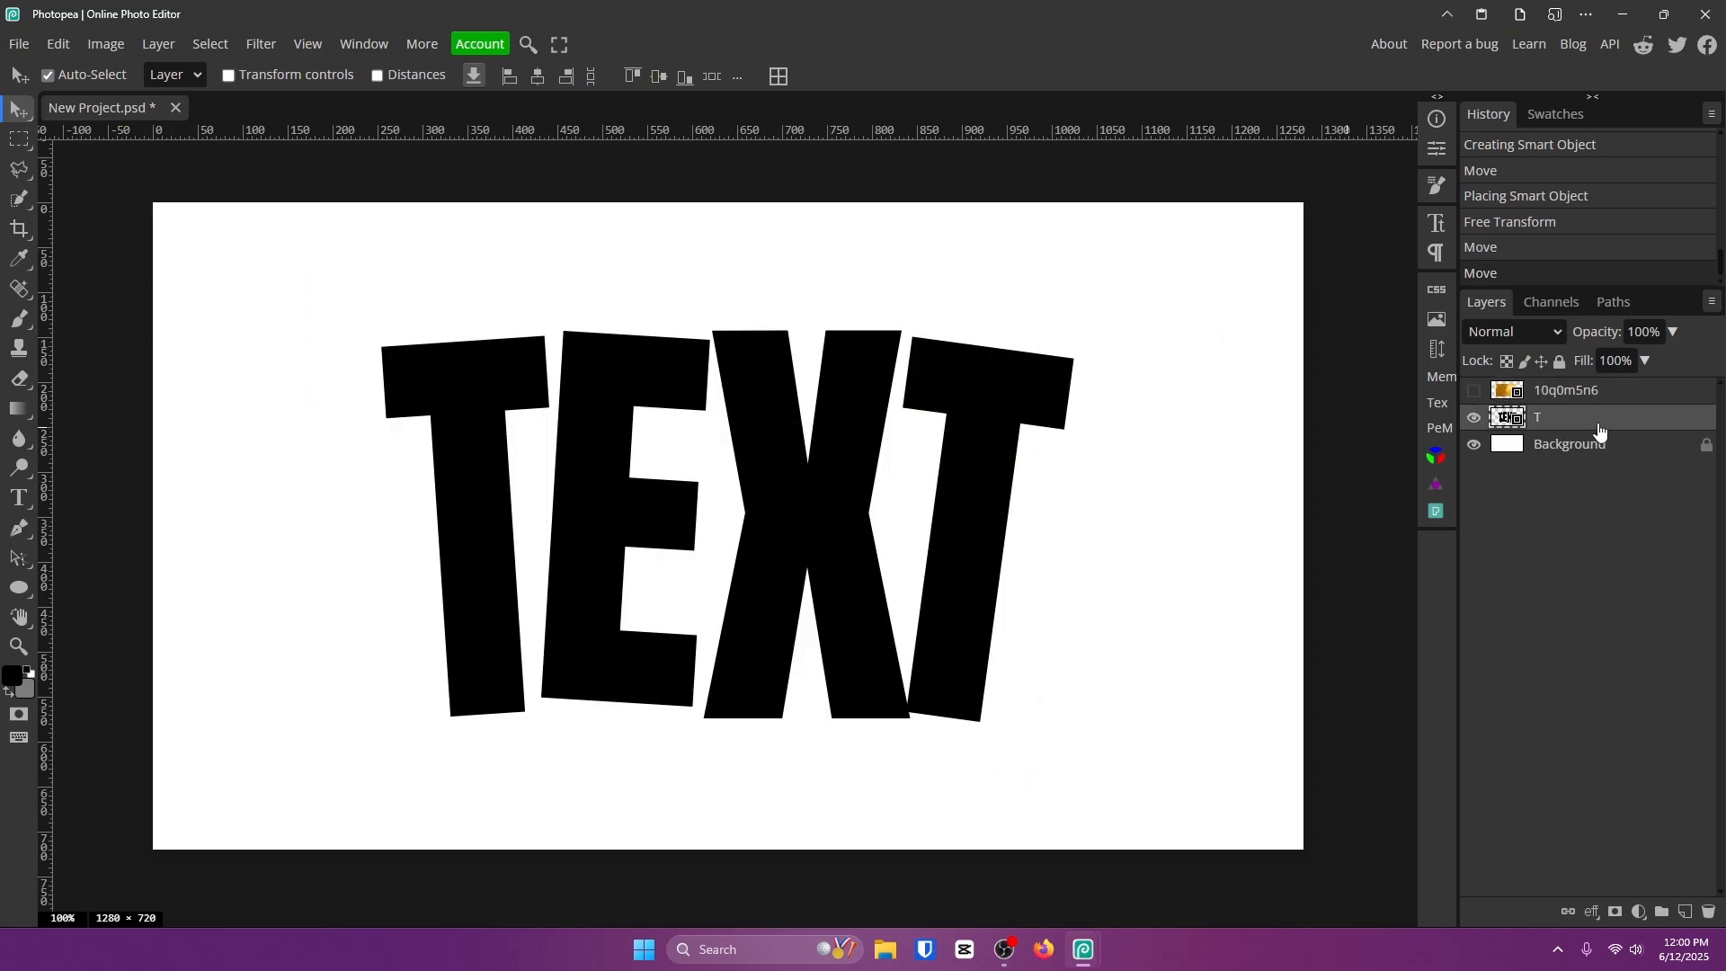
- Give the Text layer a black 3D extrusion style with an adjusted angle
double_click(1574, 416)
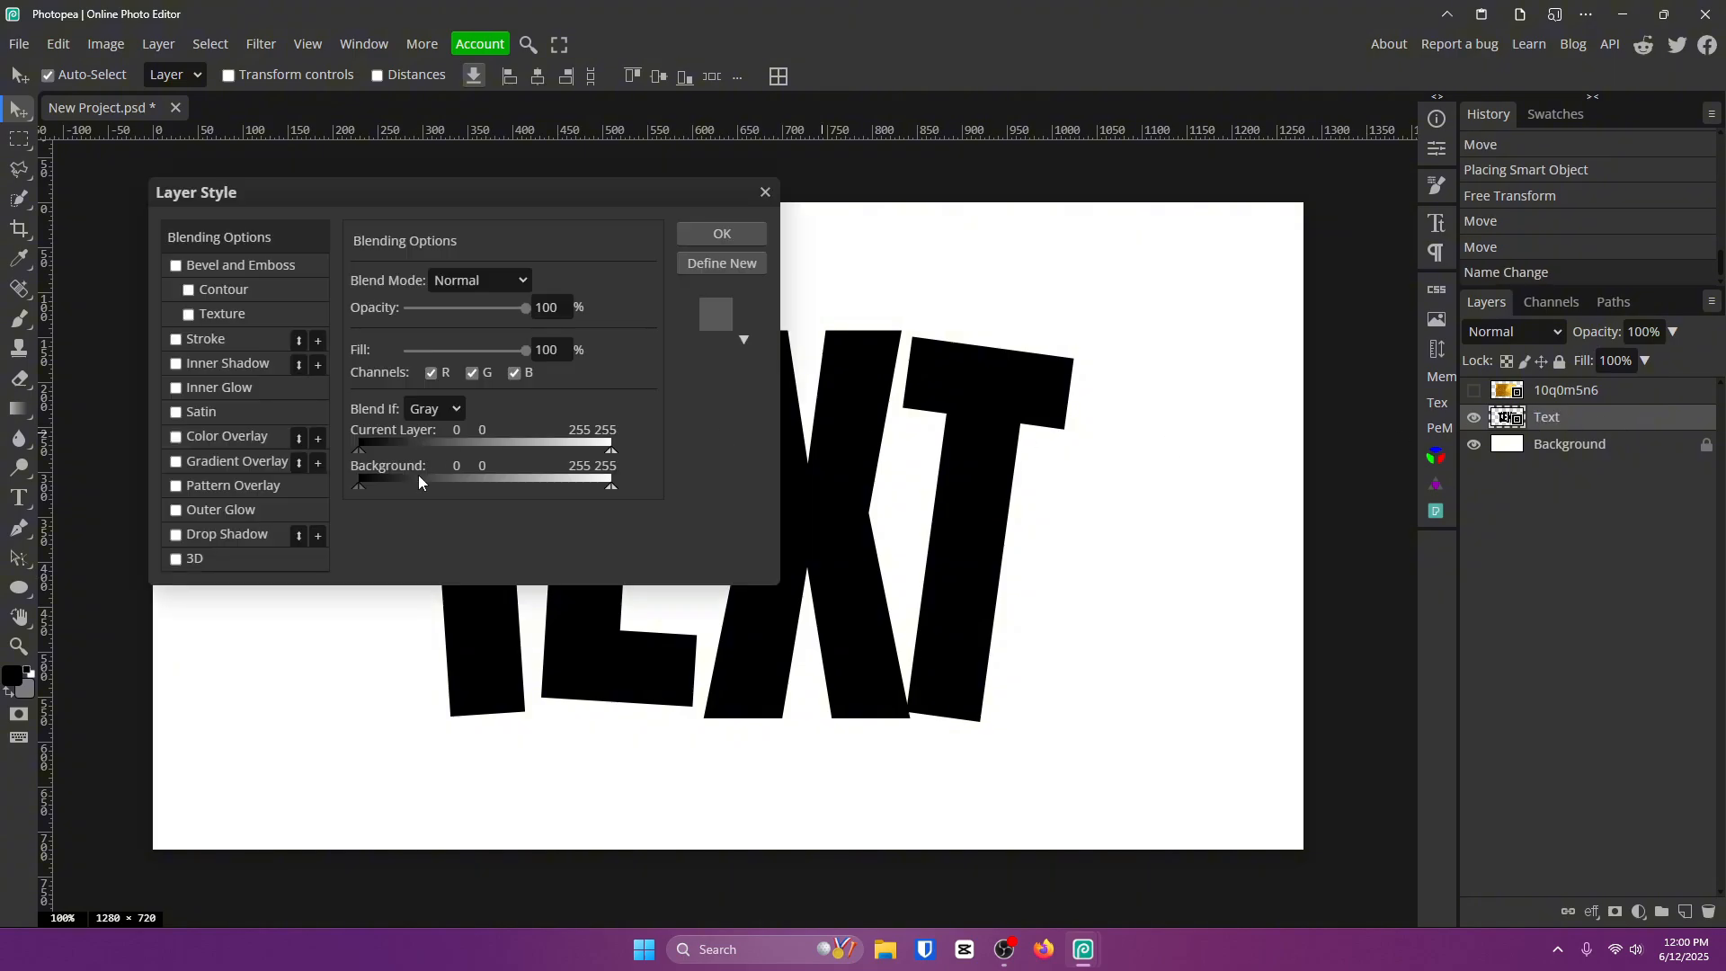
click(176, 558)
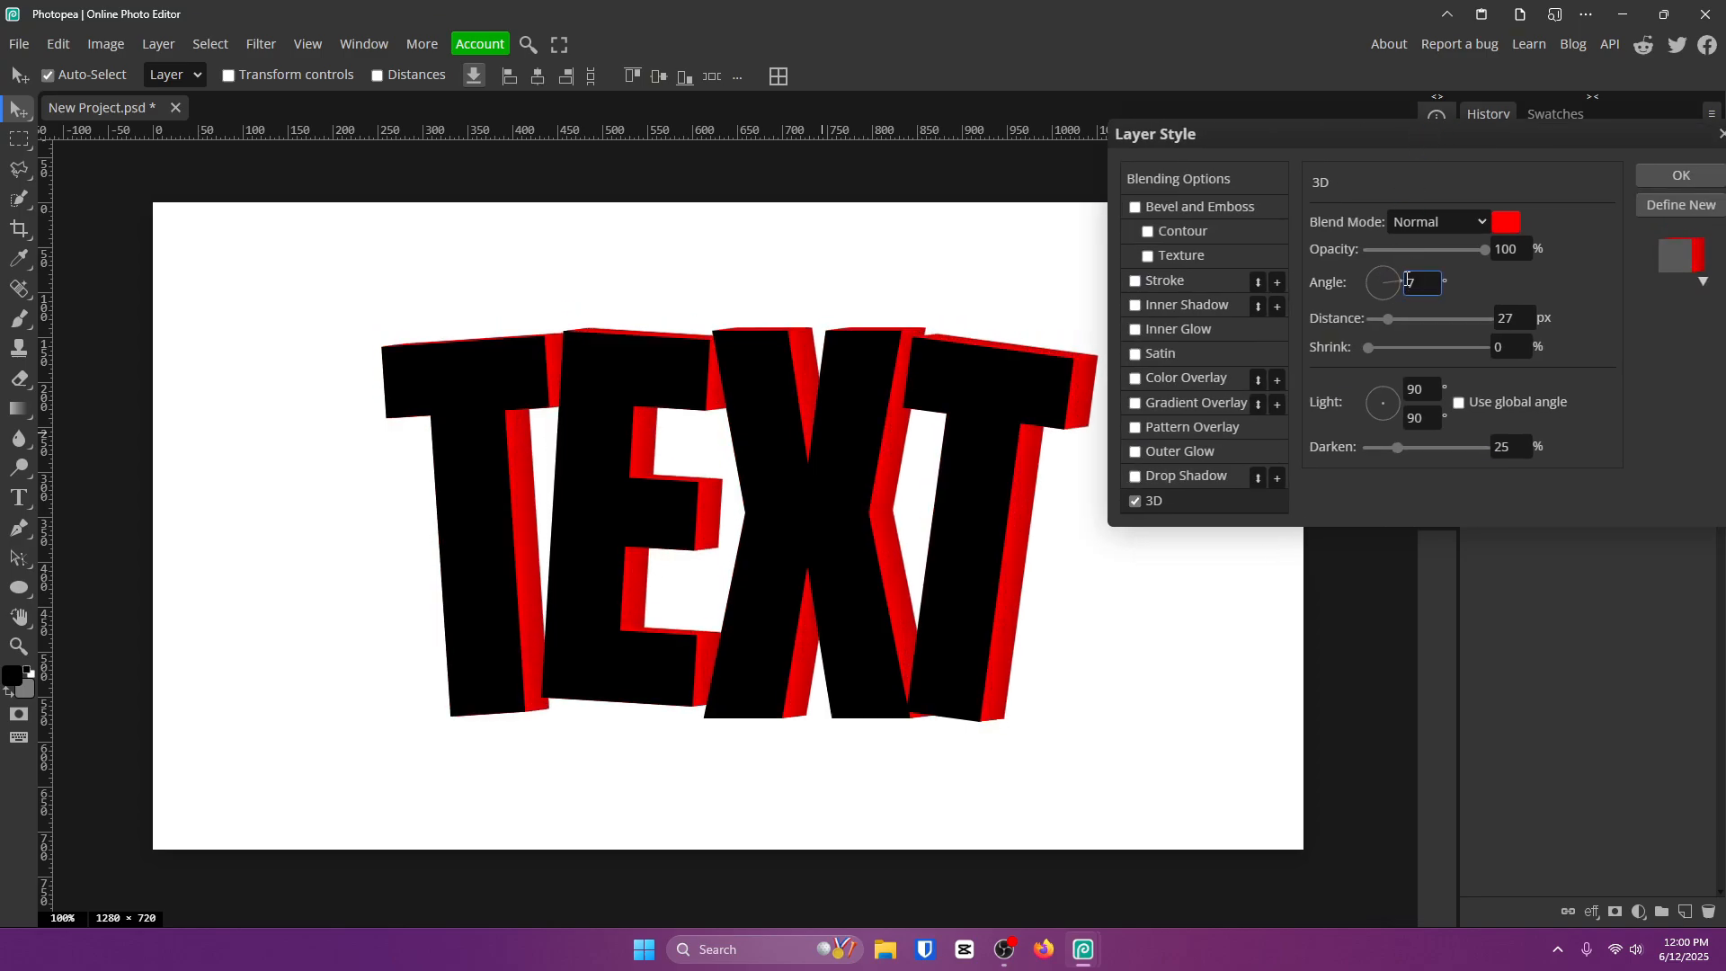
text(-34)
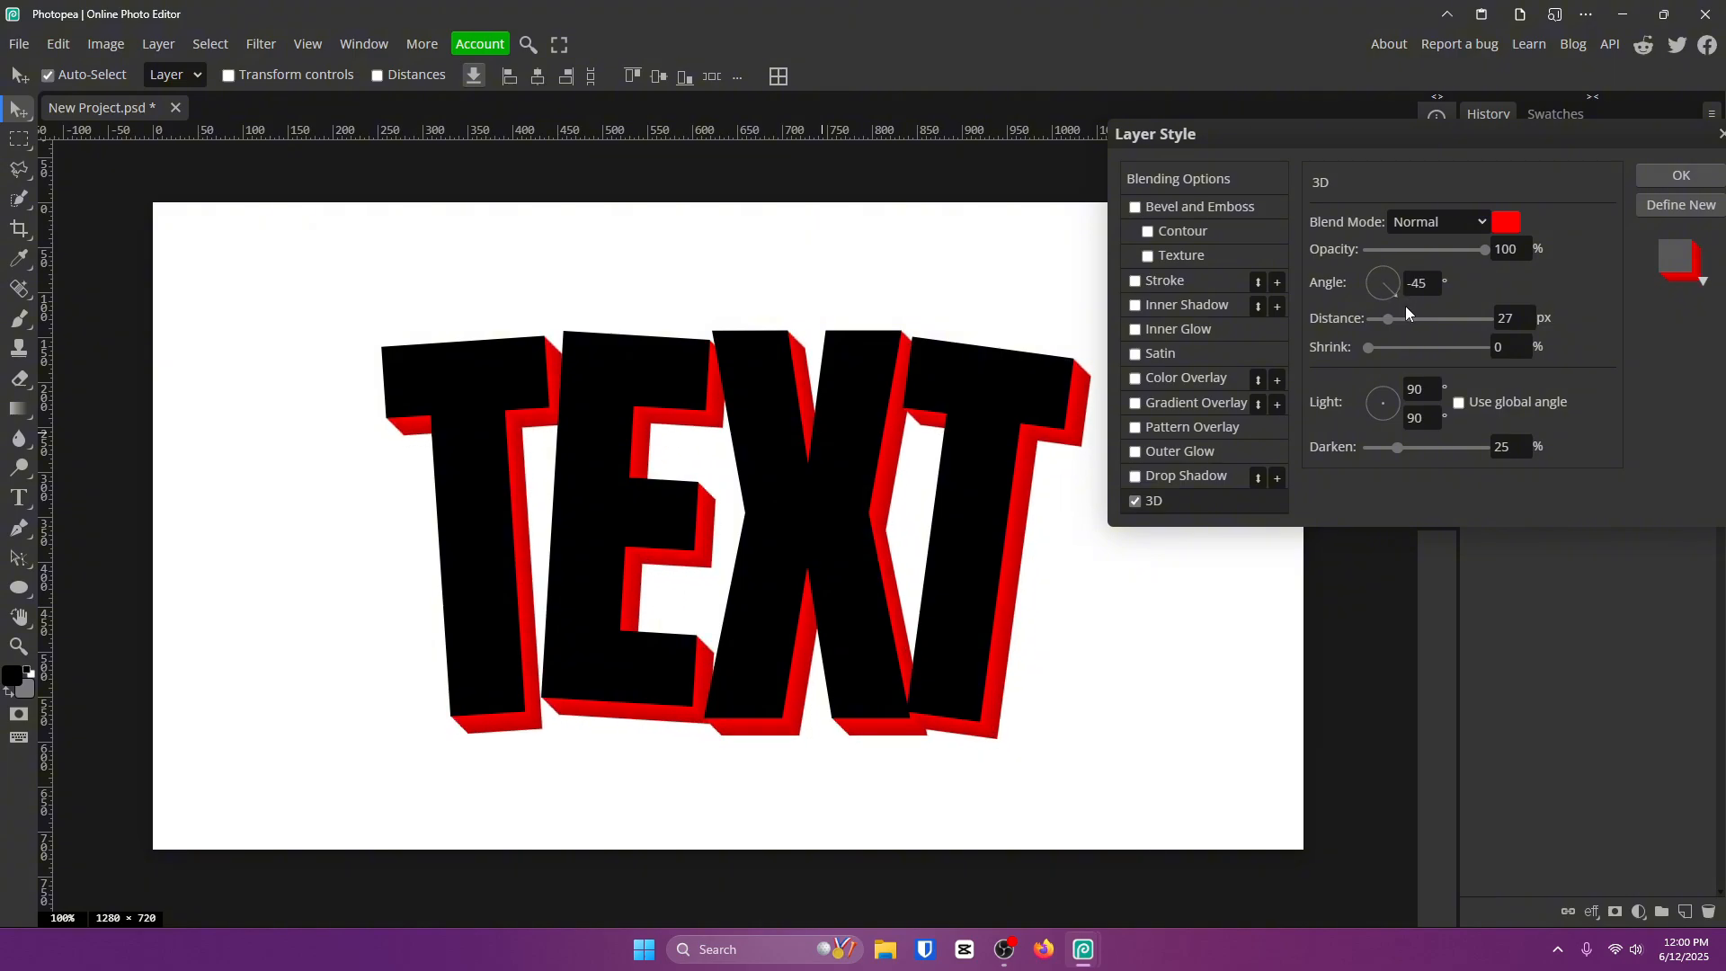
click(1506, 221)
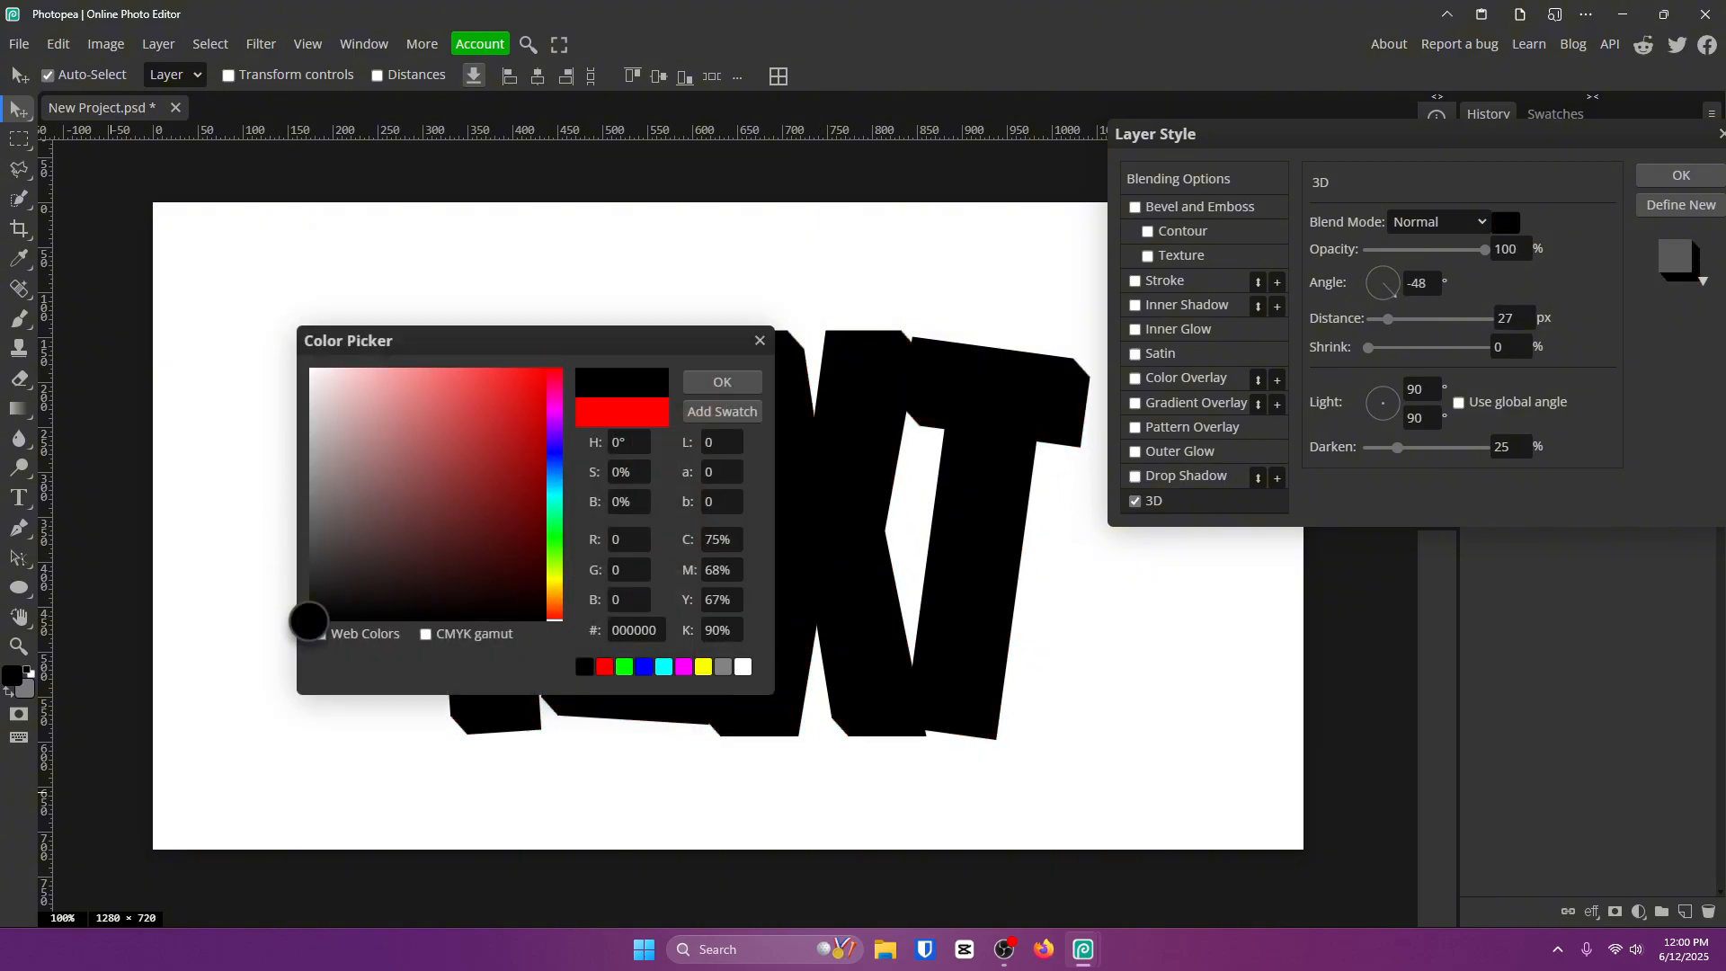
click(721, 381)
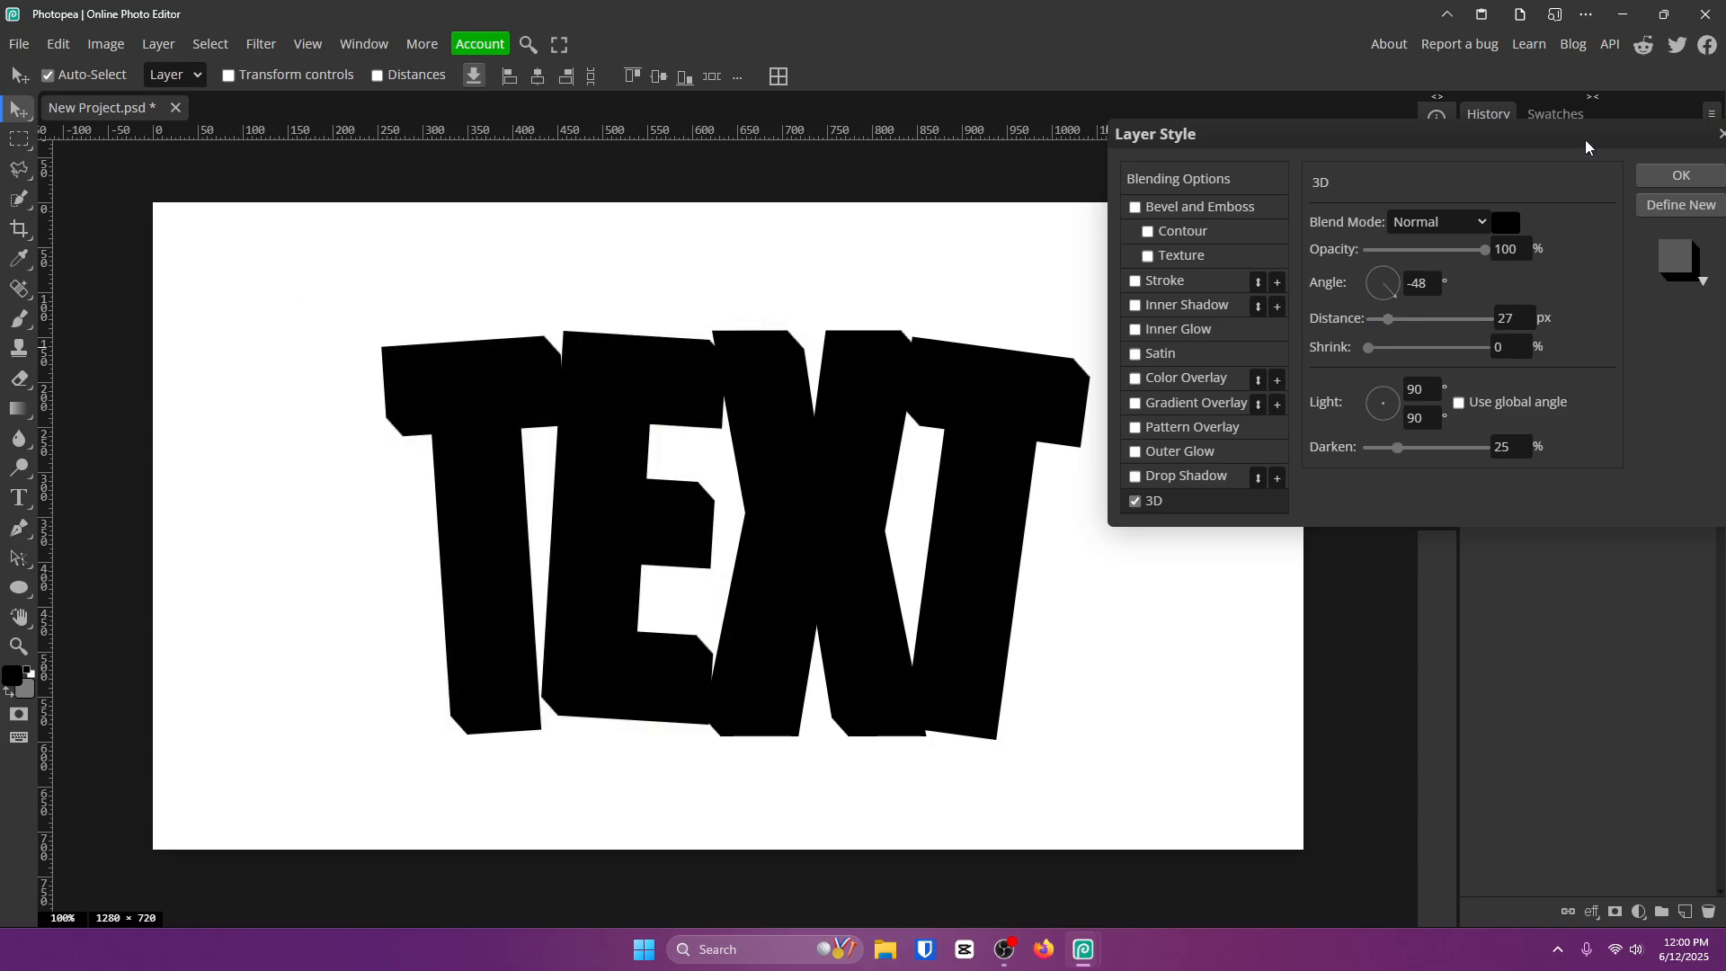
click(1680, 173)
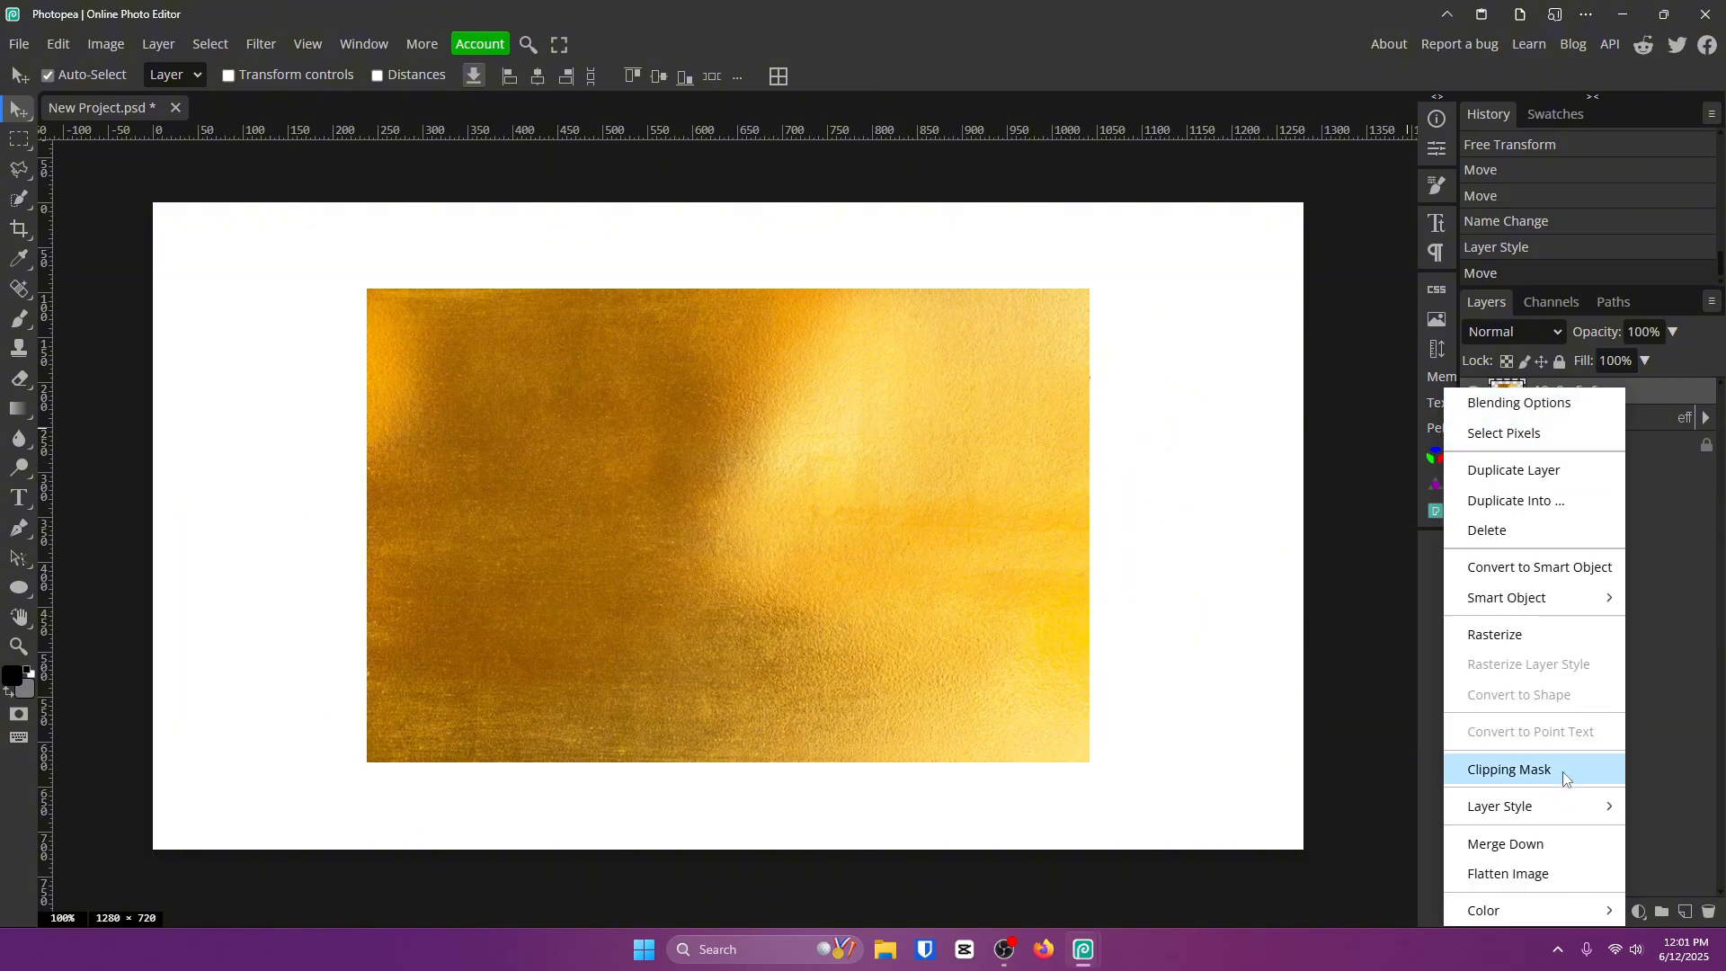
- Clip the gold texture into the Text layer and reopen the Text layer's Layer Style
click(1509, 769)
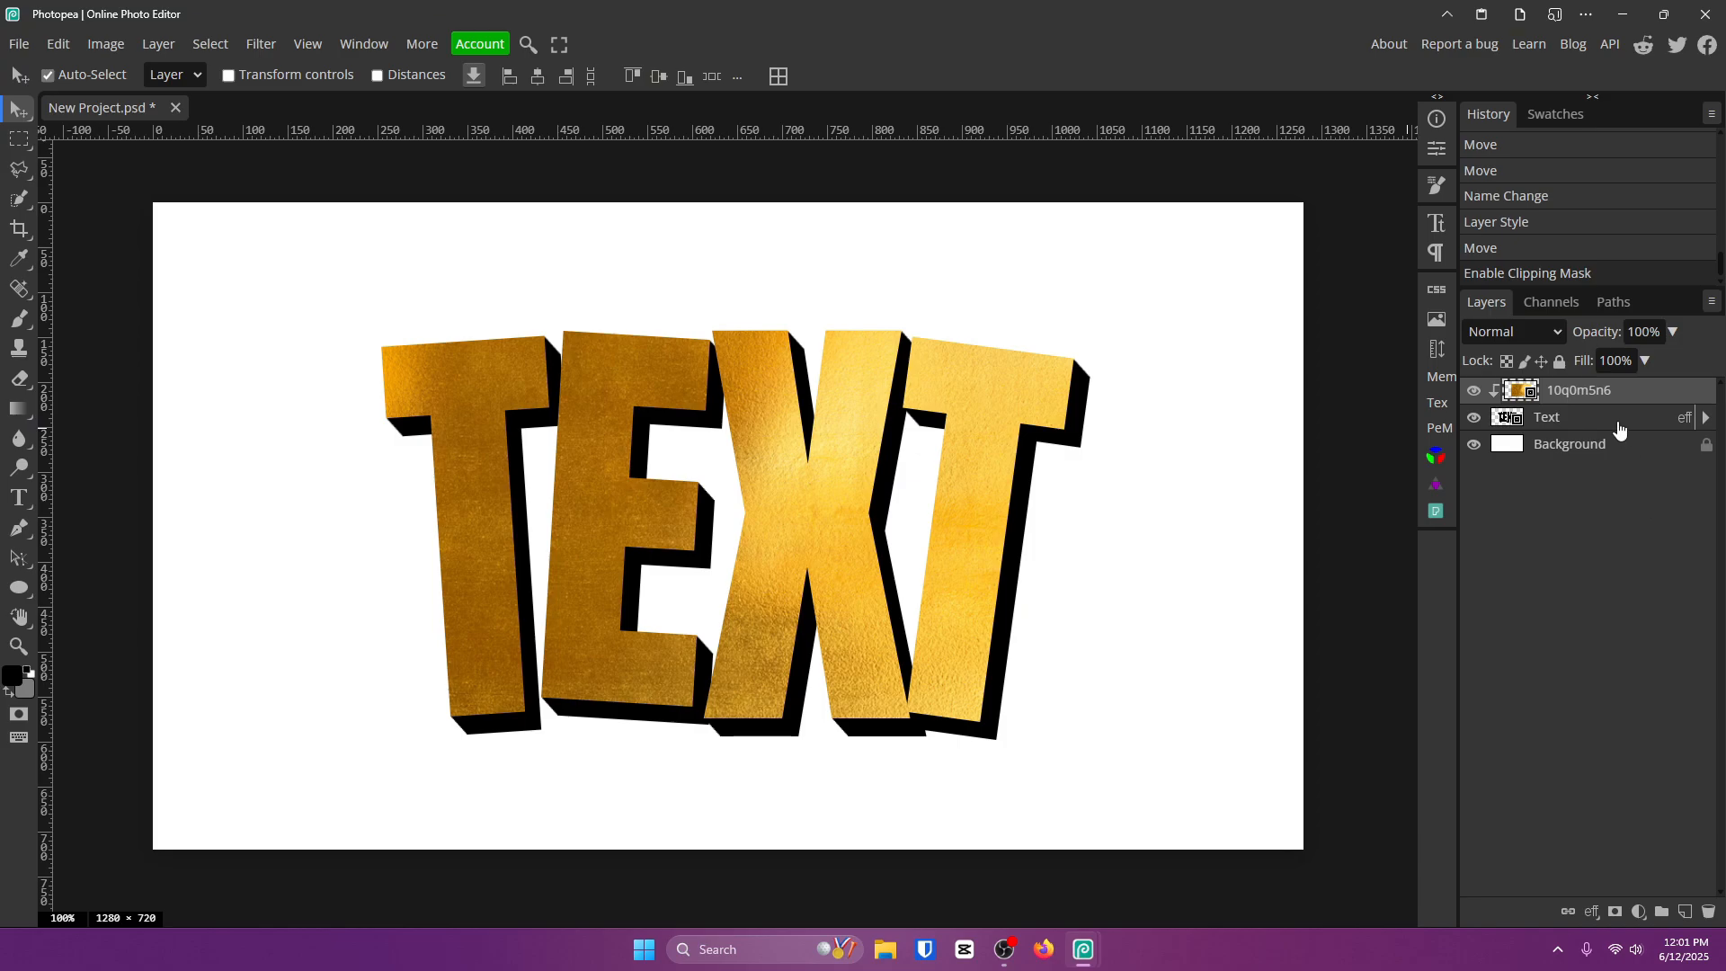
double_click(1546, 416)
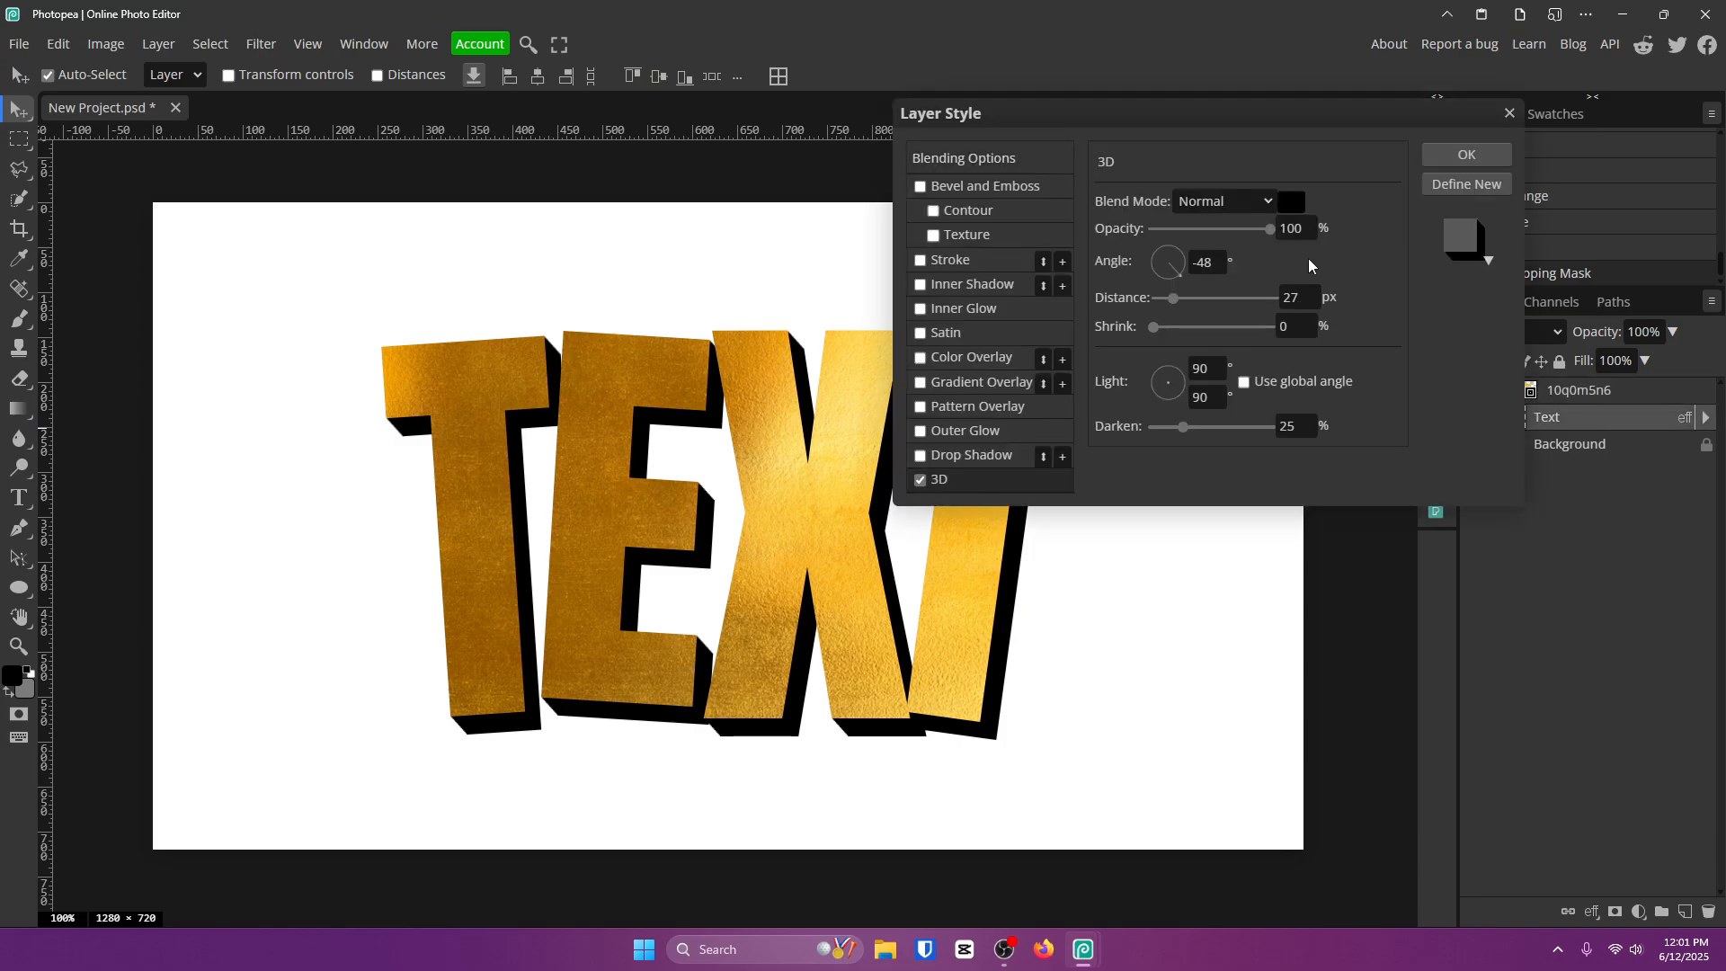
- Eyedrop a dark gold from the letters as the 3D extrusion colour and apply it
click(1290, 200)
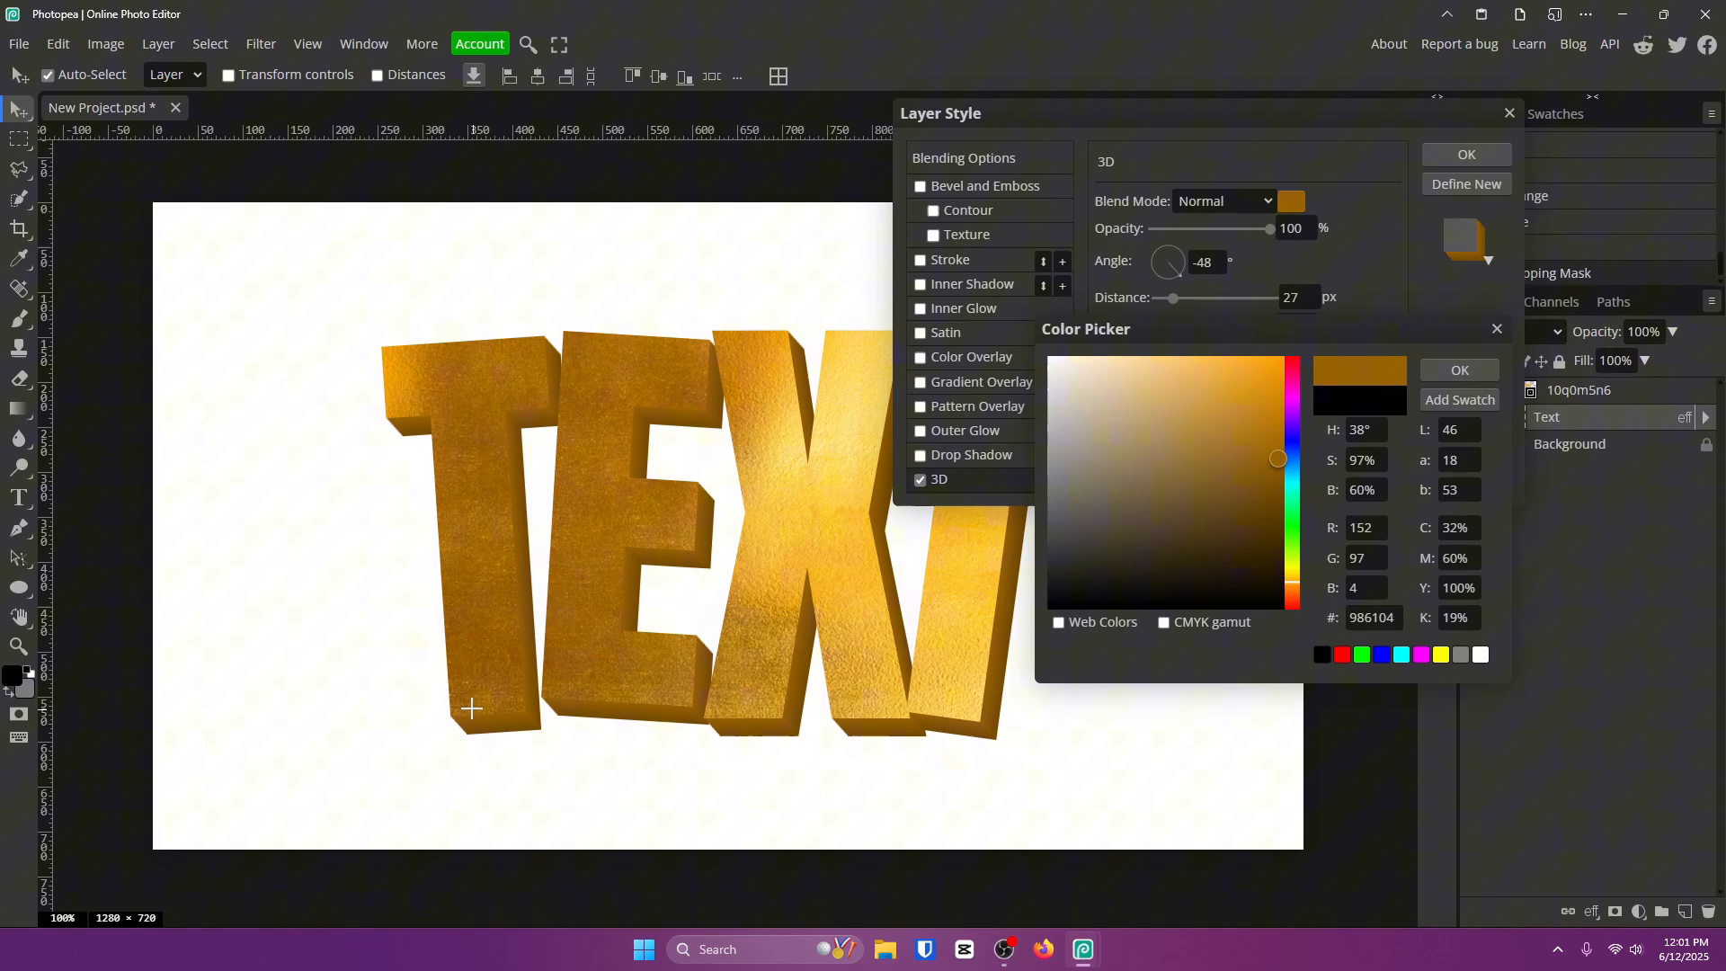
click(1255, 437)
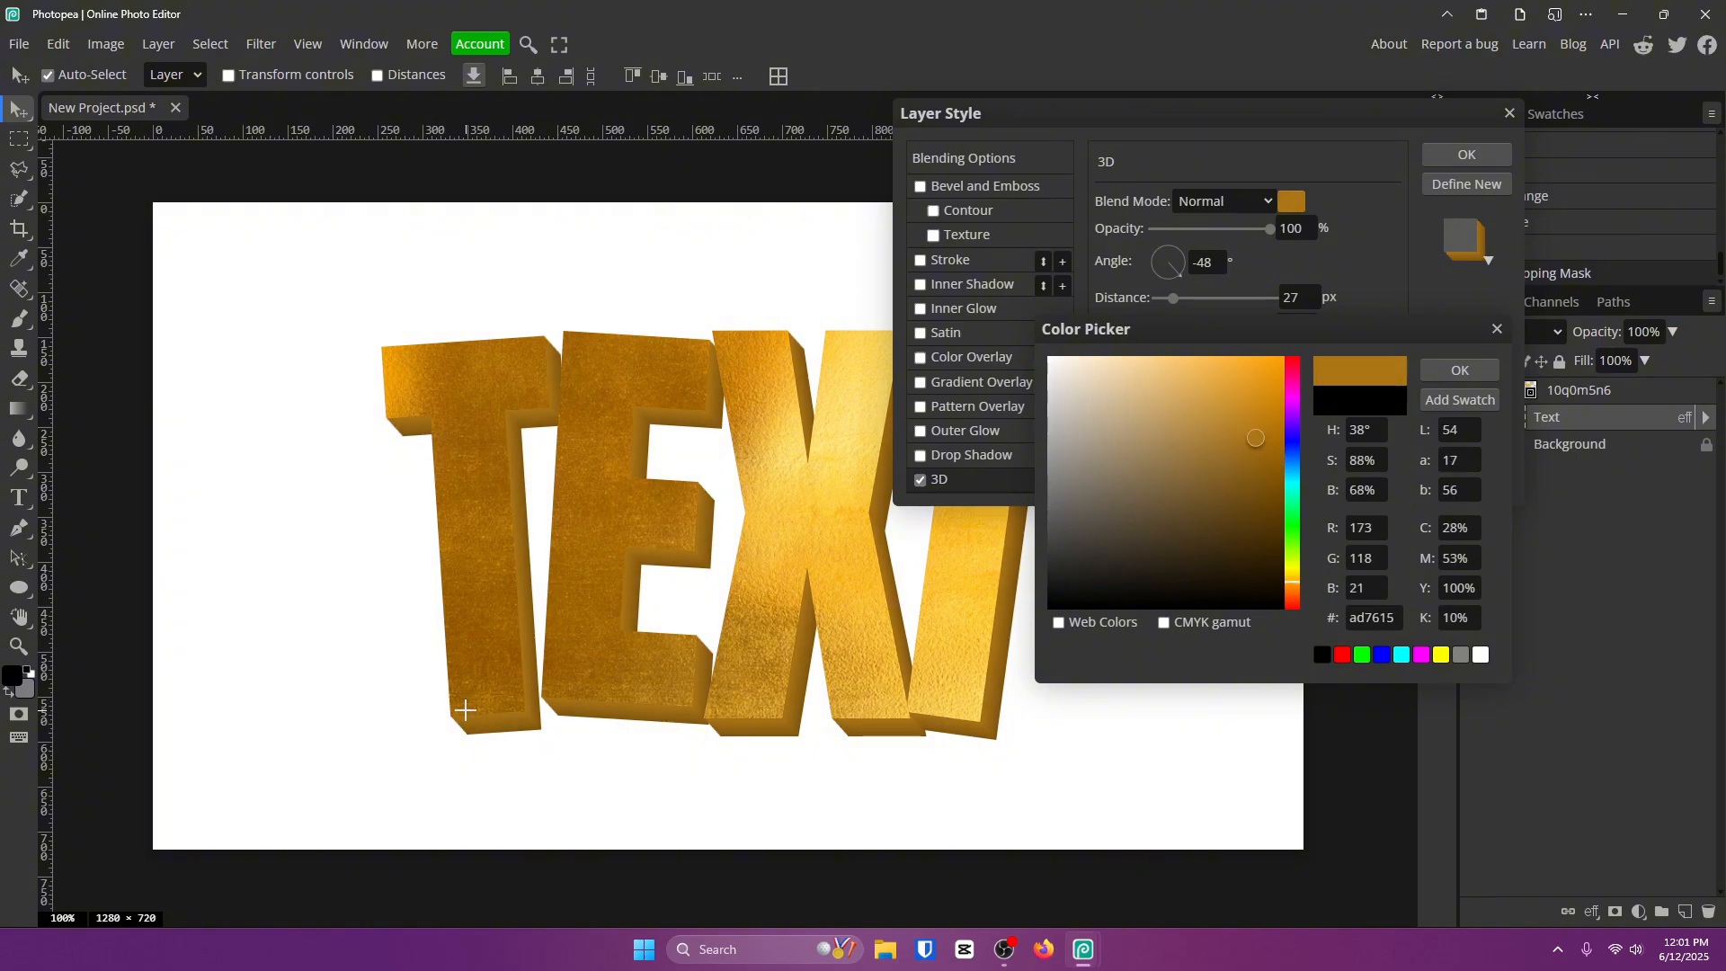
click(1280, 451)
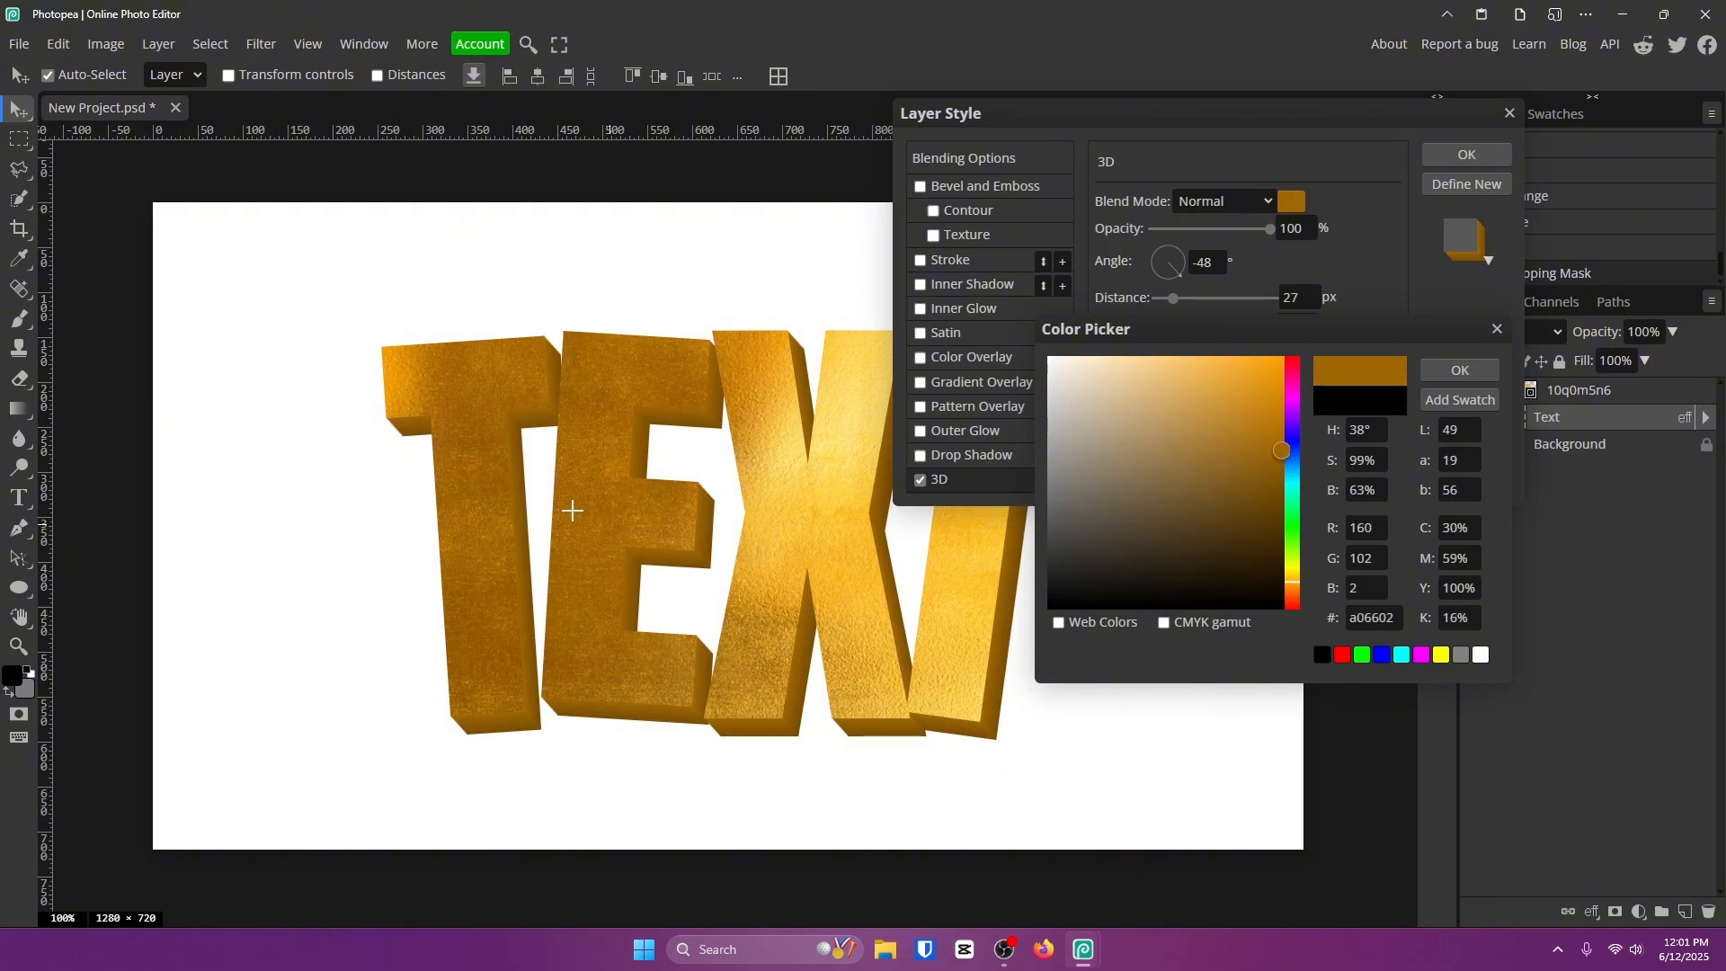
click(1460, 369)
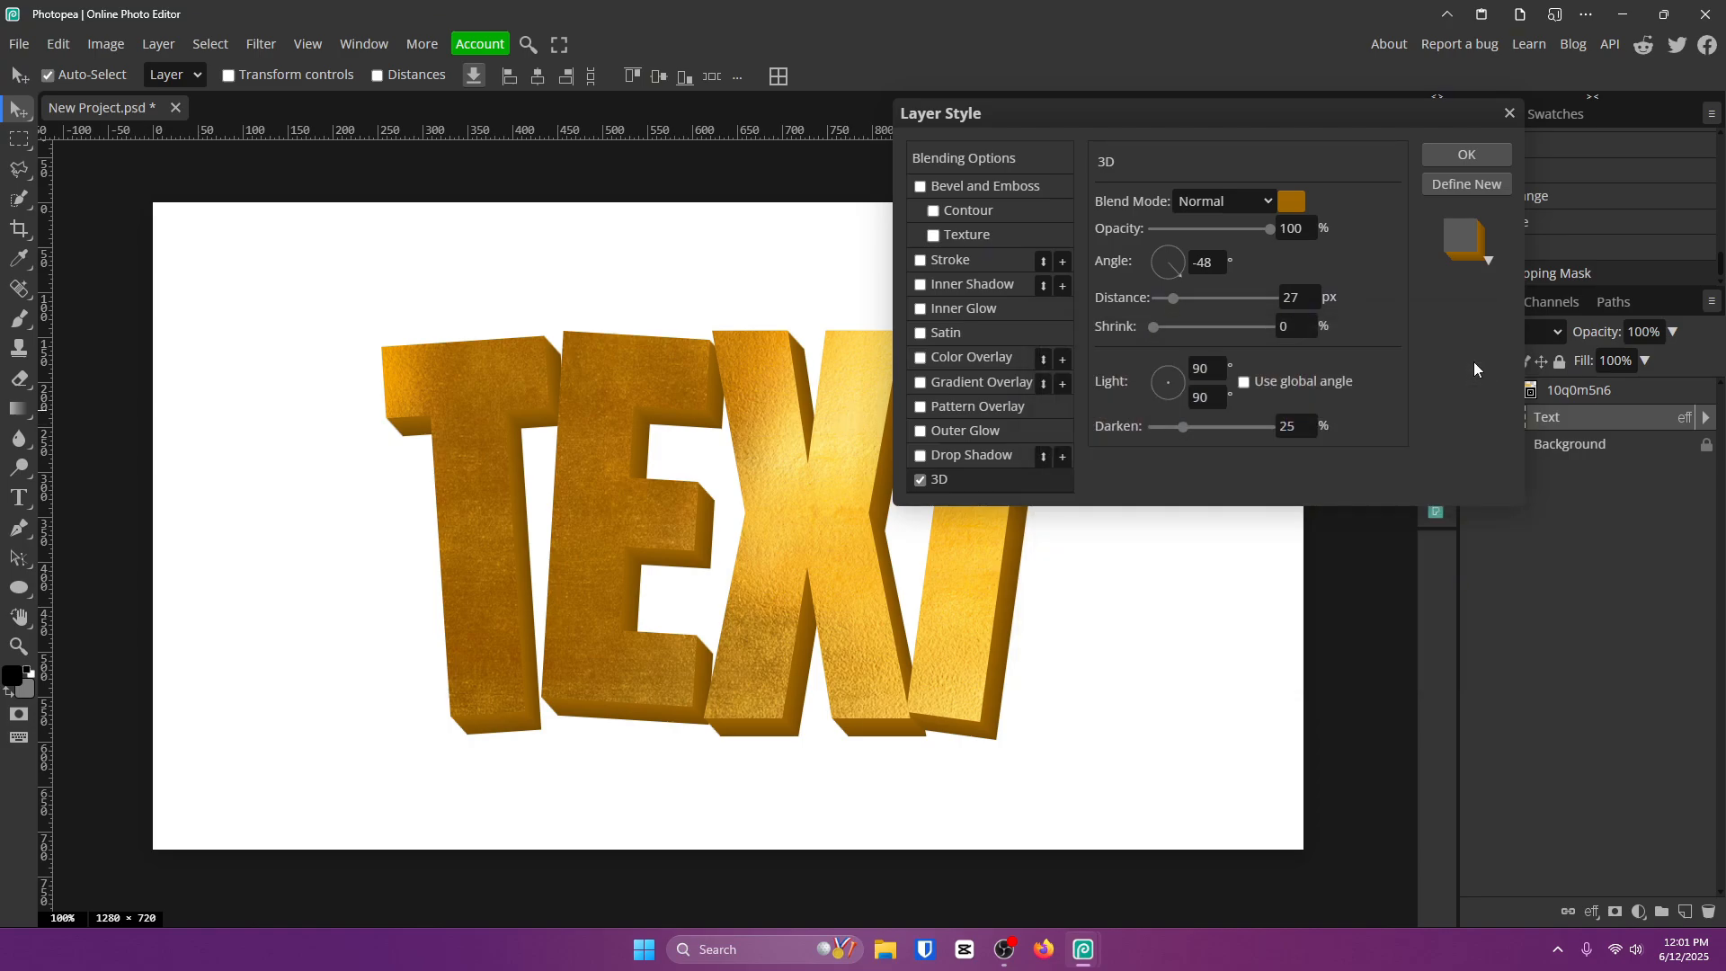
click(1465, 154)
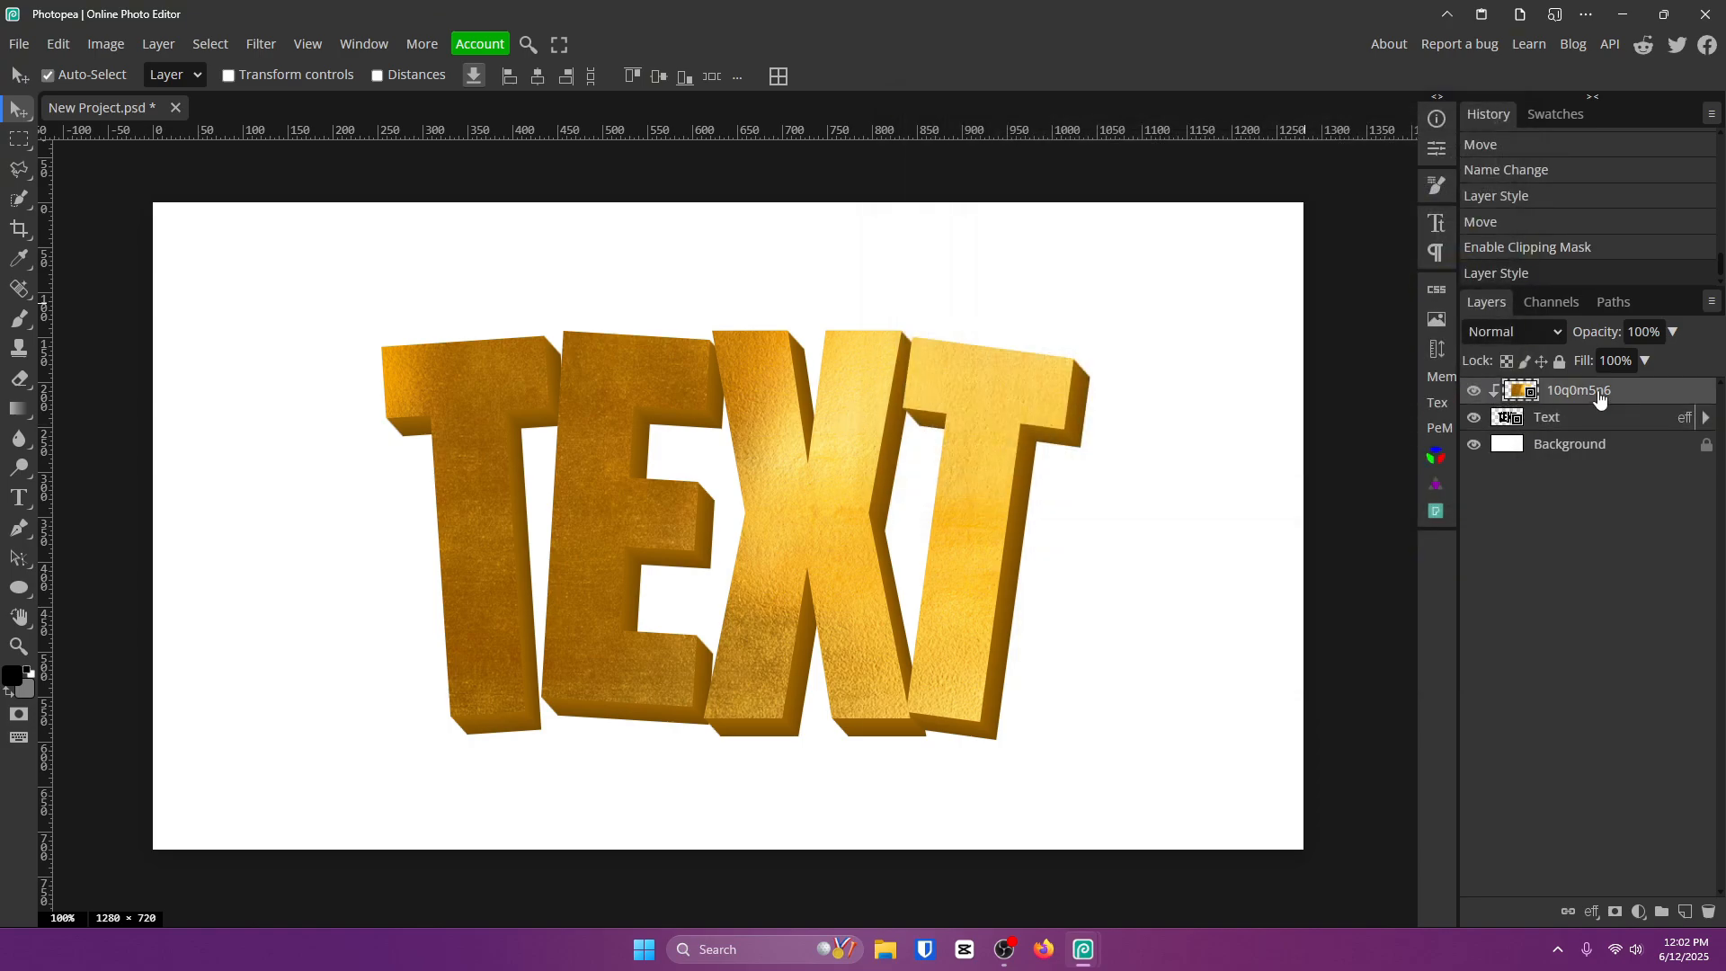
- Convert the gold texture and Text layers into one smart object and open its Layer Style
right_click(1577, 389)
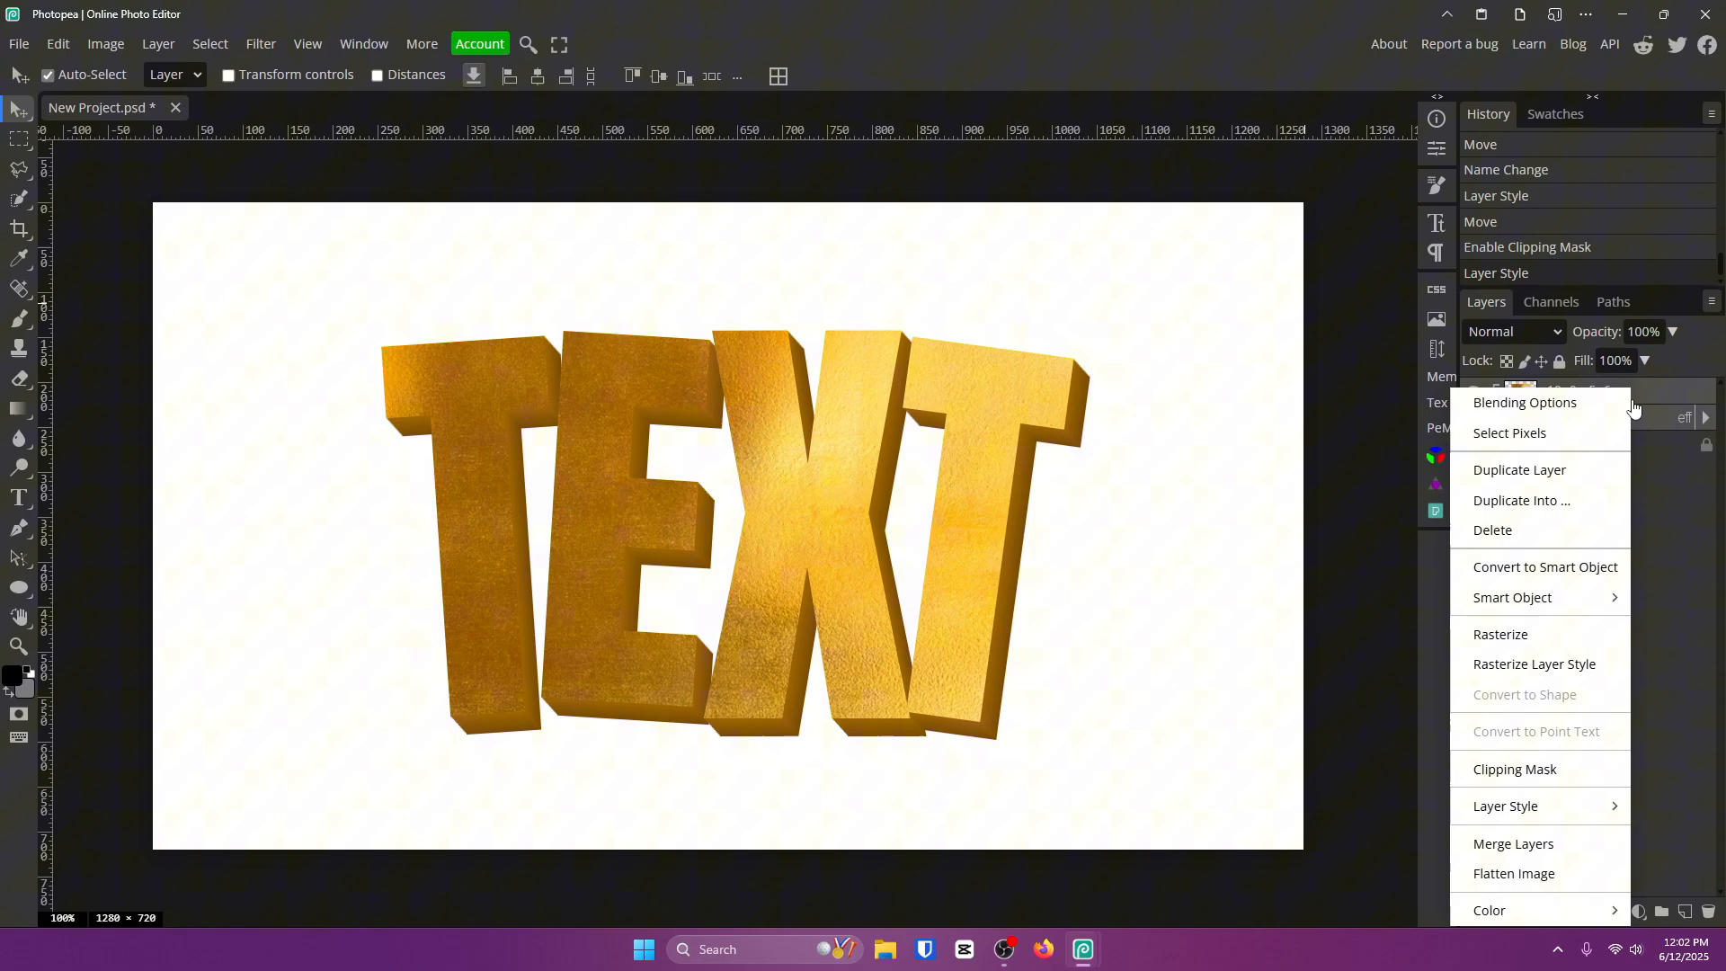
click(1545, 565)
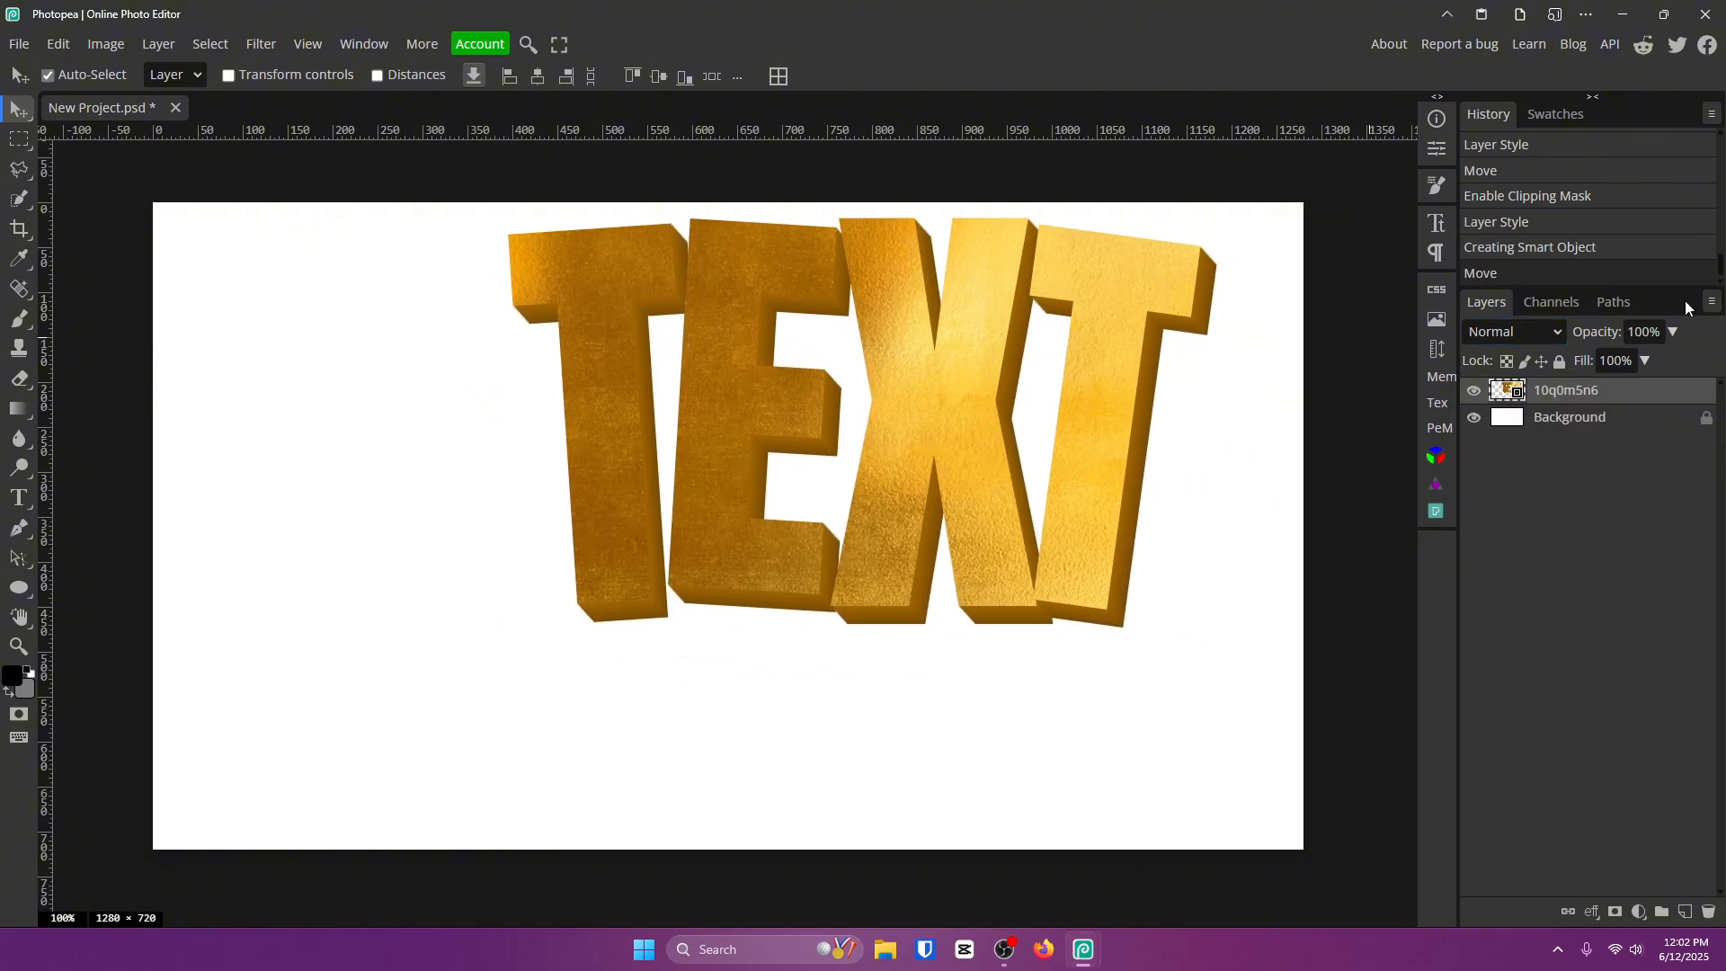
double_click(1563, 389)
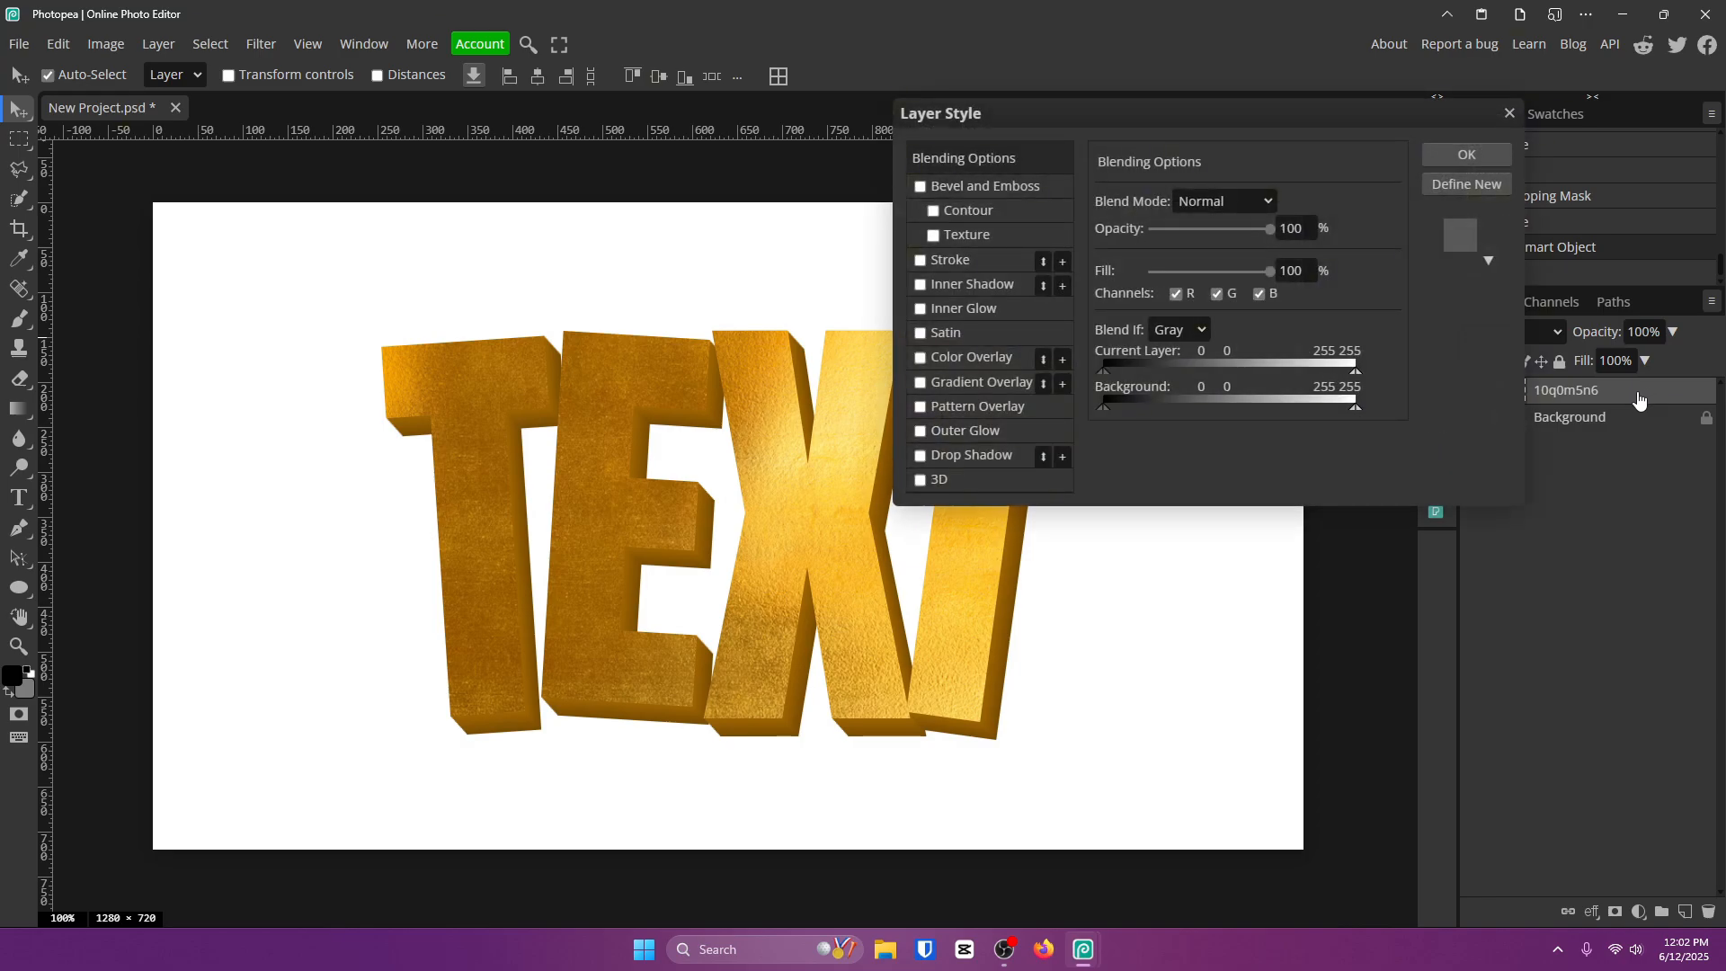
- Enable a white Color Dodge inner glow at 77% opacity and 23 px size
click(921, 308)
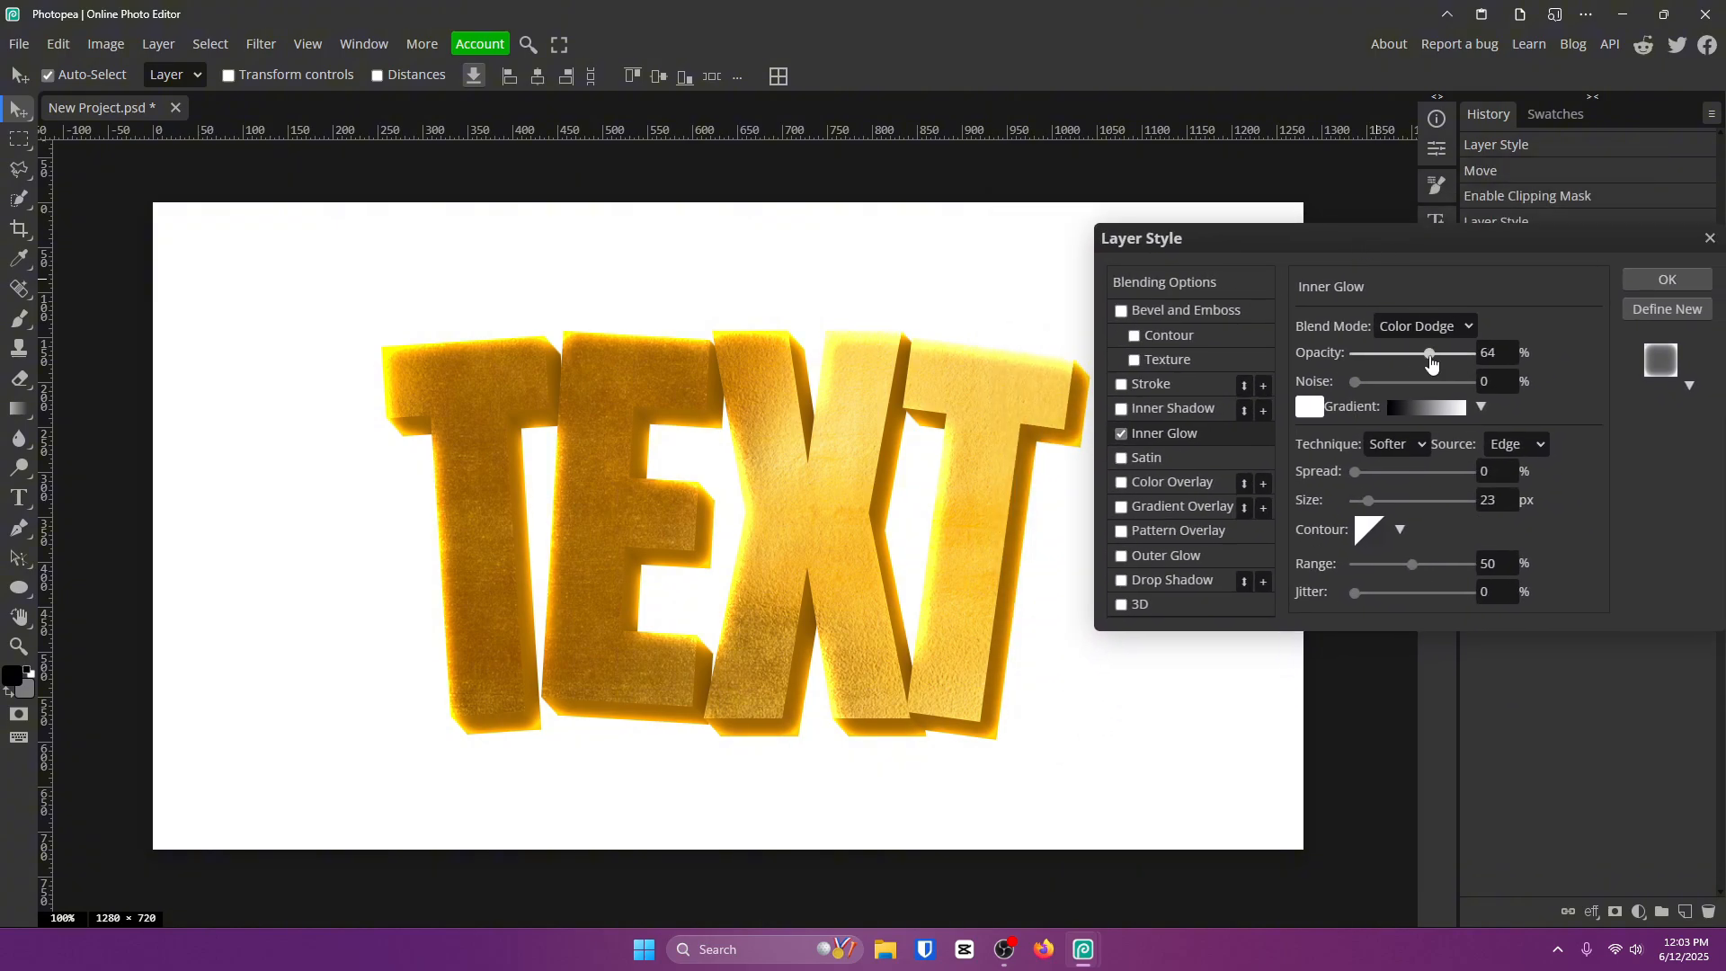
drag(1429, 352, 1434, 352)
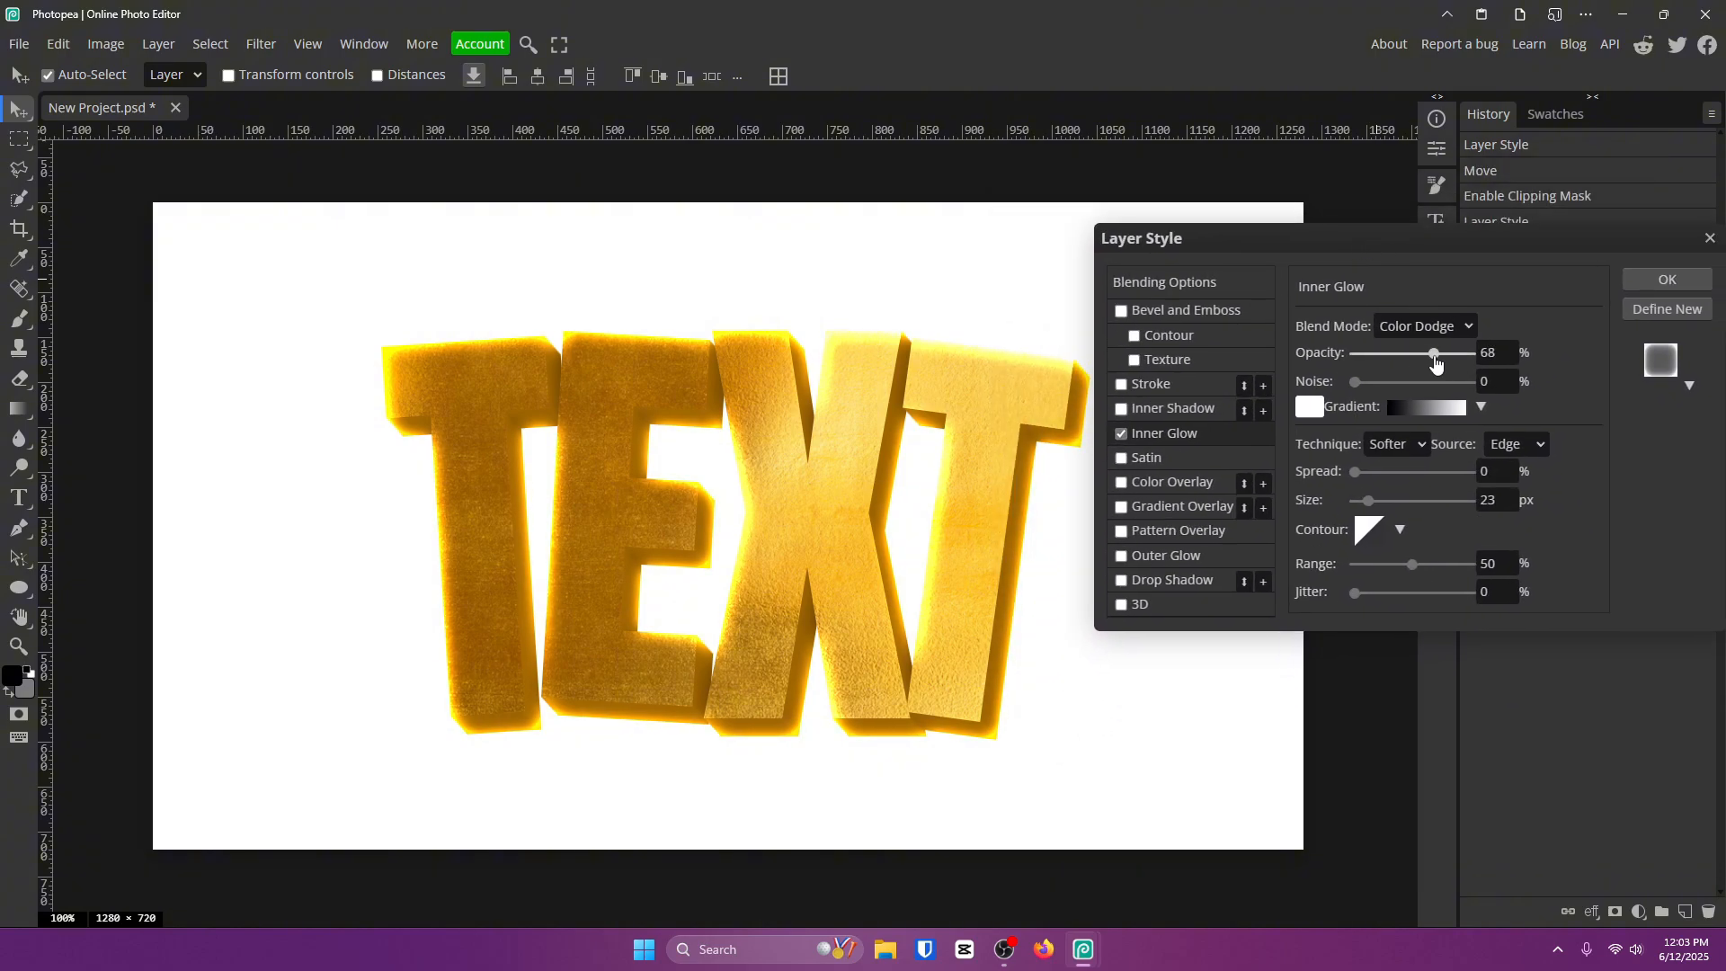
drag(1433, 352, 1445, 352)
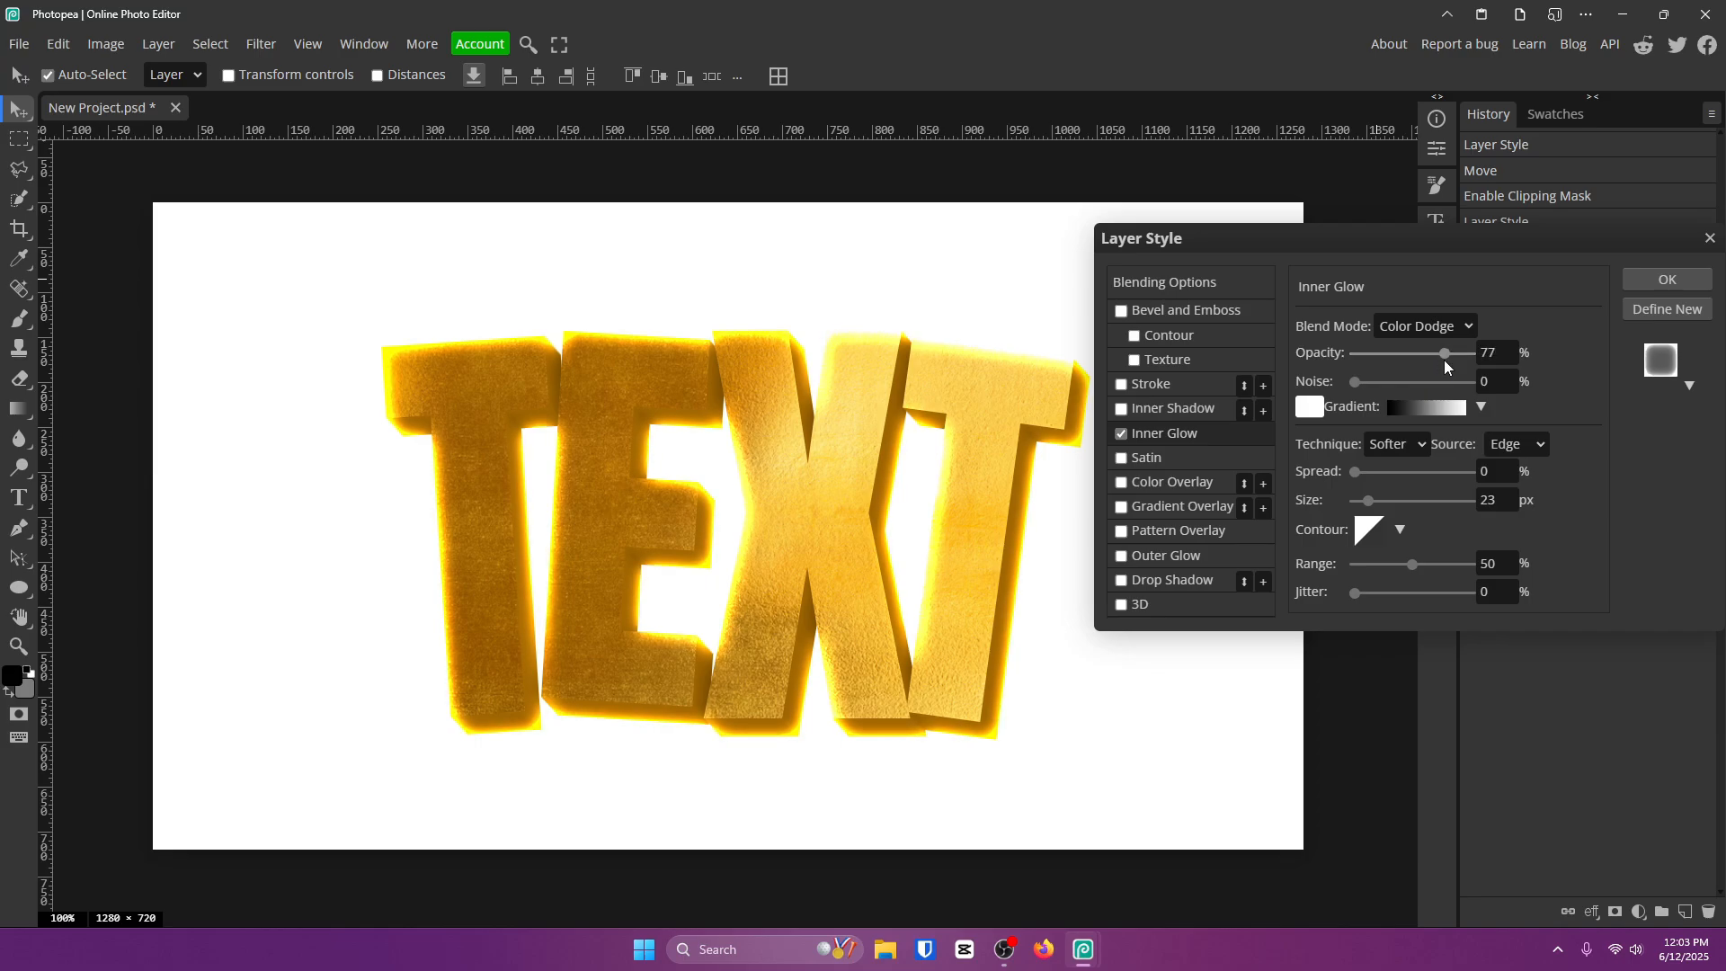
click(1495, 352)
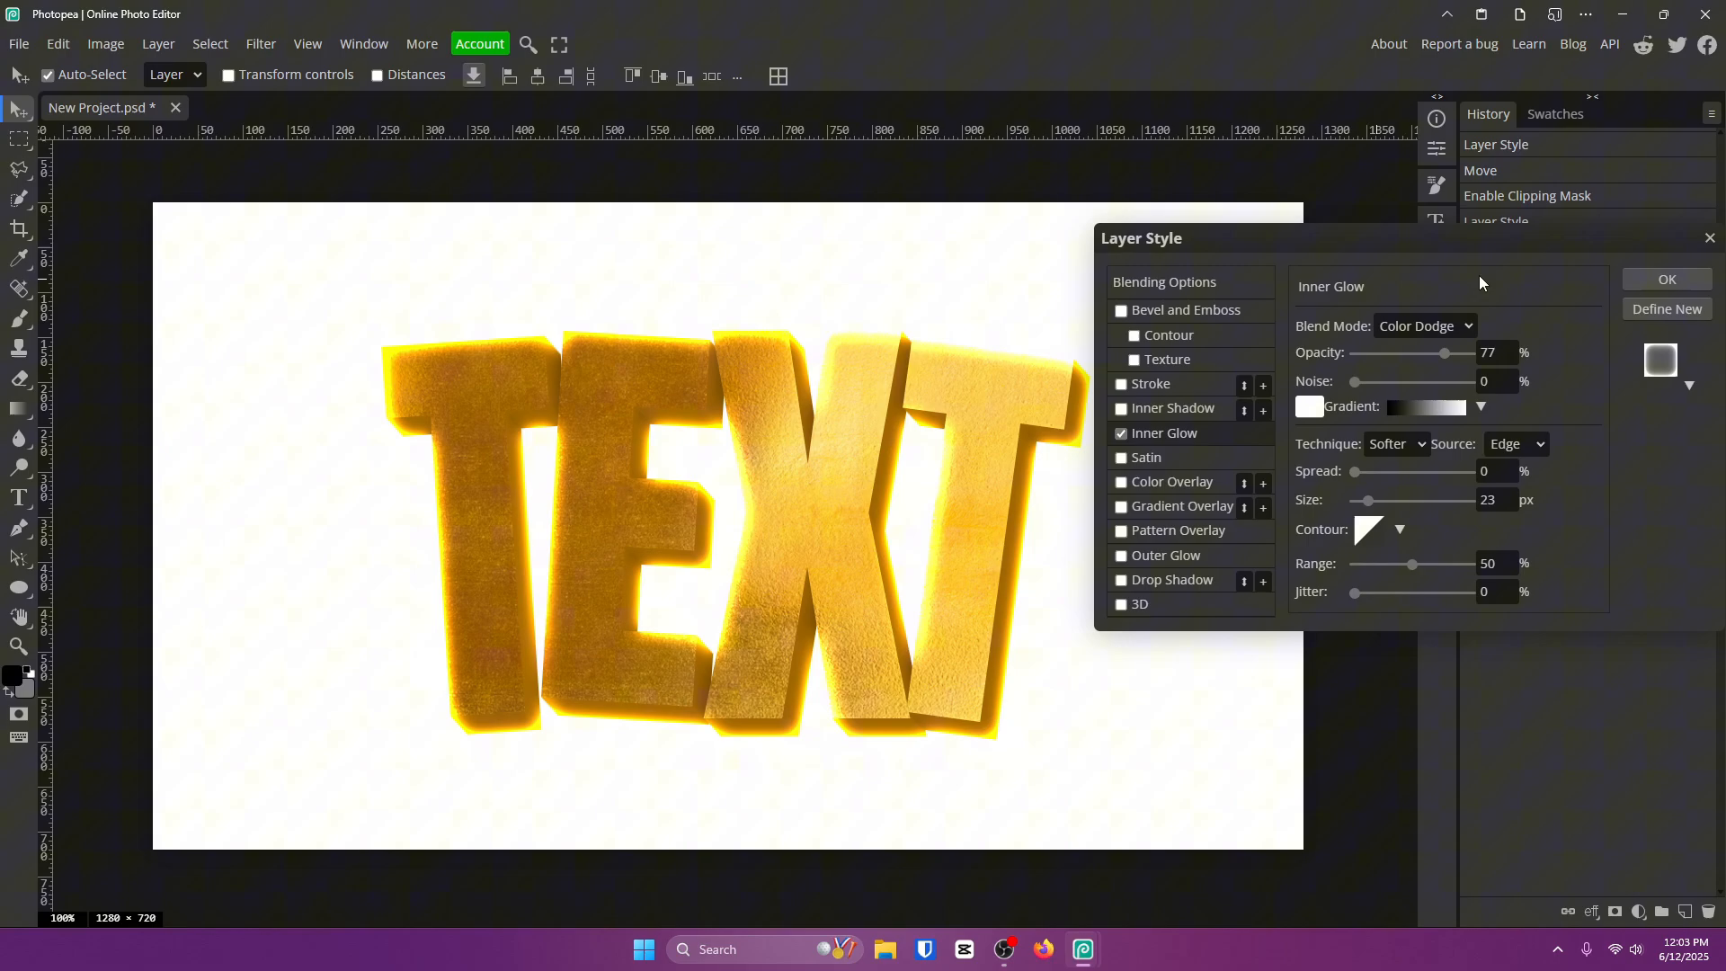
drag(1142, 237, 1013, 204)
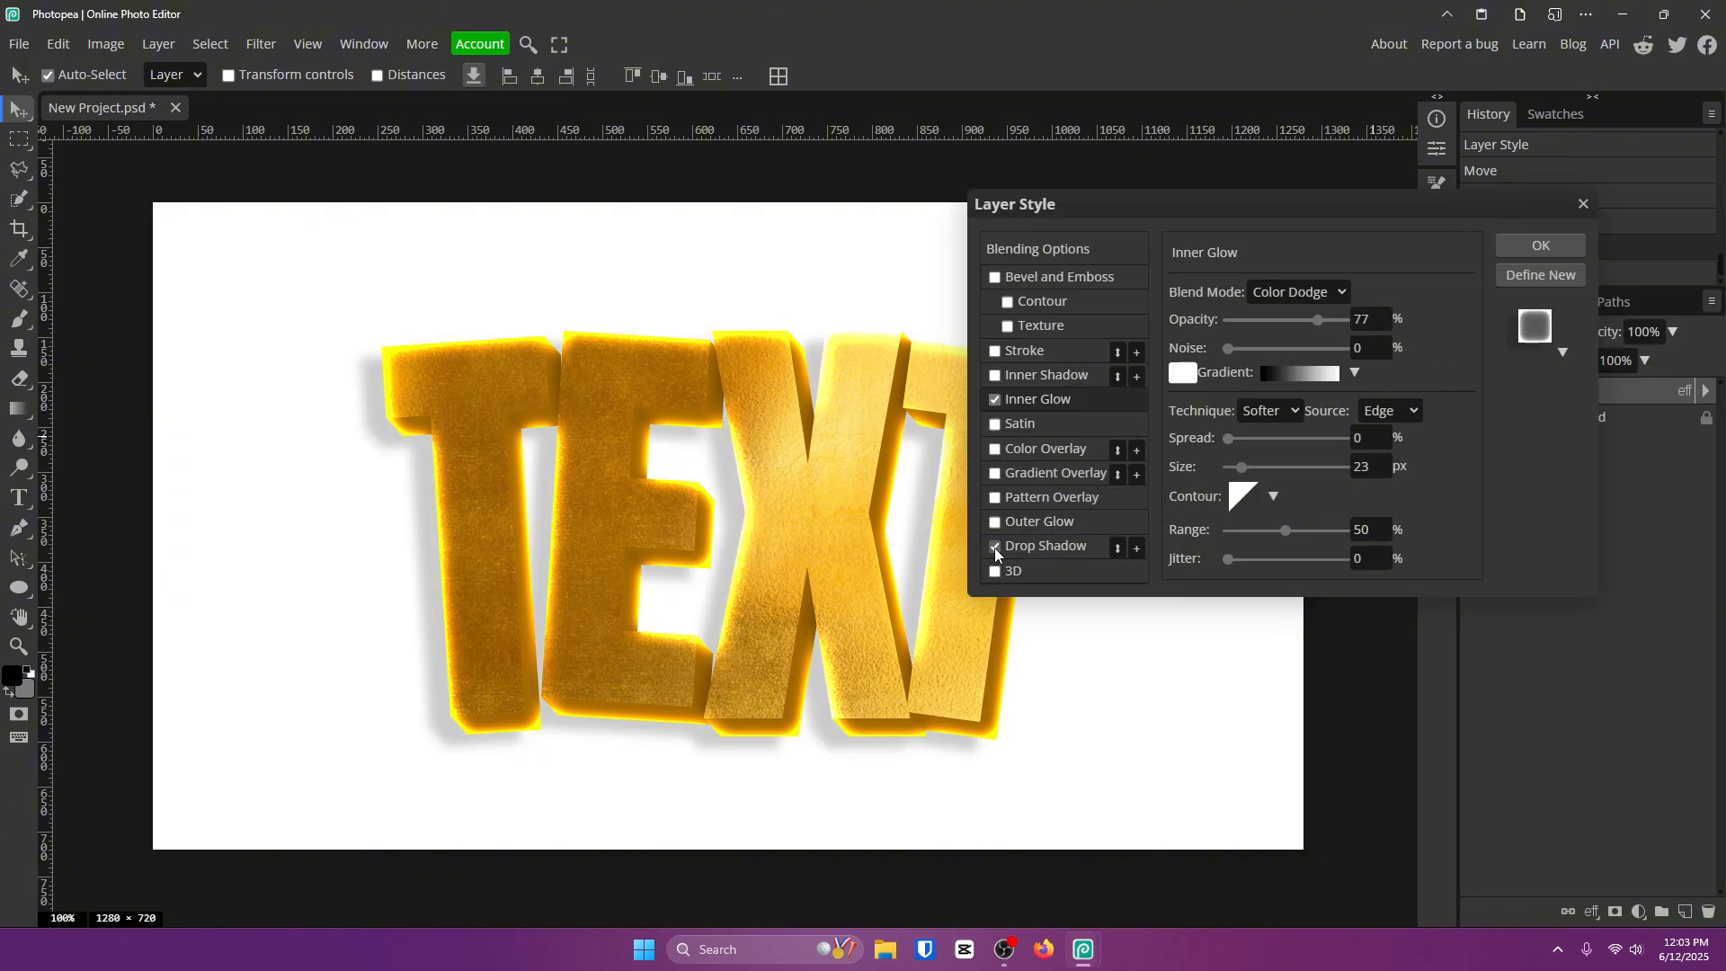
- Add a drop shadow at about 17% opacity and confirm the Layer Style dialog
click(1045, 544)
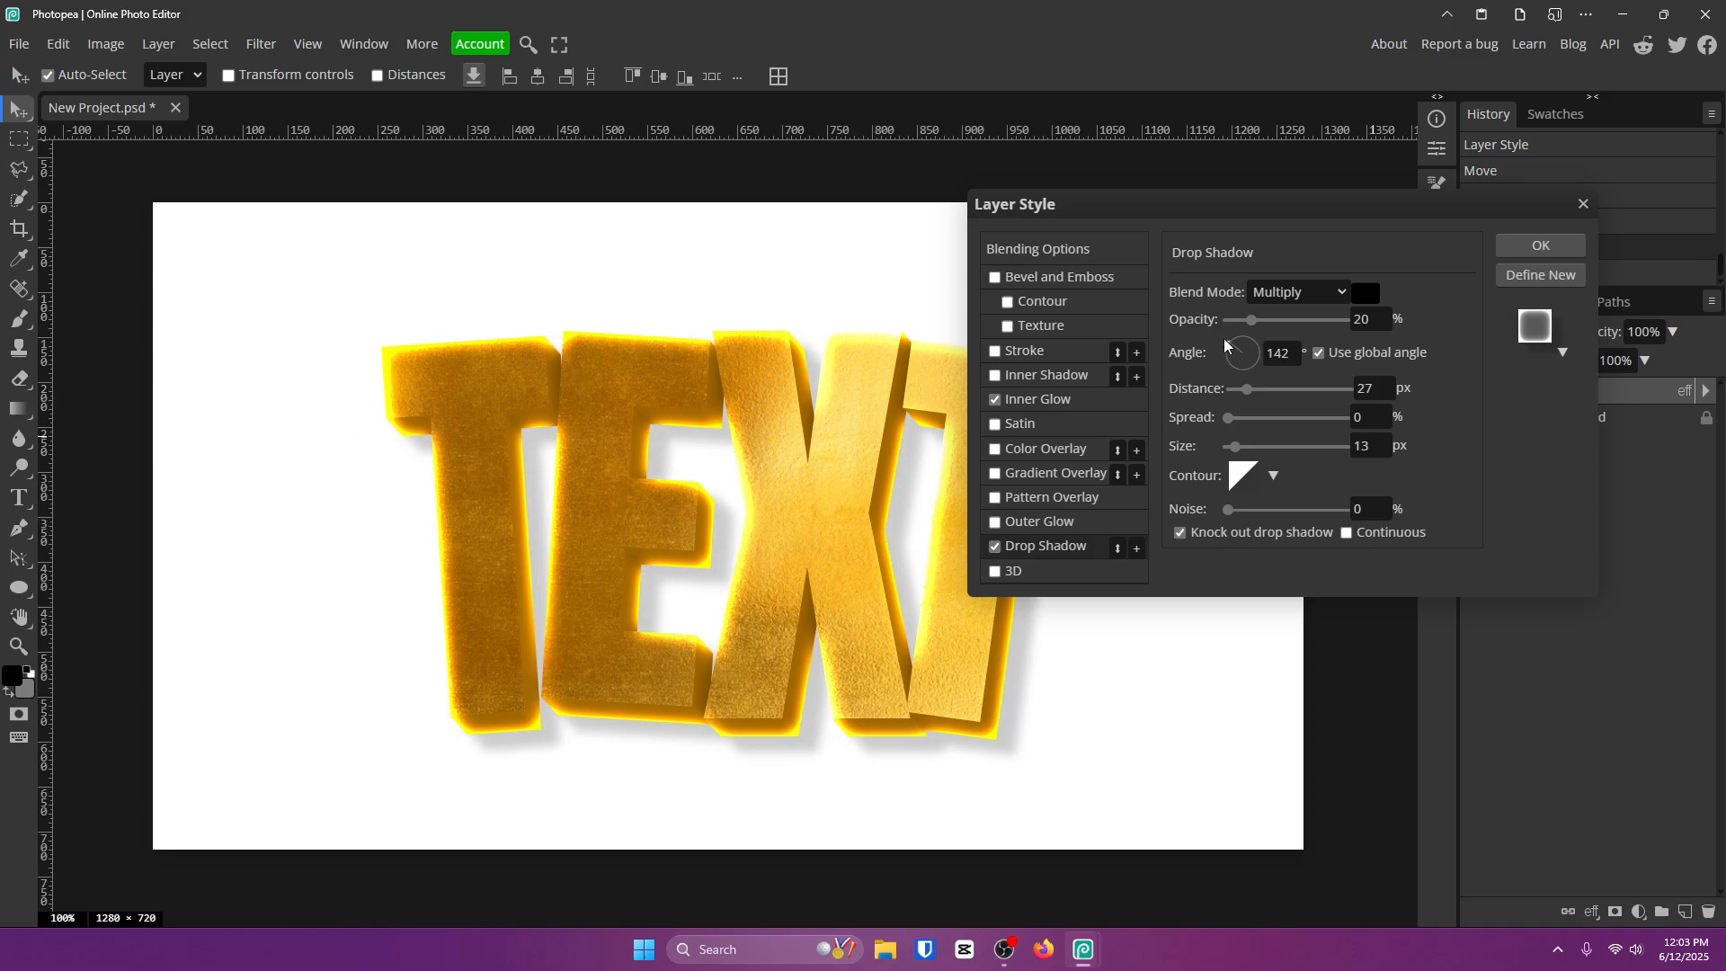
drag(1249, 319, 1330, 319)
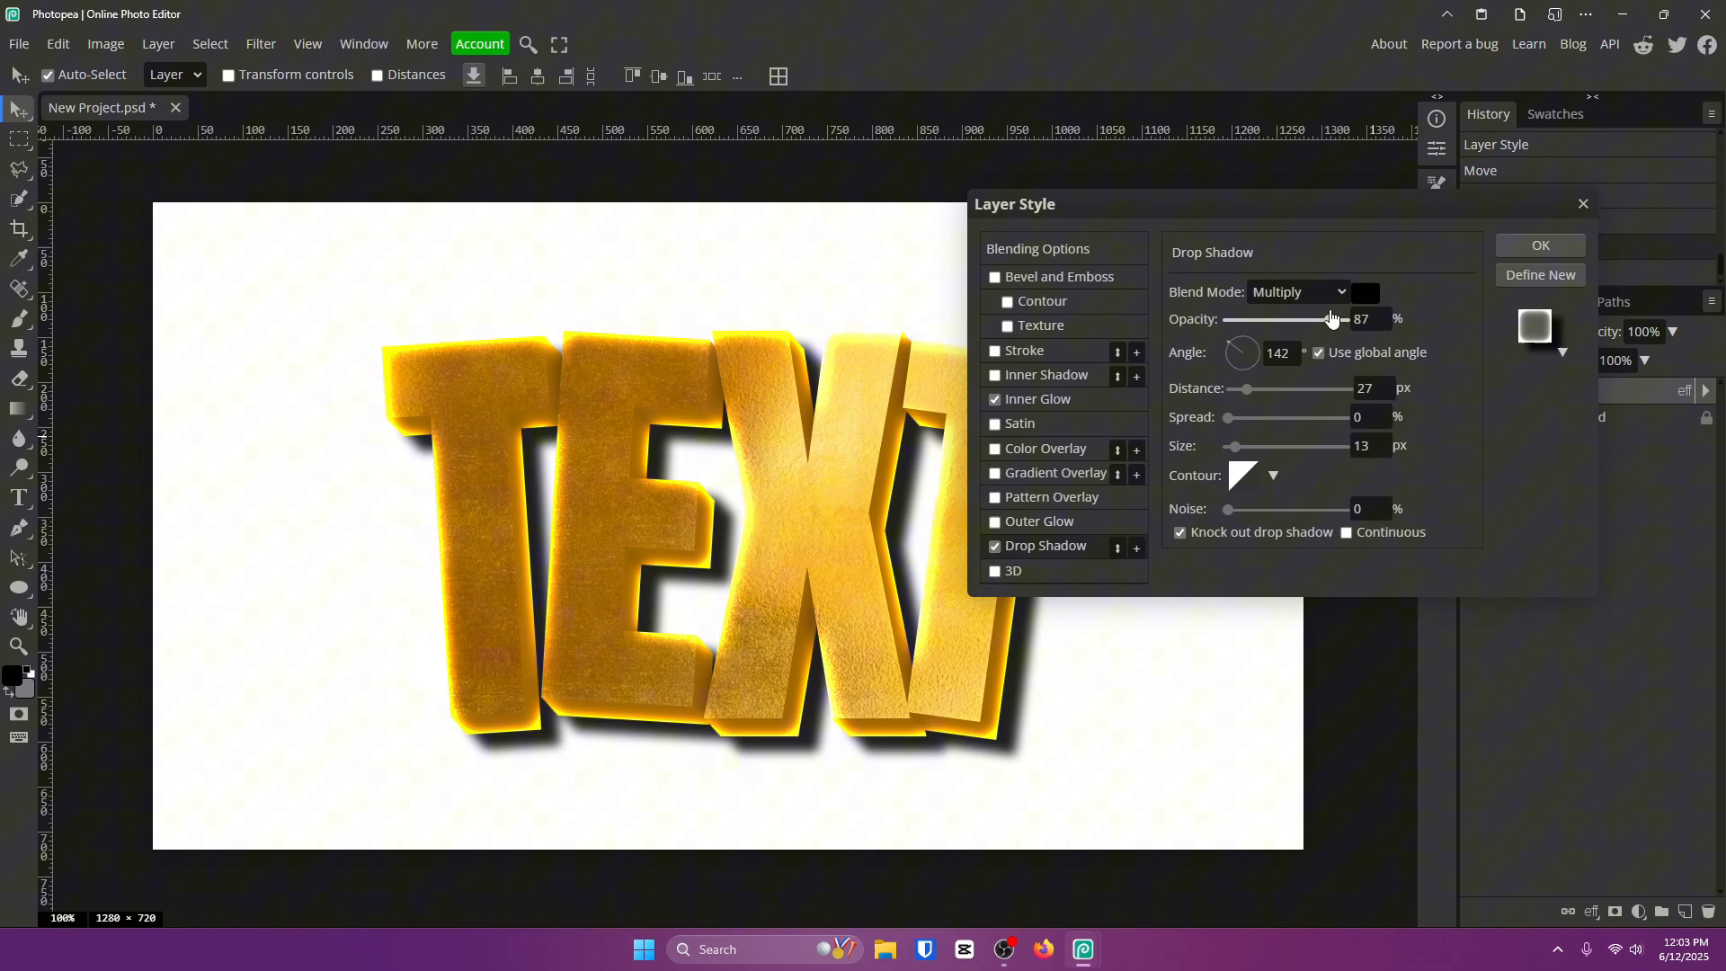
drag(1332, 319, 1240, 319)
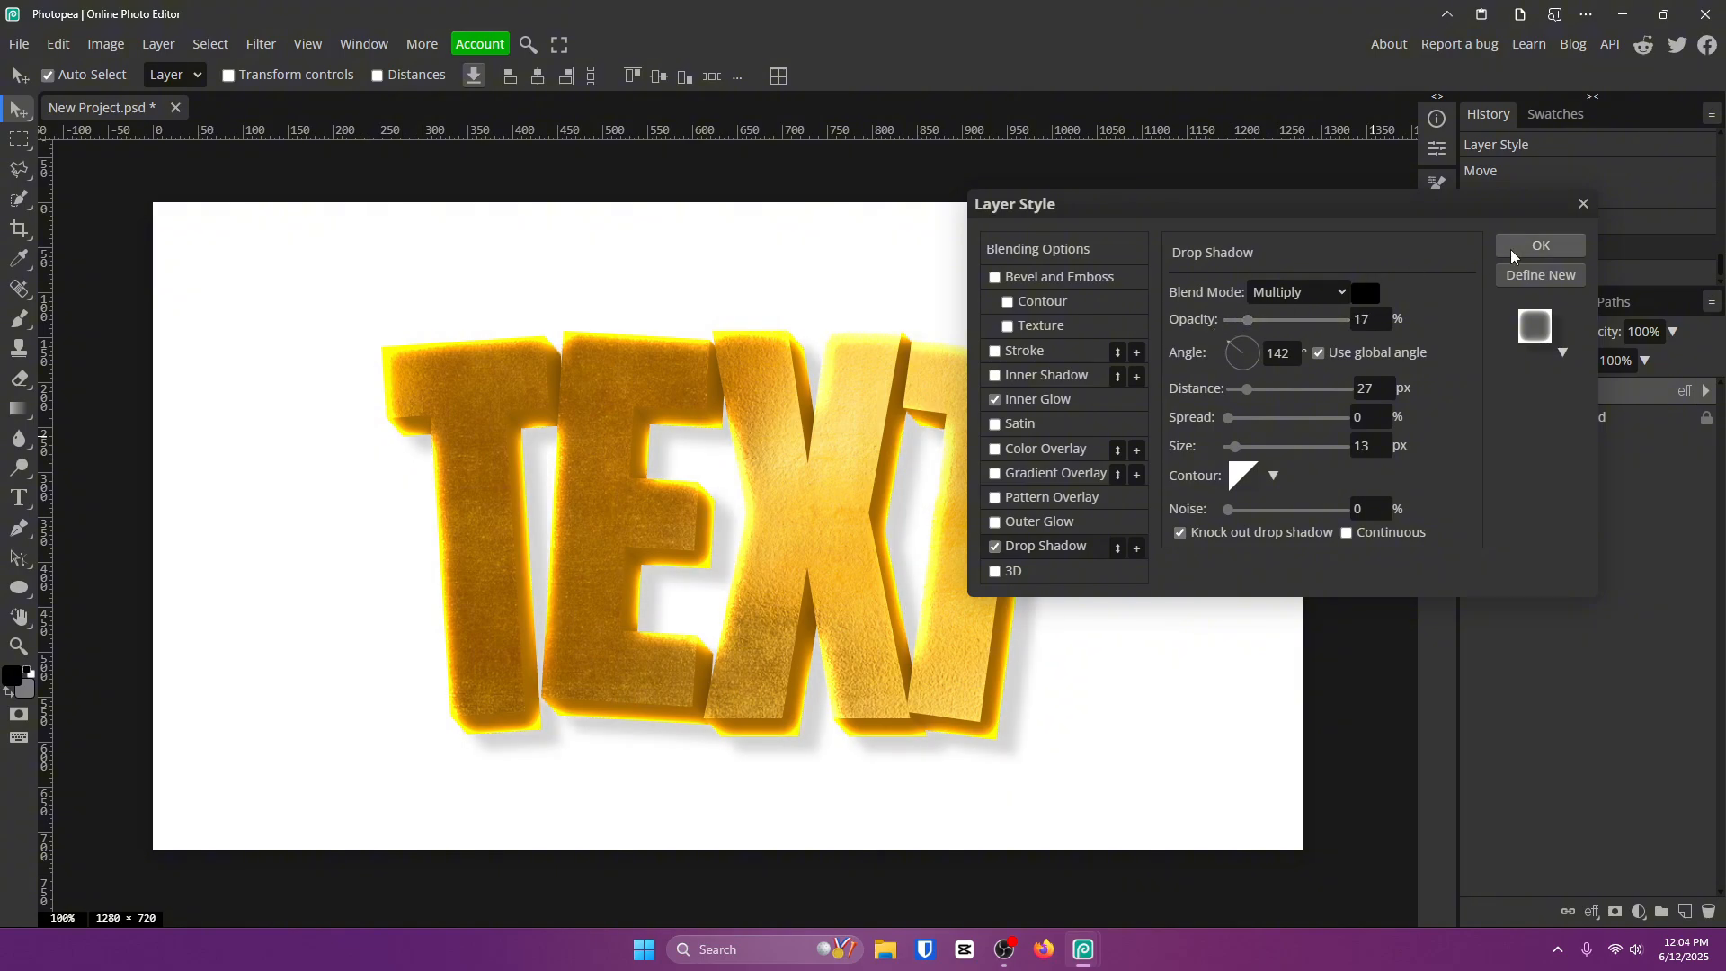
click(1539, 245)
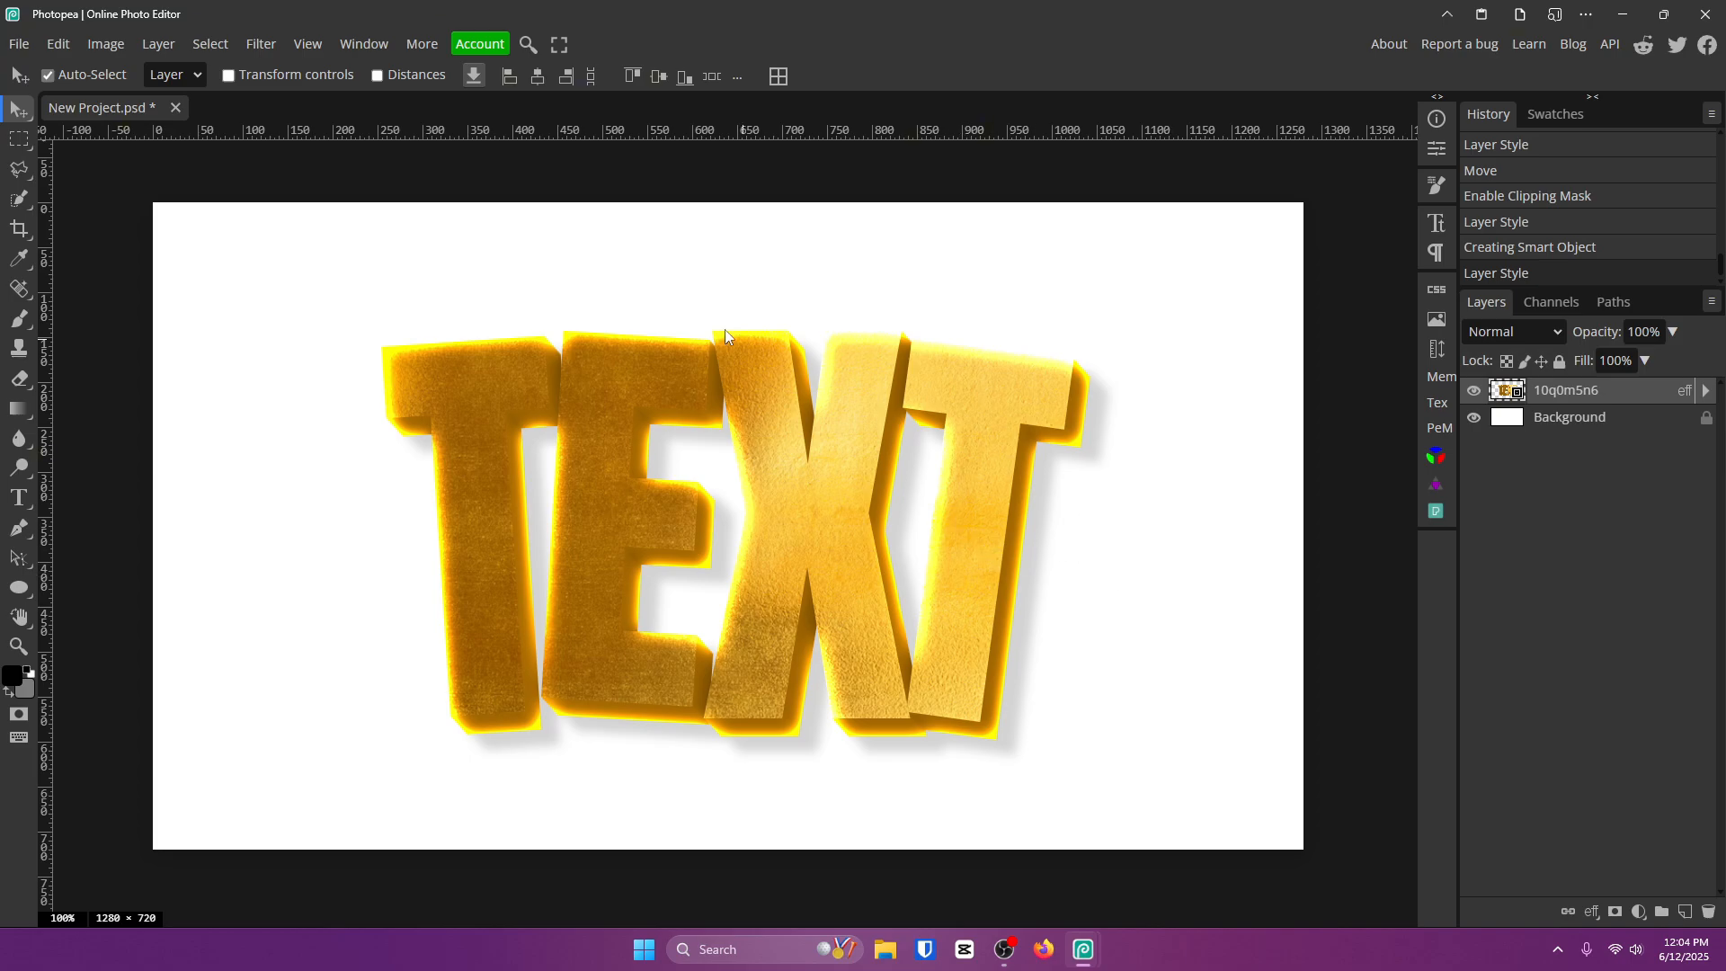
mouse_move(471, 457)
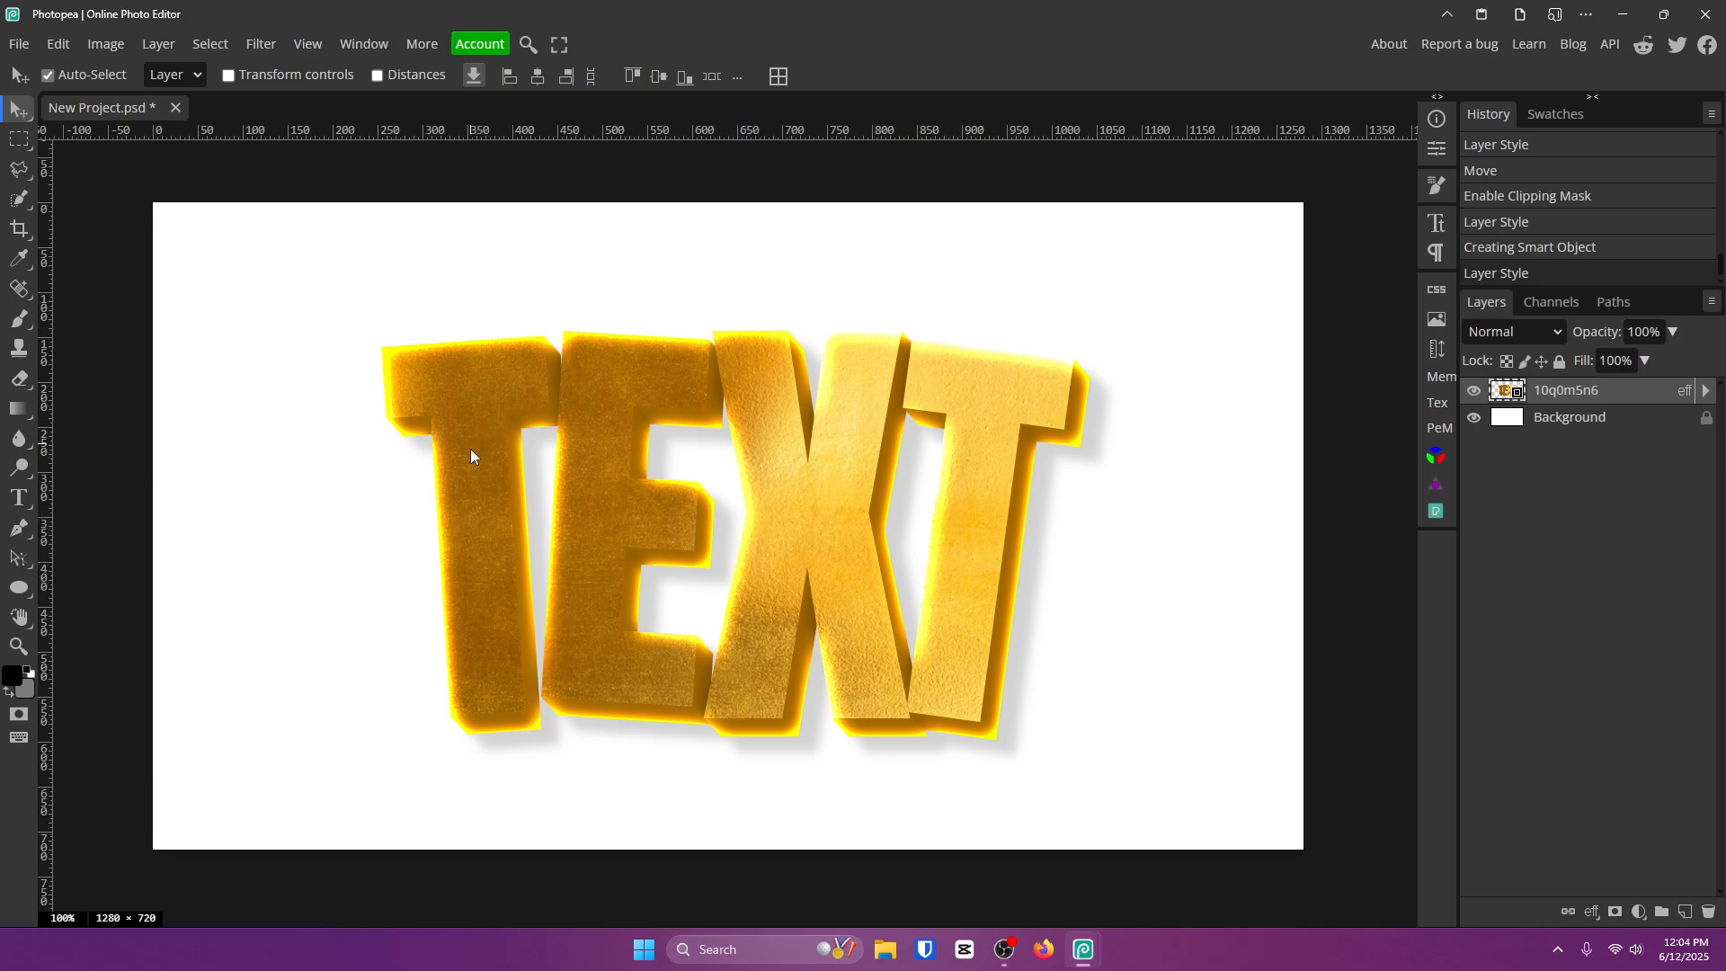
mouse_move(541, 348)
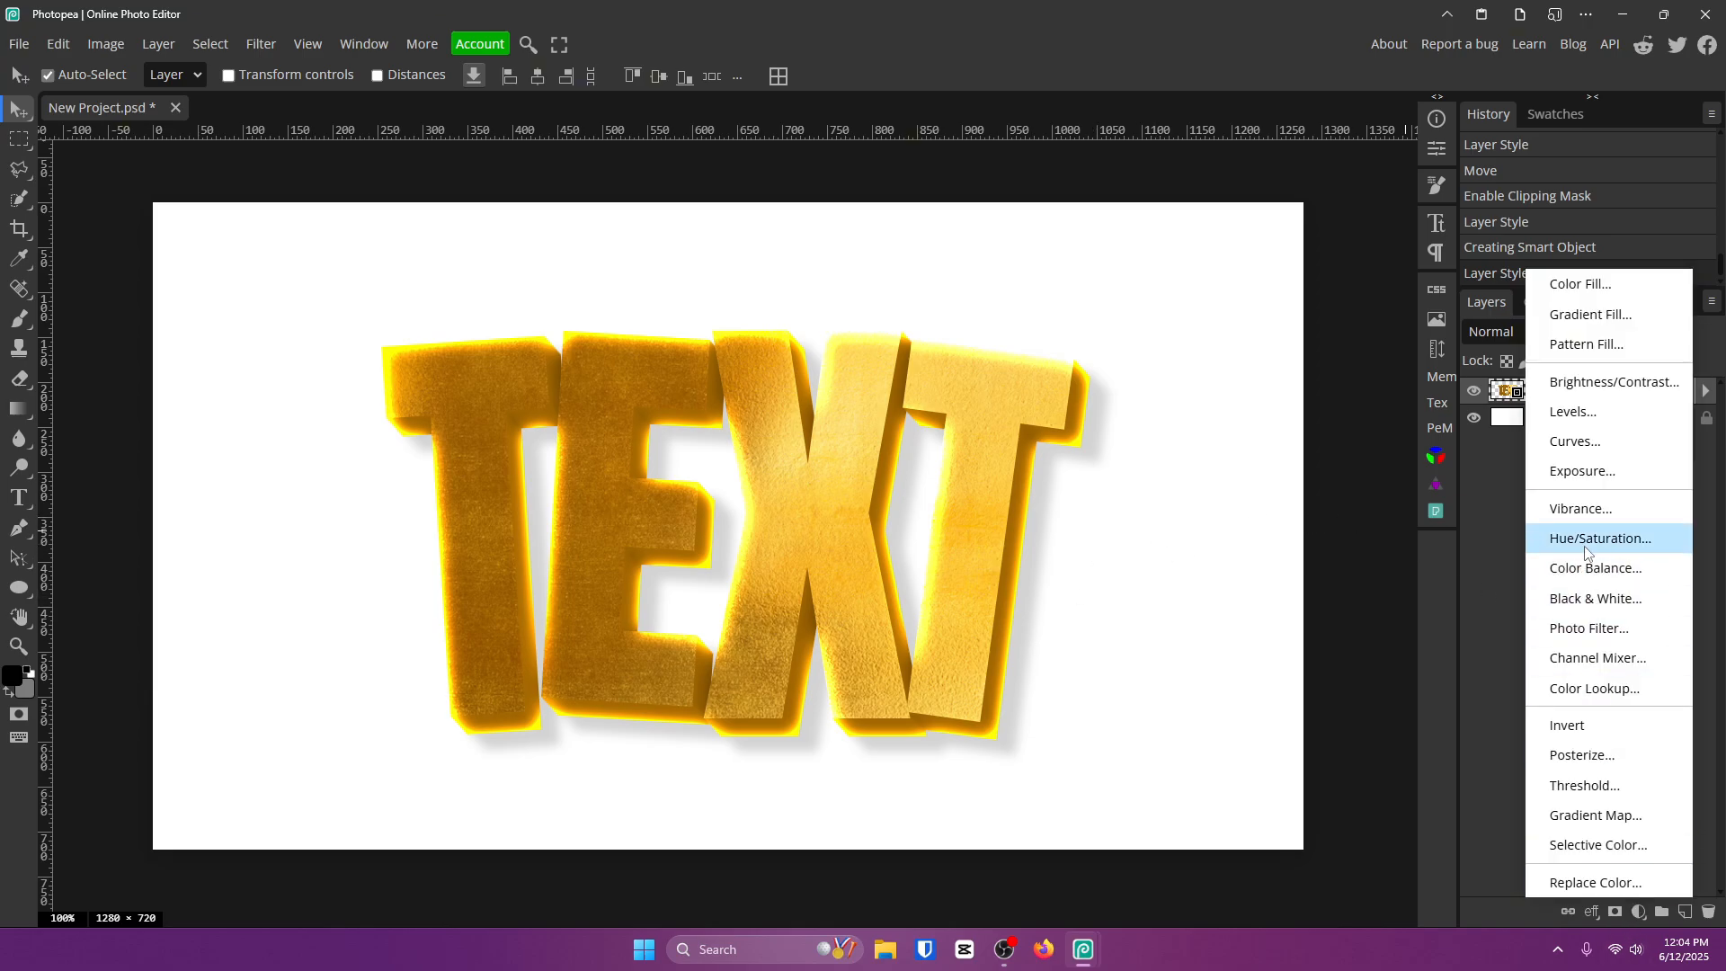
click(1599, 538)
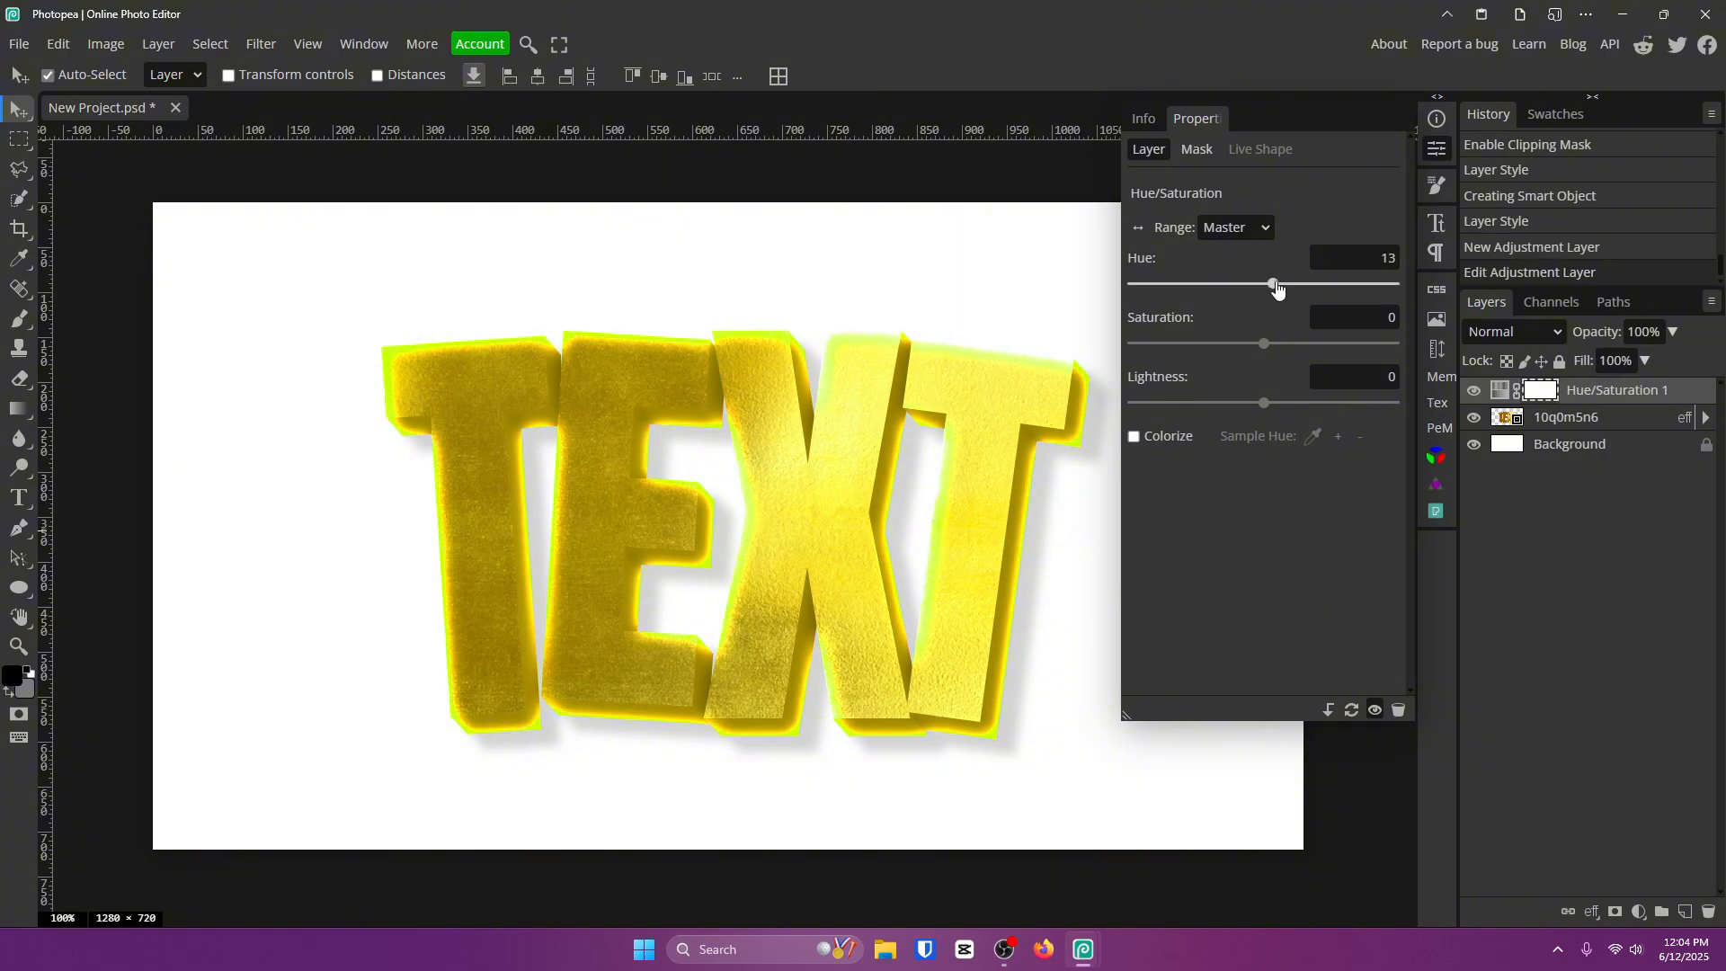
drag(1274, 285, 1354, 285)
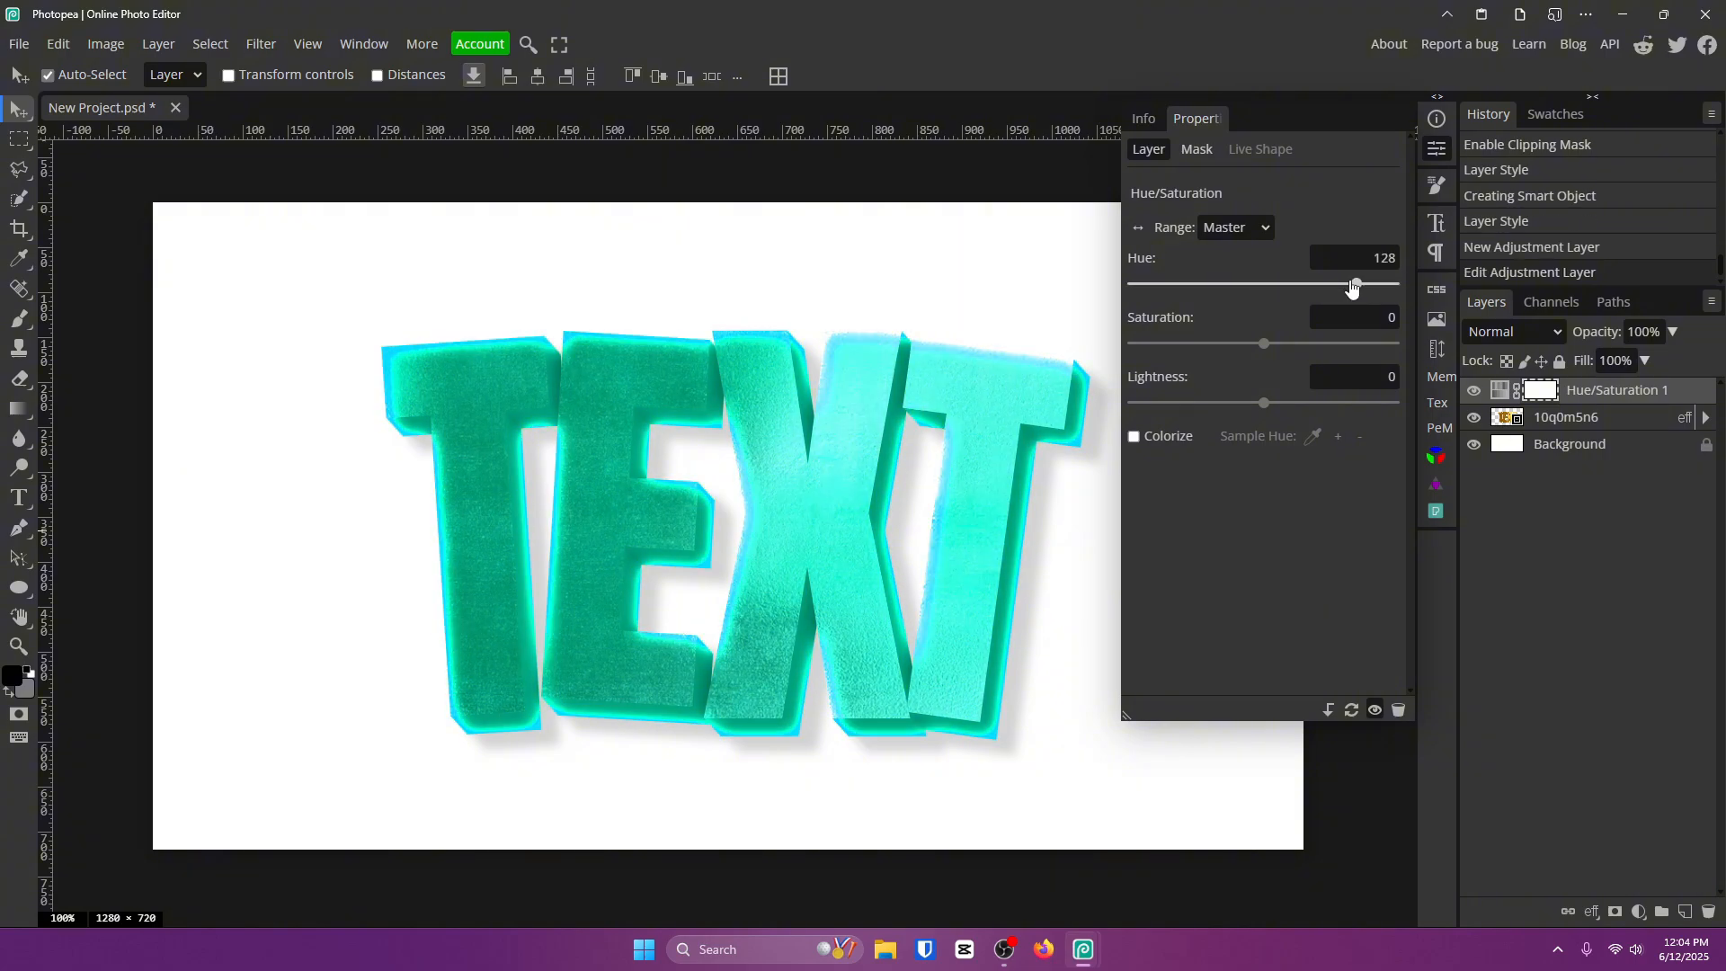
drag(1354, 284, 1226, 284)
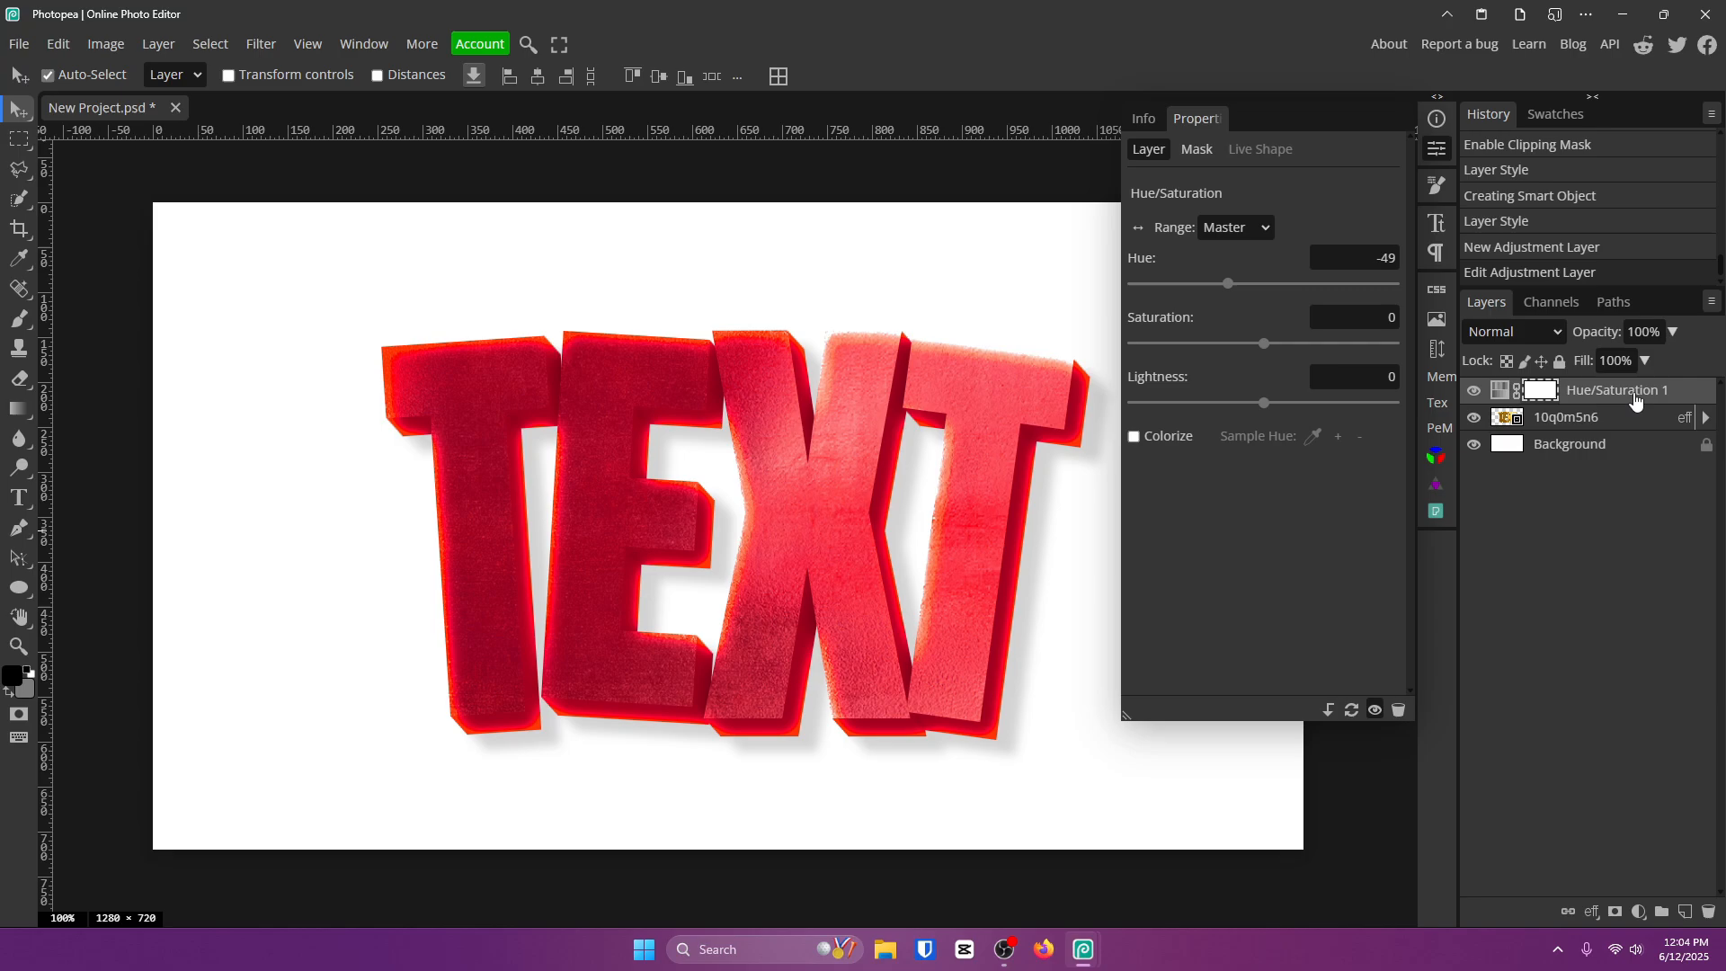
right_click(1614, 389)
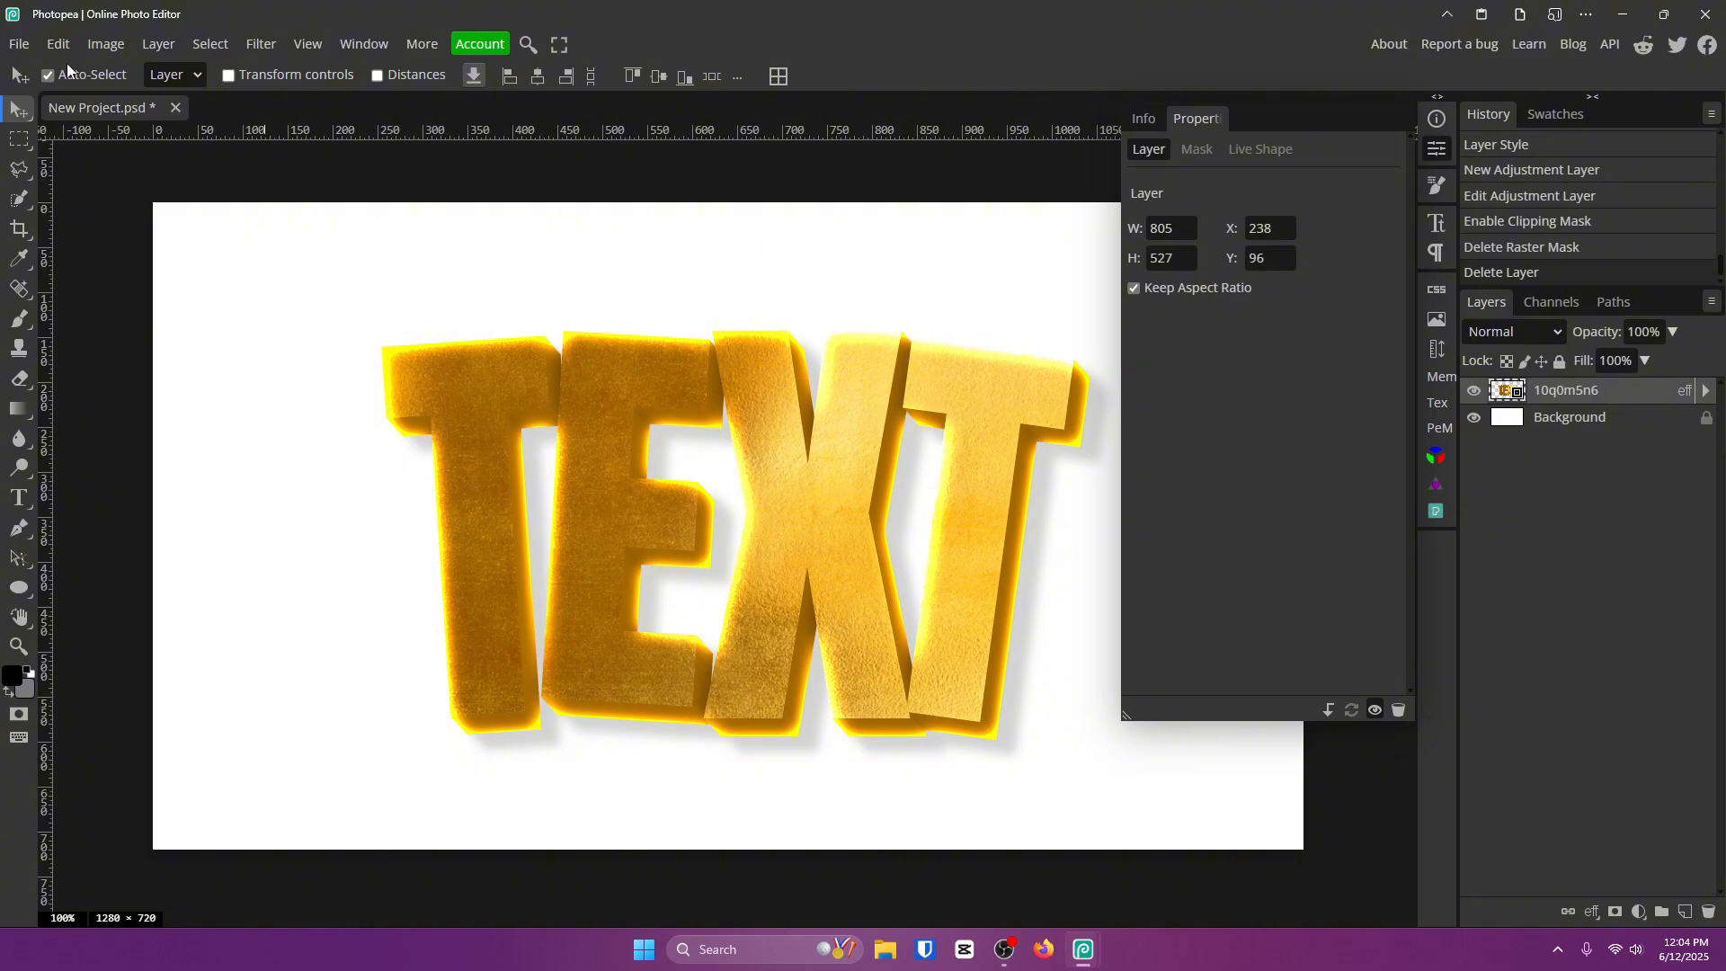
- Apply a Hue/Saturation adjustment to the text smart object, shifting its hue to cyan
click(106, 44)
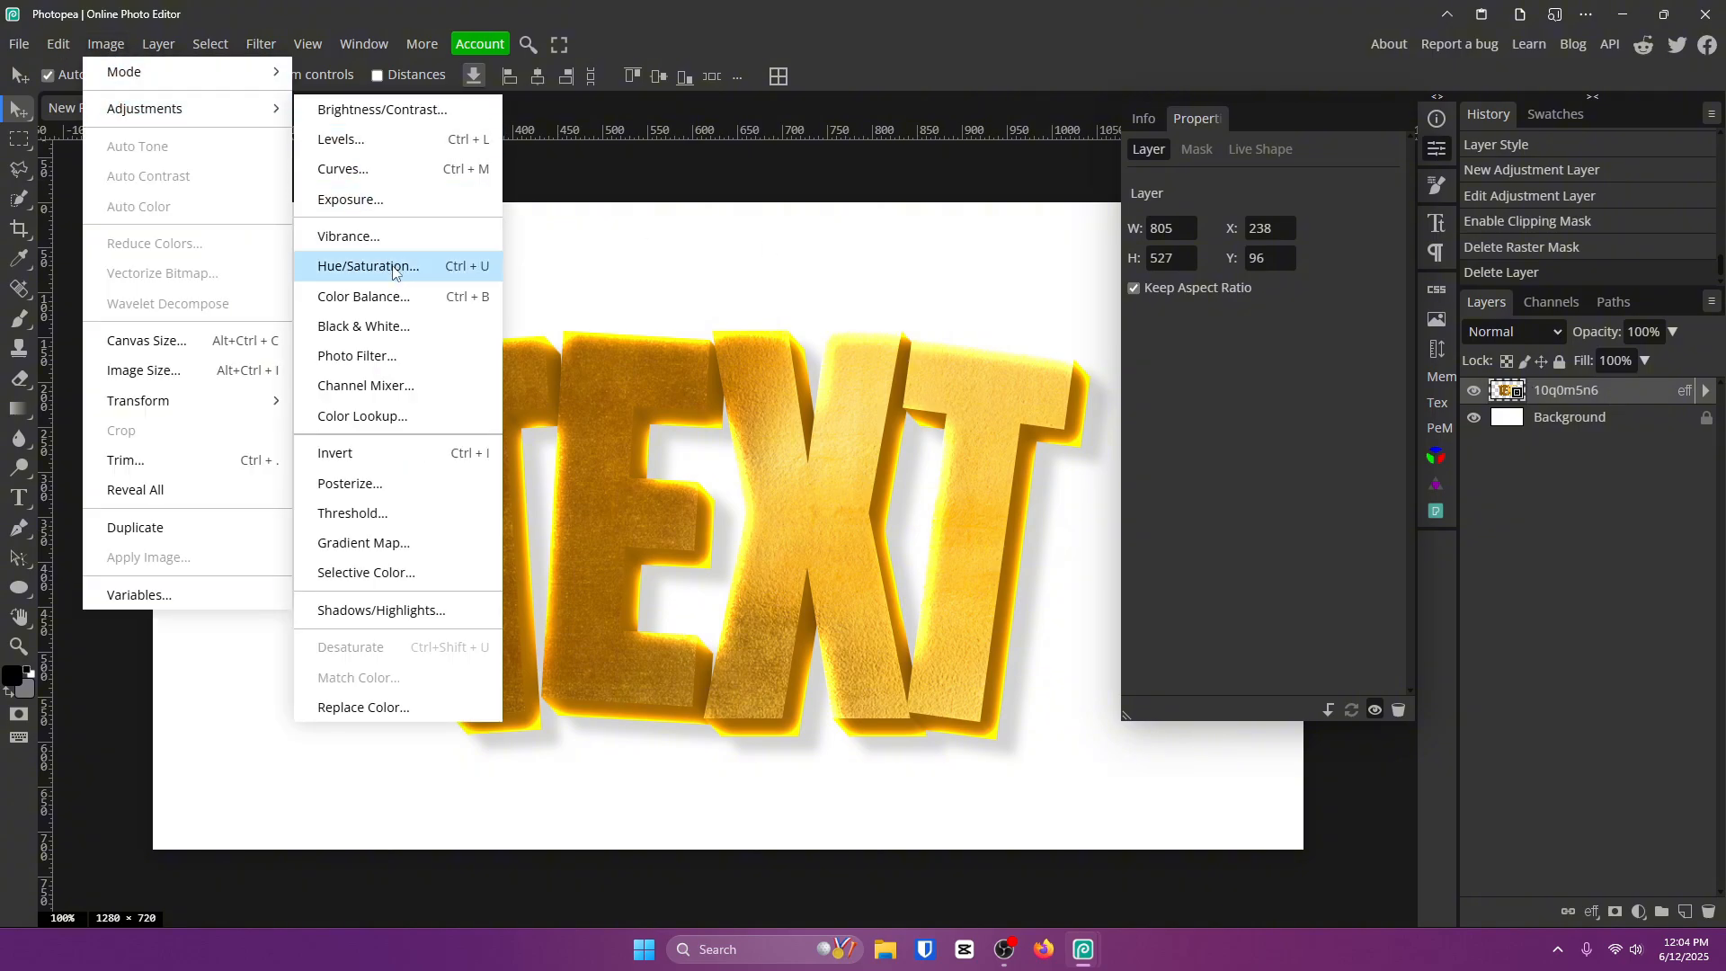
click(367, 265)
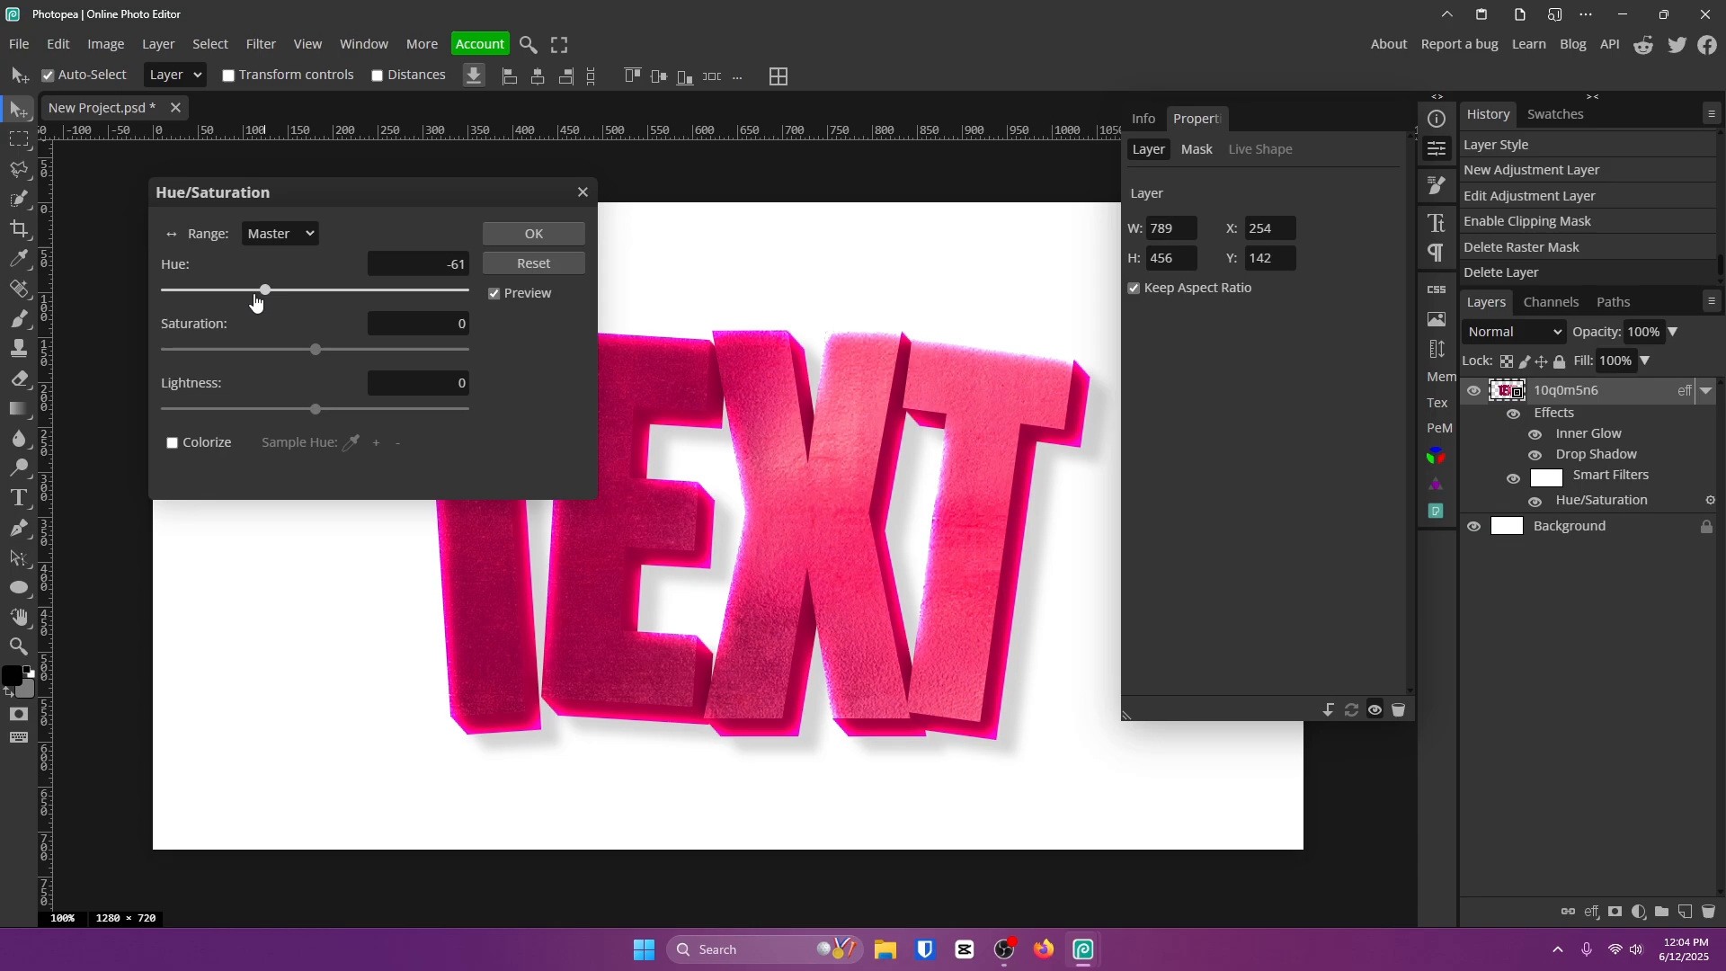
drag(212, 191, 395, 176)
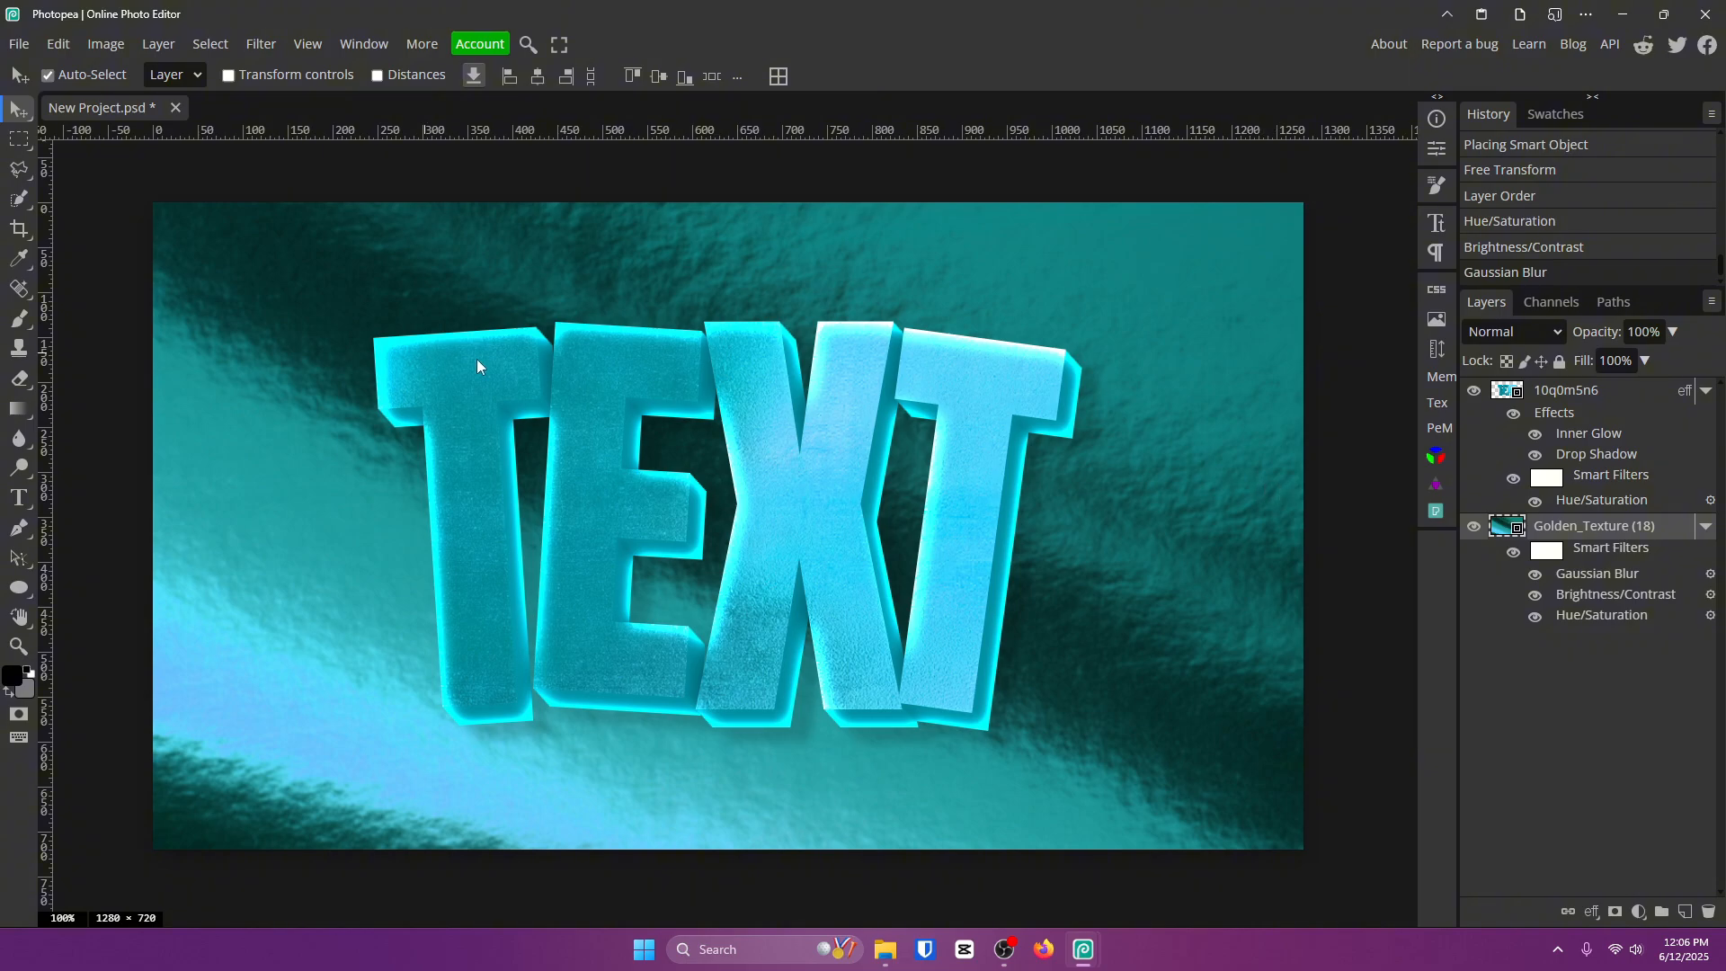
mouse_move(1113, 595)
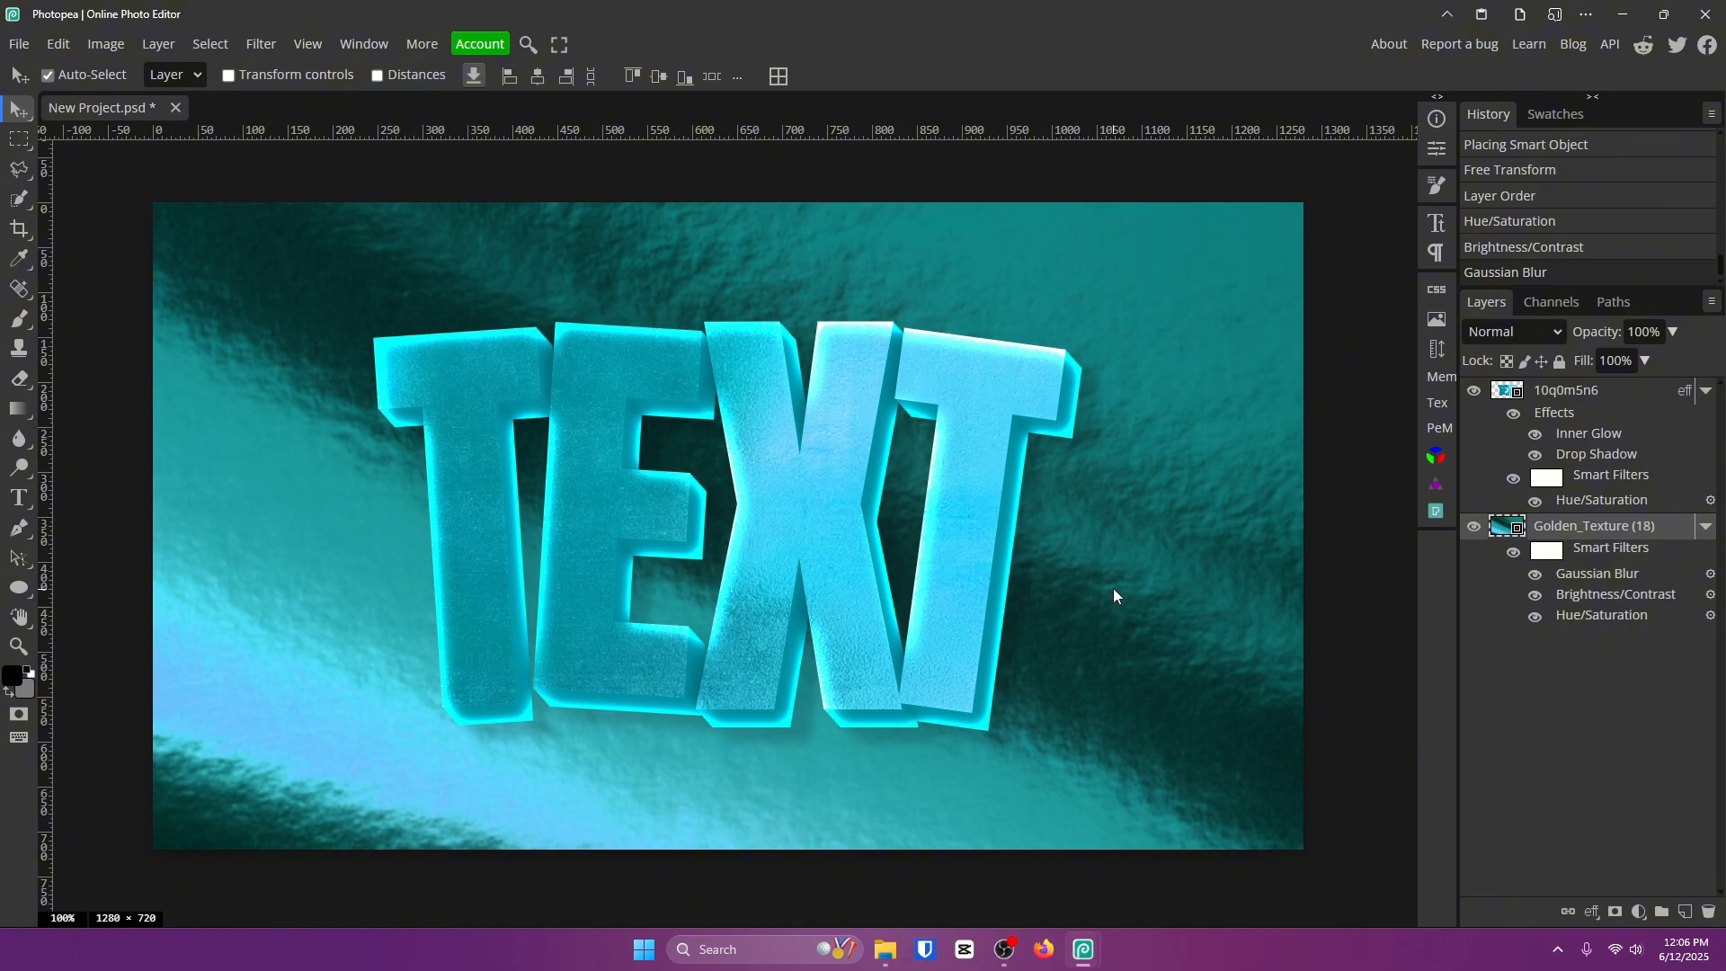
mouse_move(1230, 529)
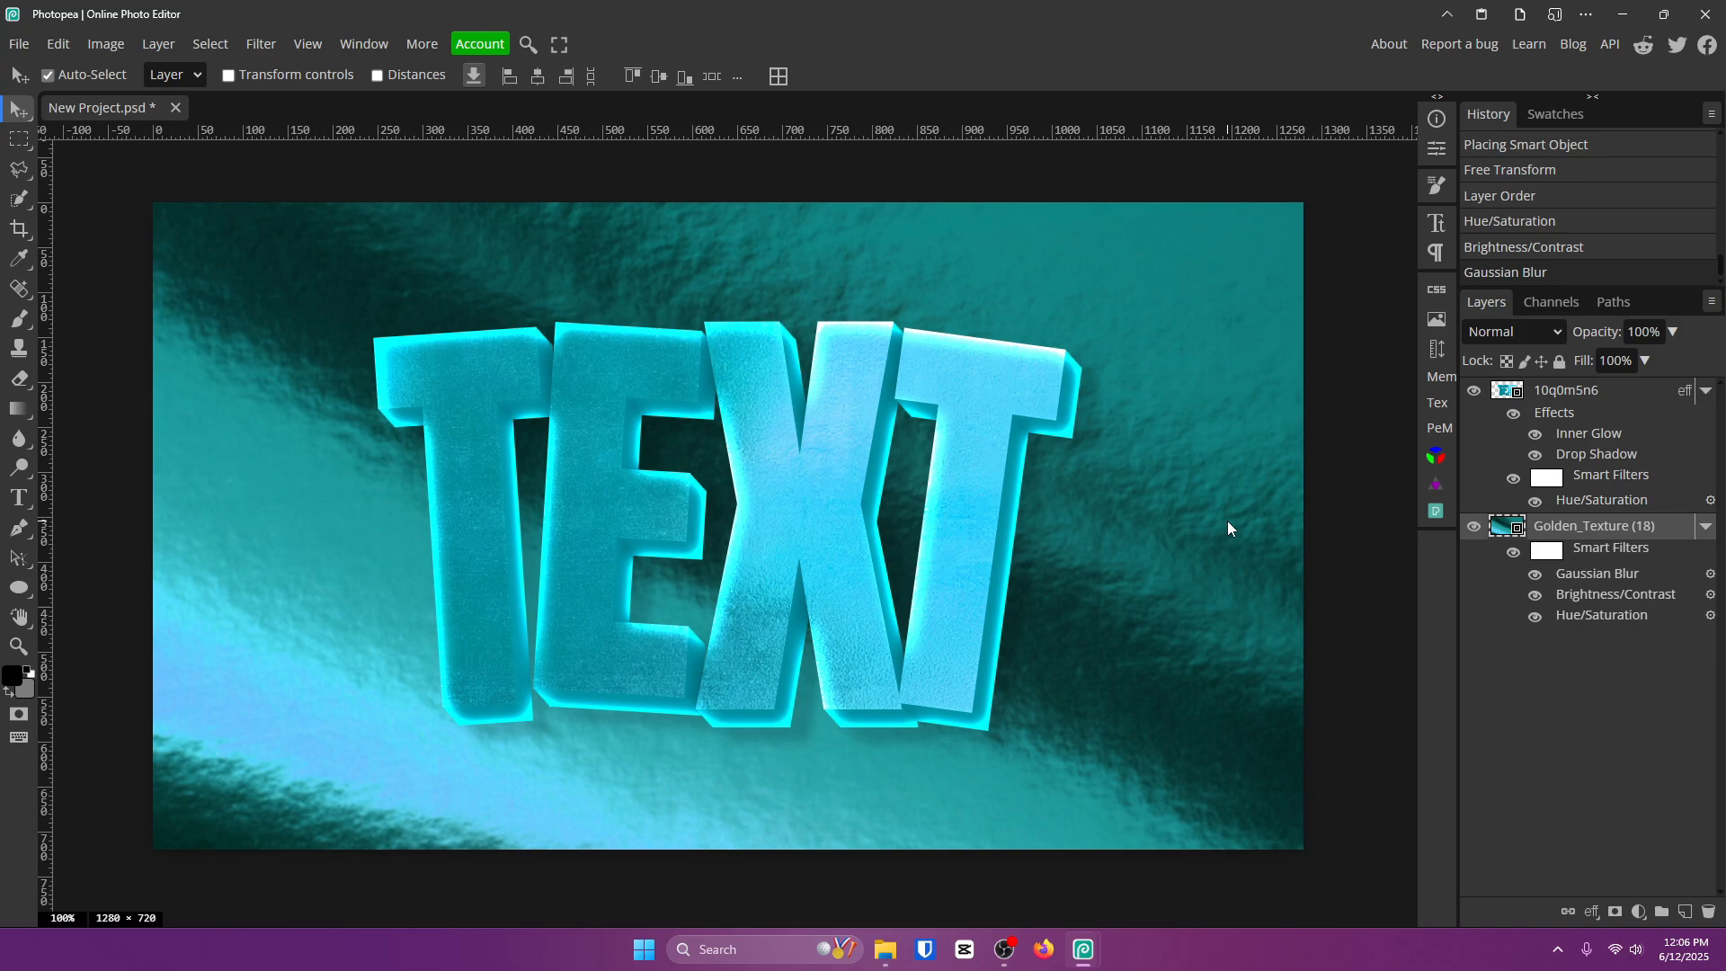
mouse_move(693, 328)
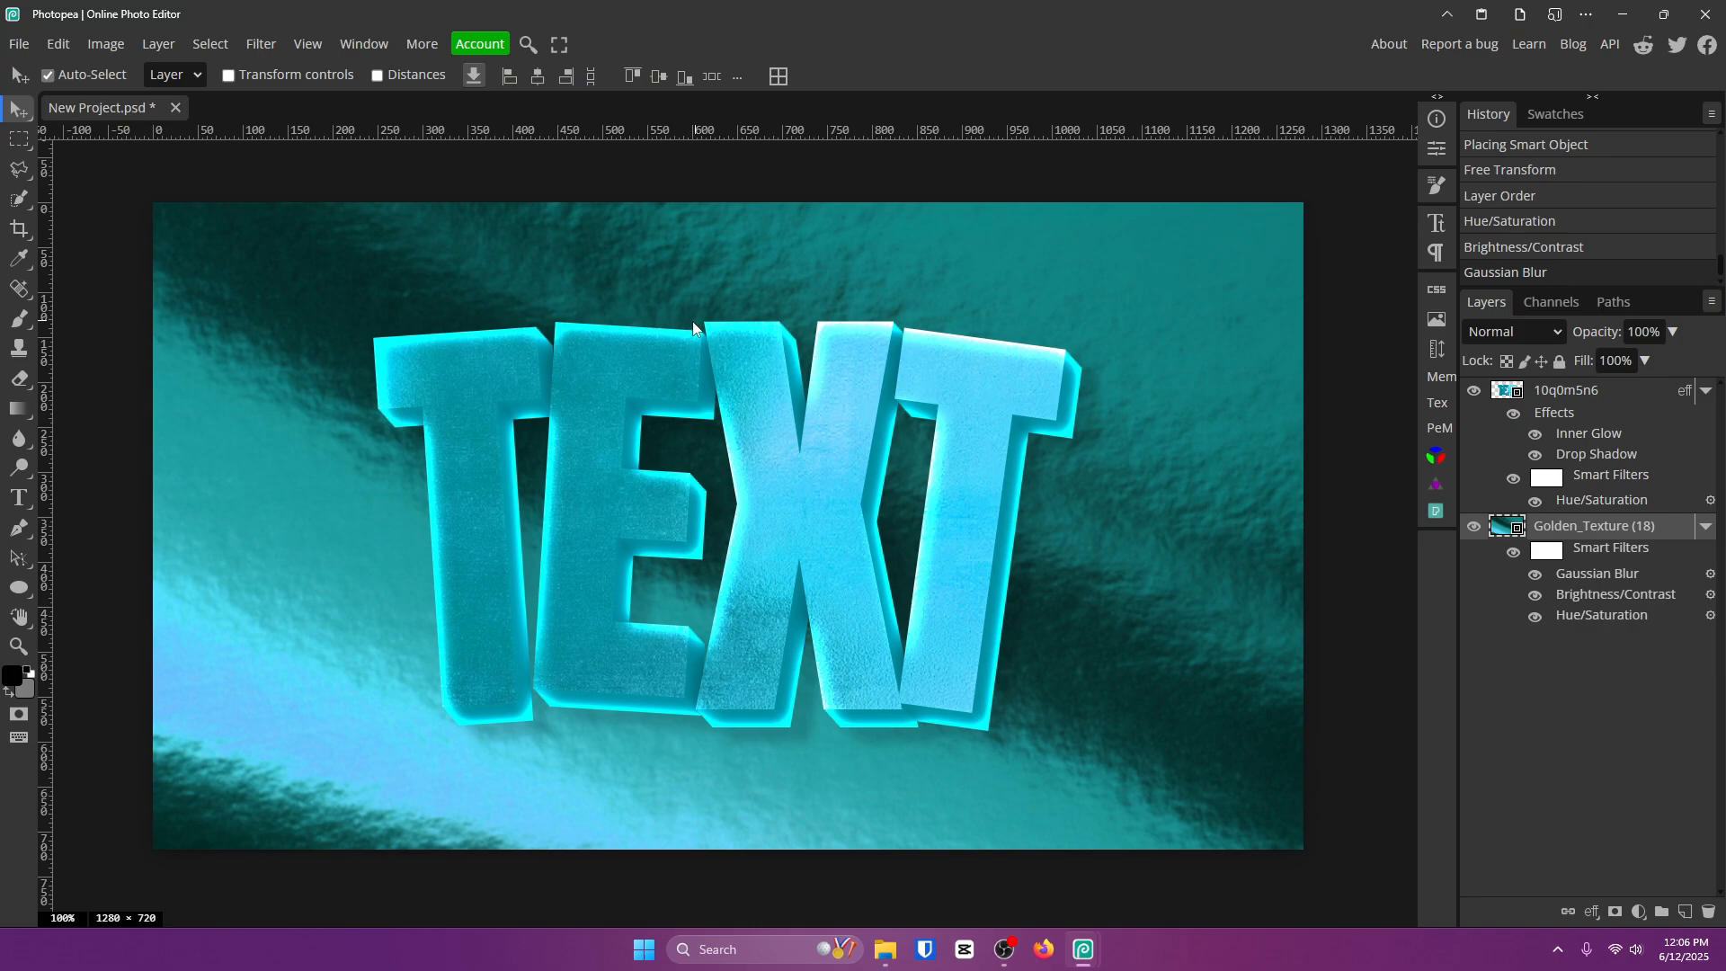
mouse_move(627, 402)
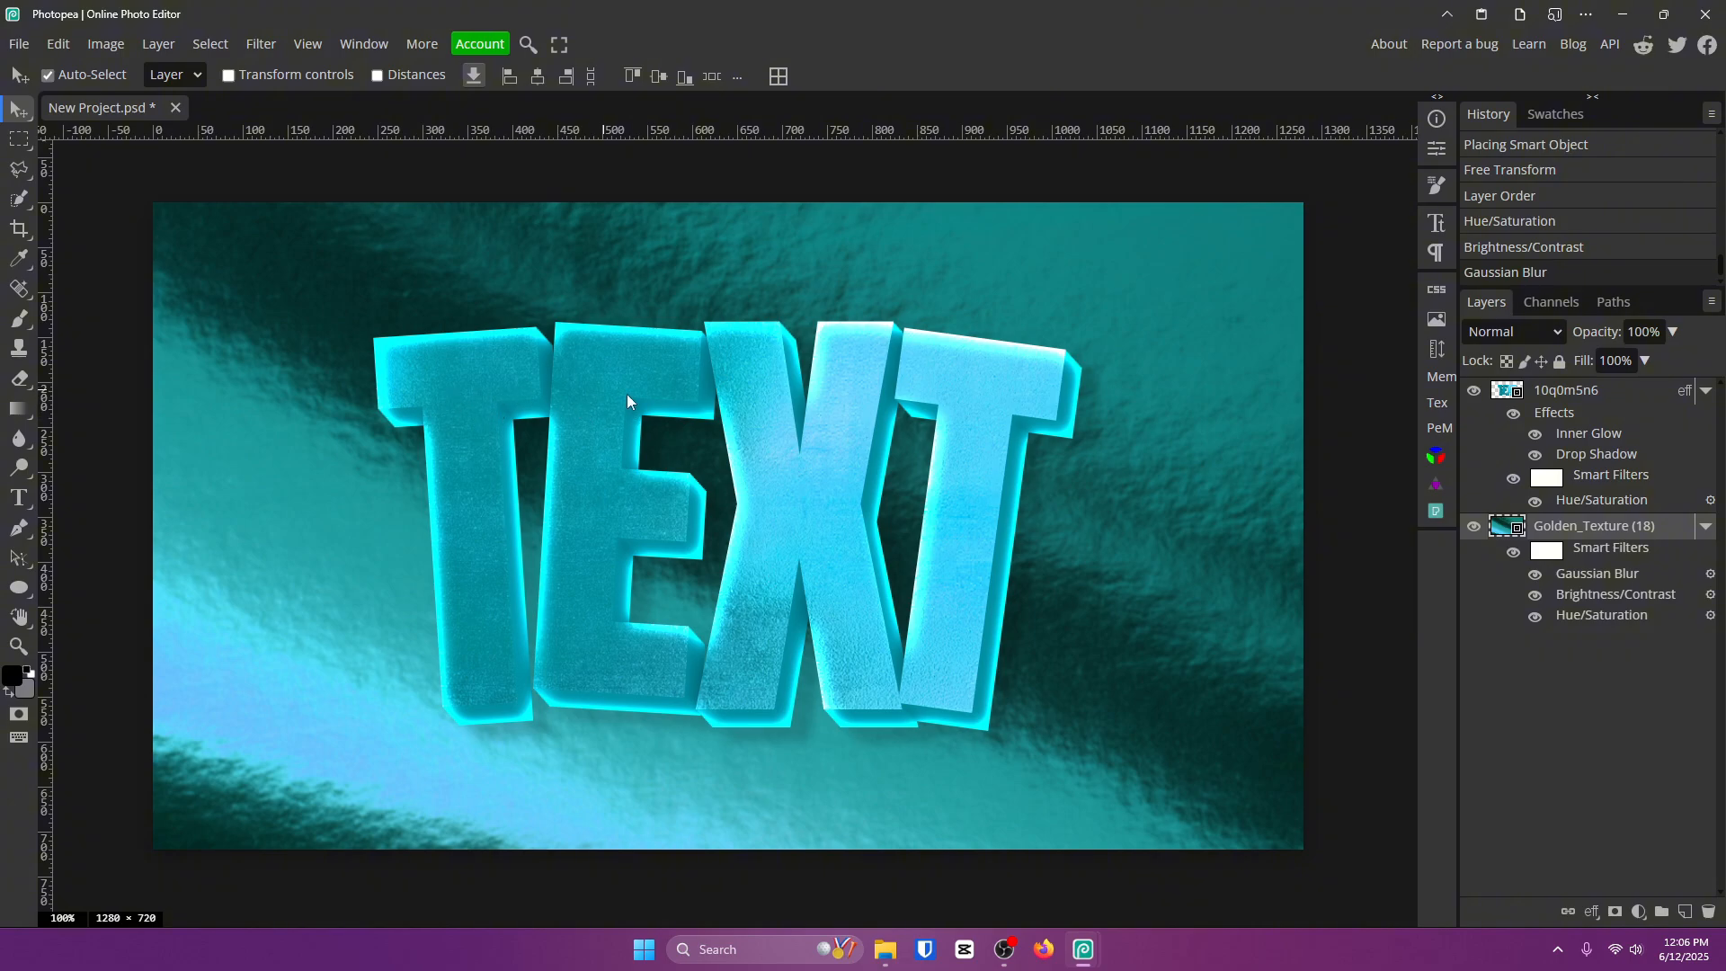
mouse_move(679, 426)
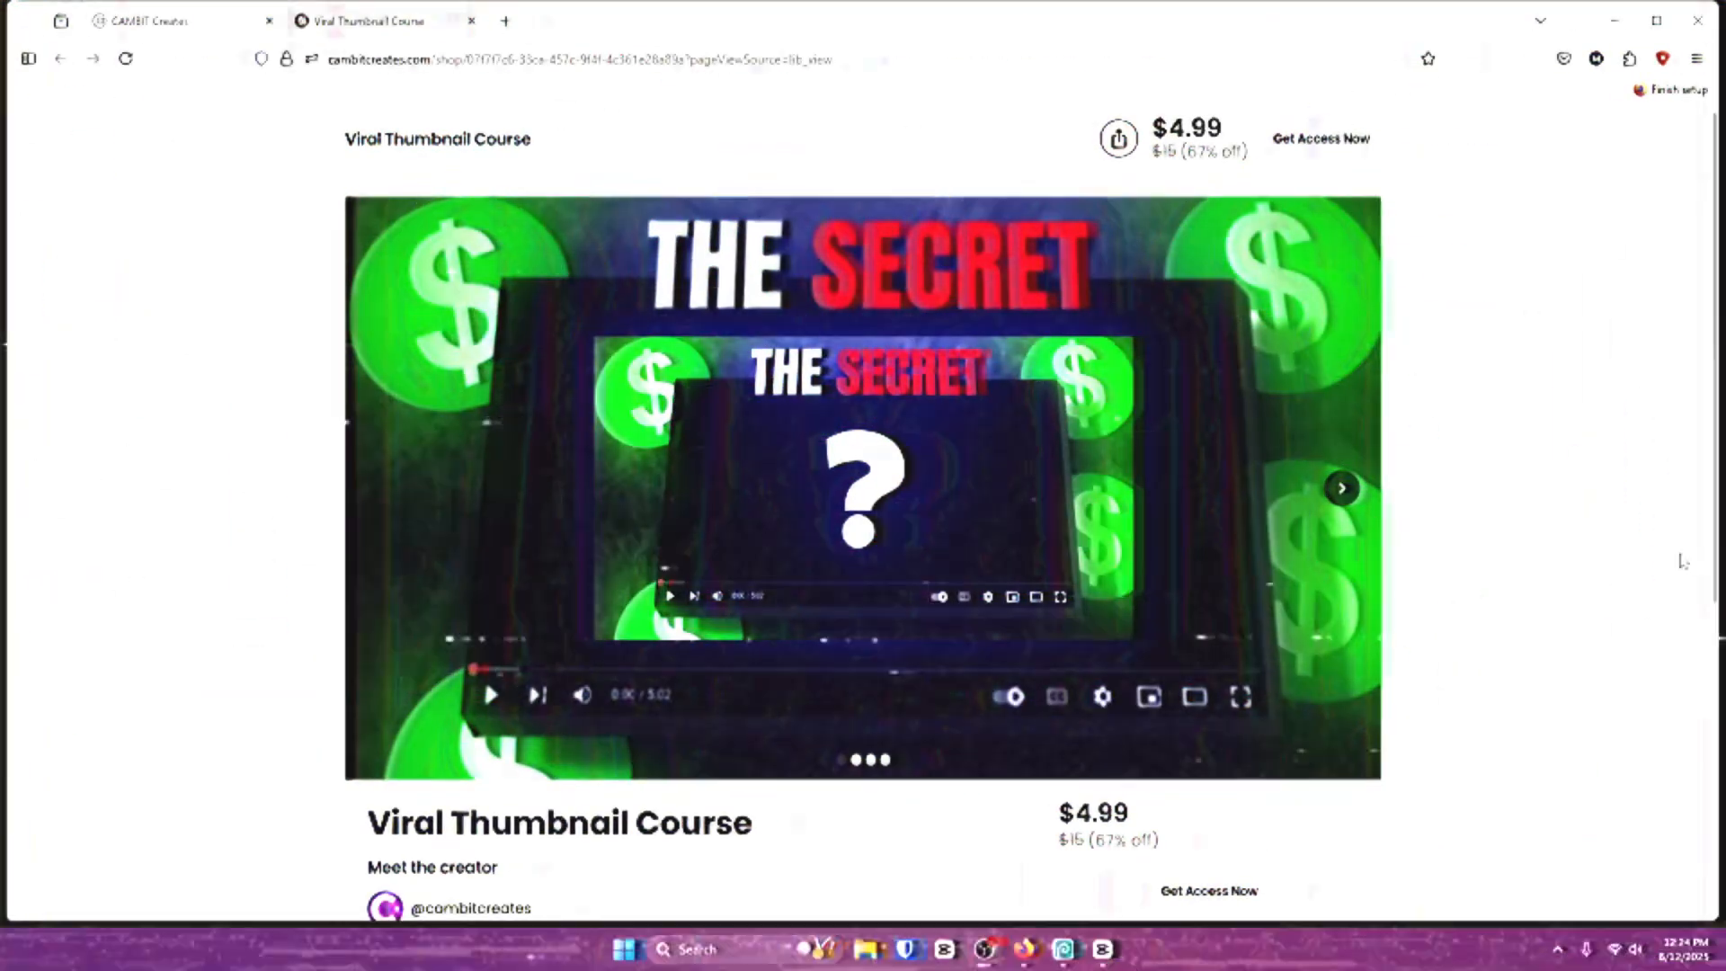
- Scroll down the Viral Thumbnail Course page to its description and free graphics pack bonus
scroll(down, 3)
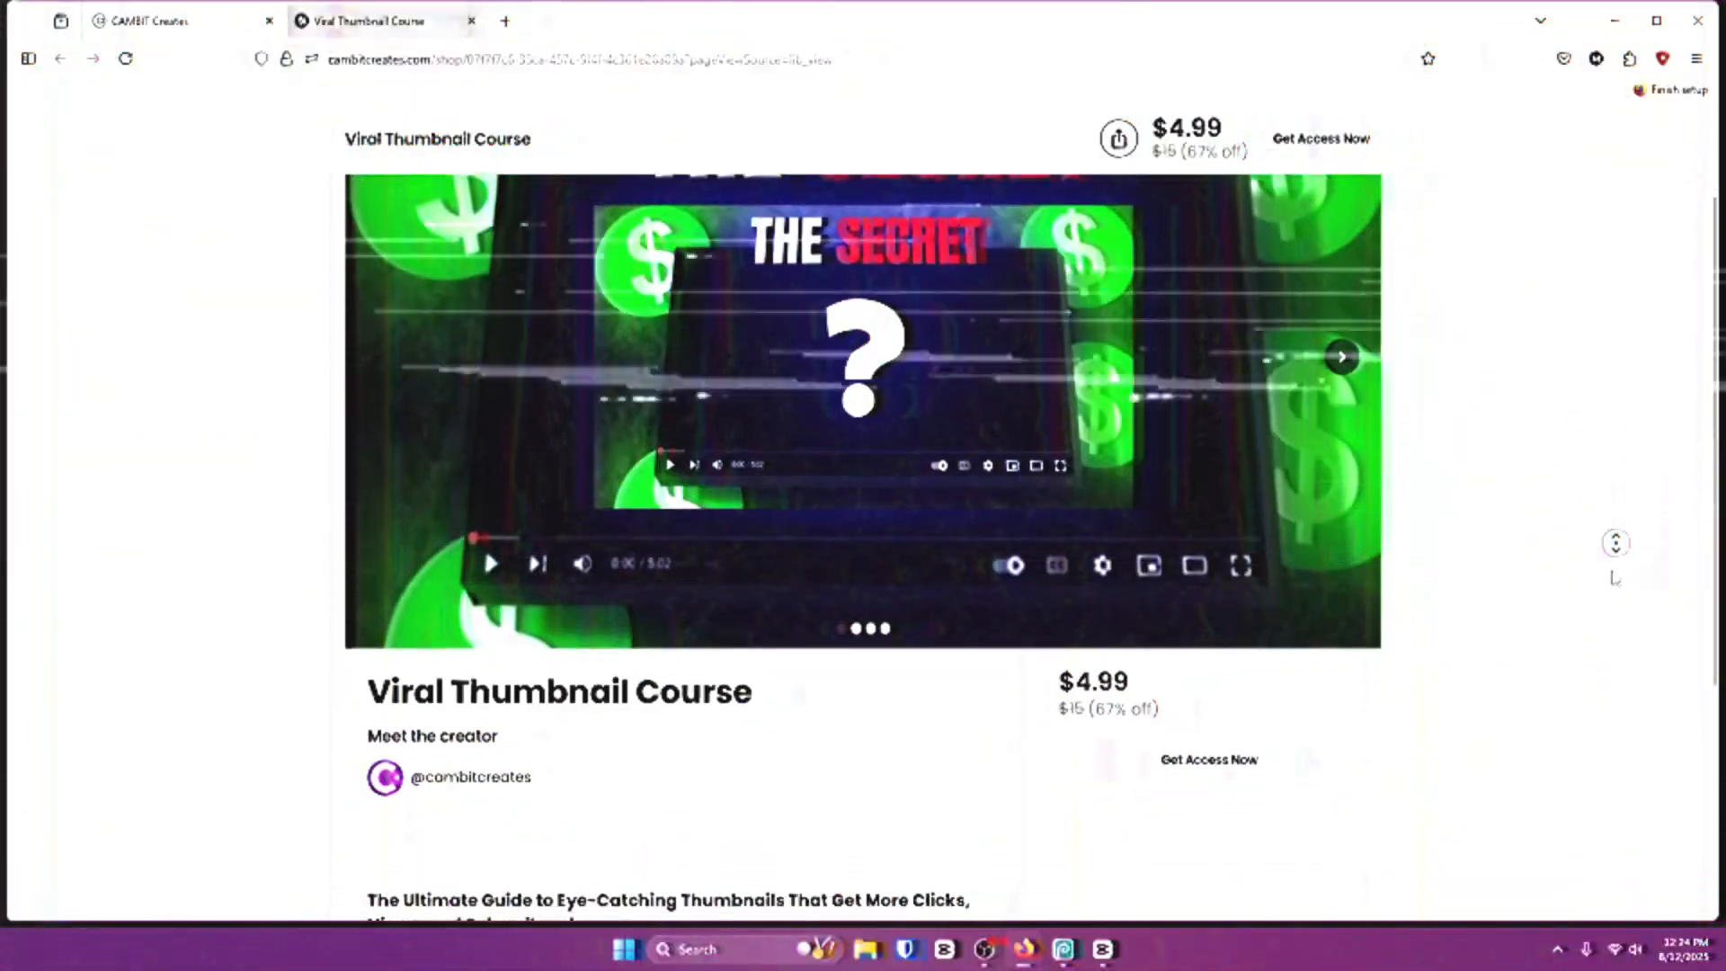
scroll(down, 3)
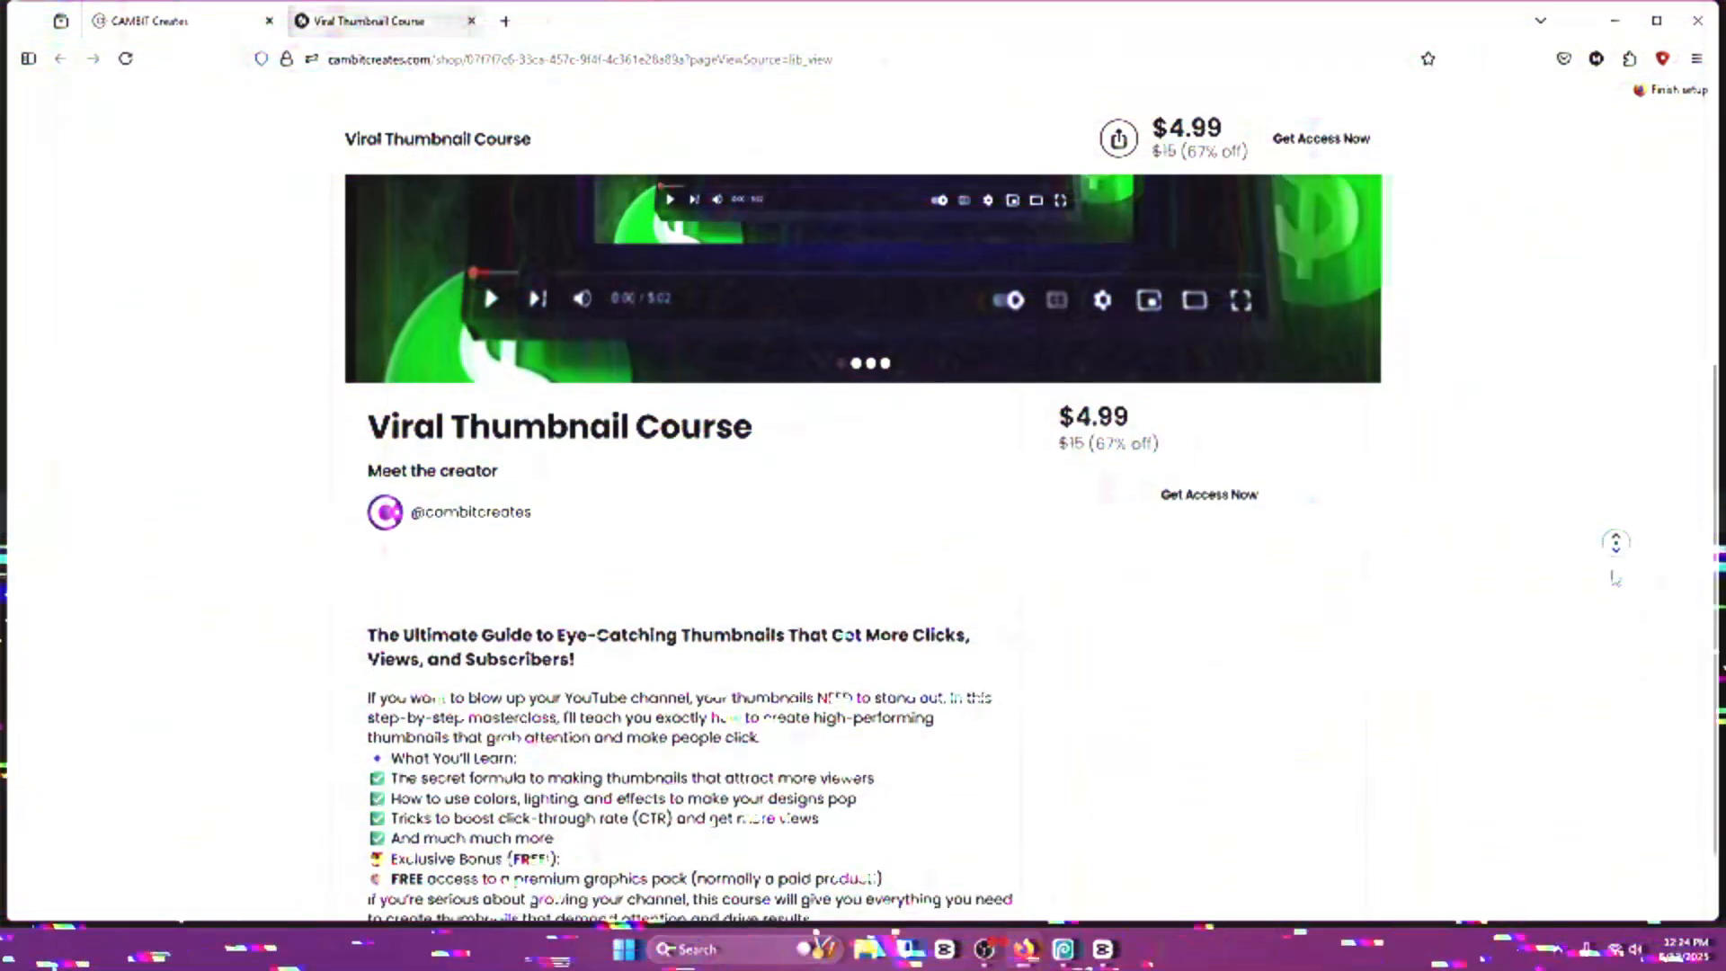
scroll(down, 3)
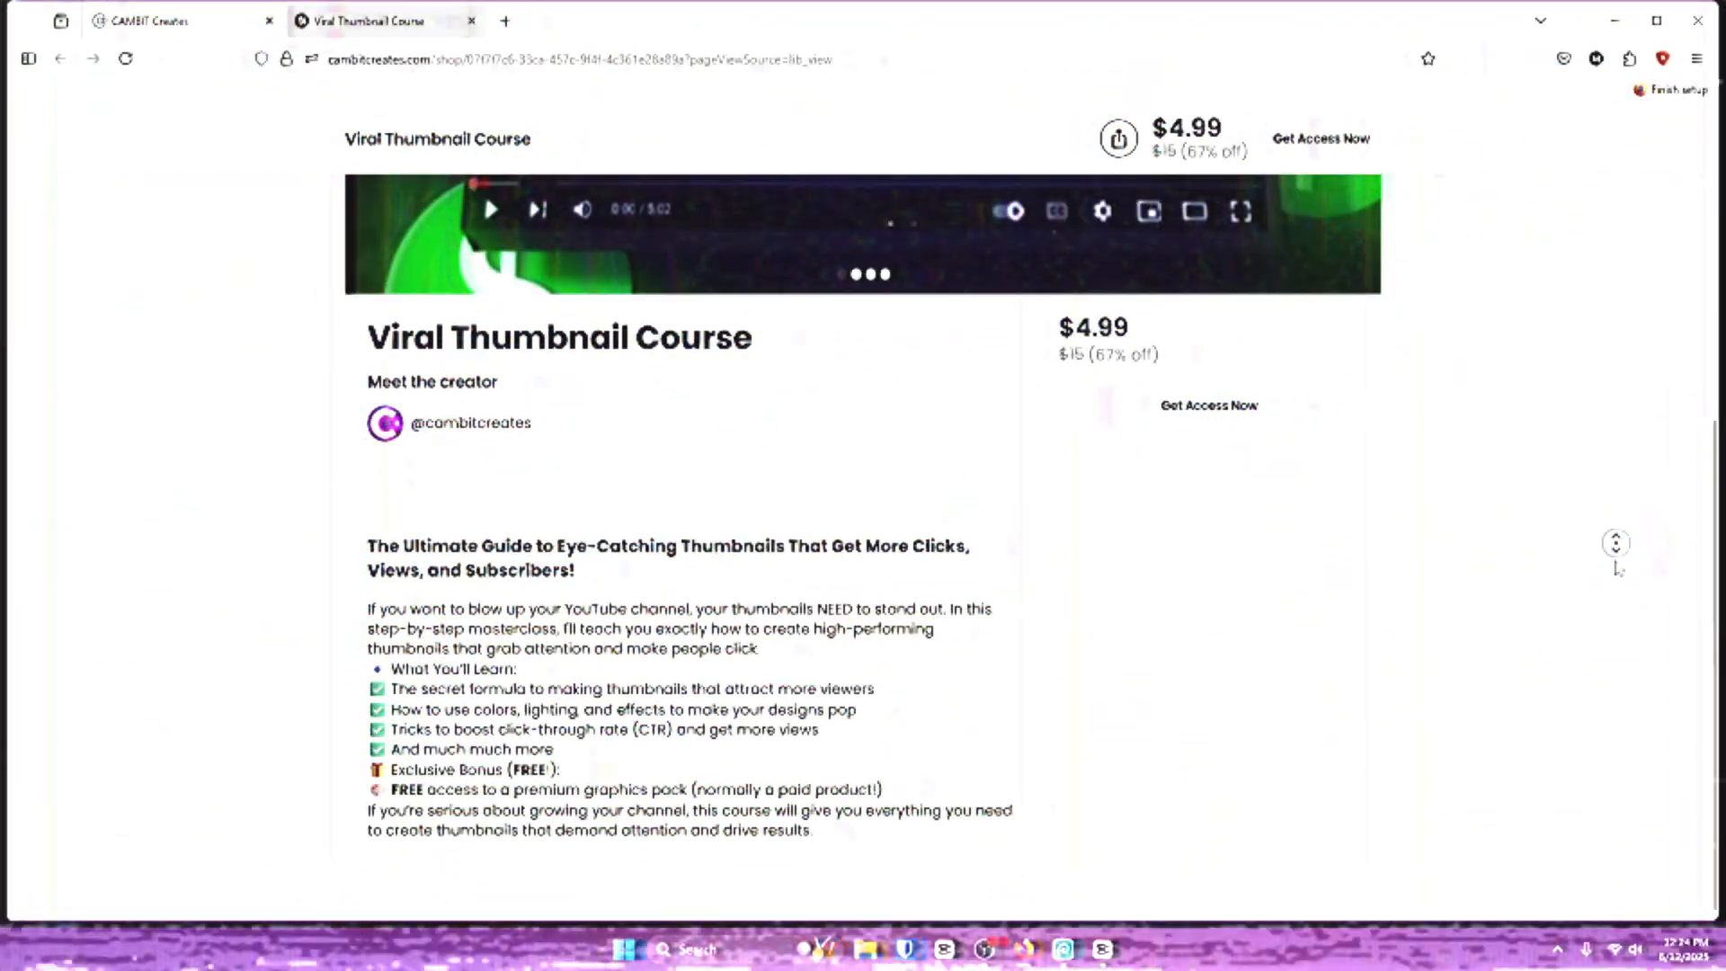